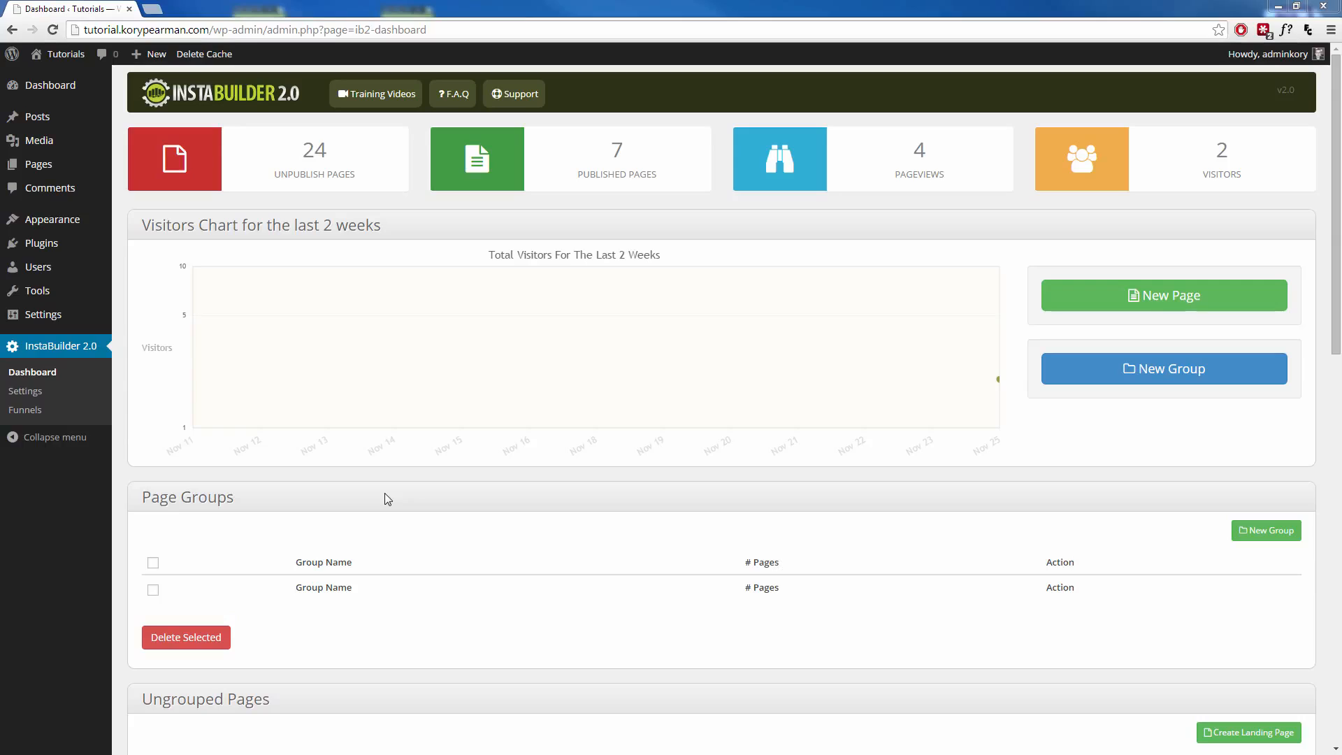
pyautogui.moveTo(102, 352)
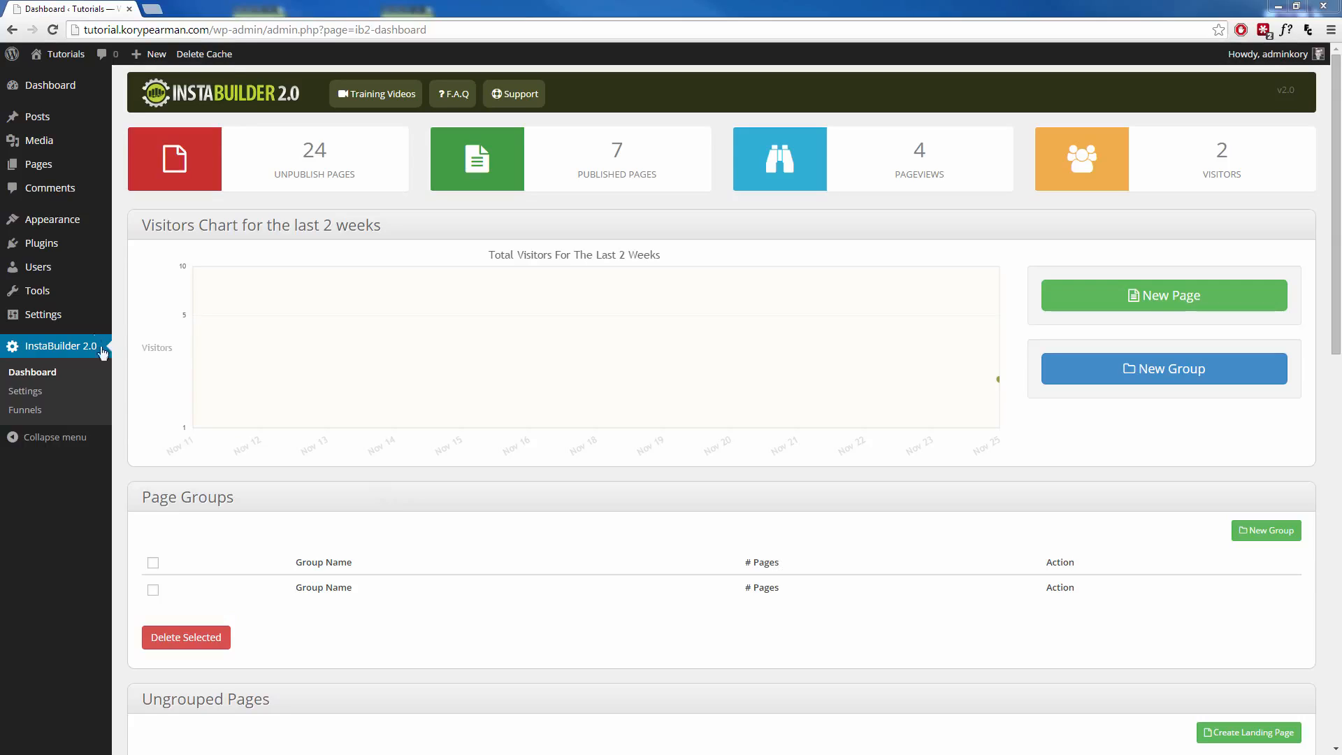
# Show the installed plugins with InstaBuilder 2.0 and its Pro Version add-on active
pyautogui.click(42, 243)
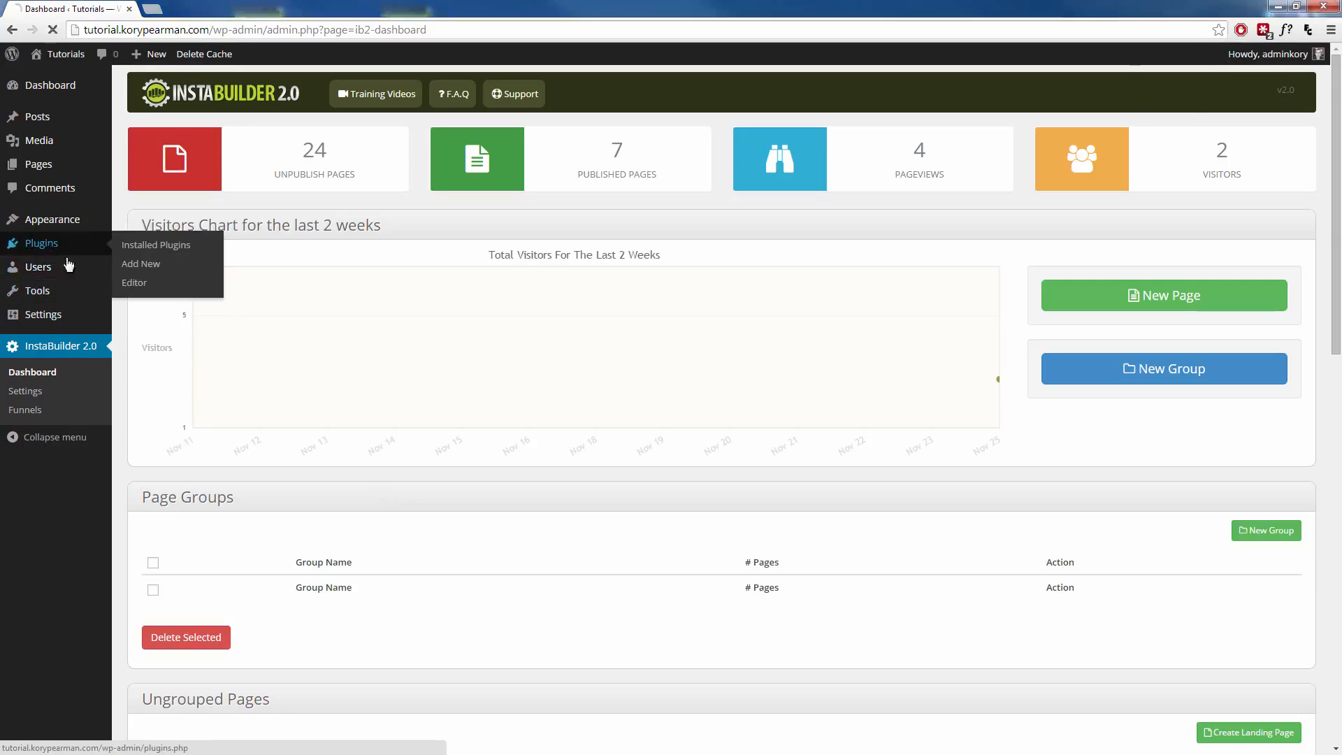
pyautogui.click(155, 244)
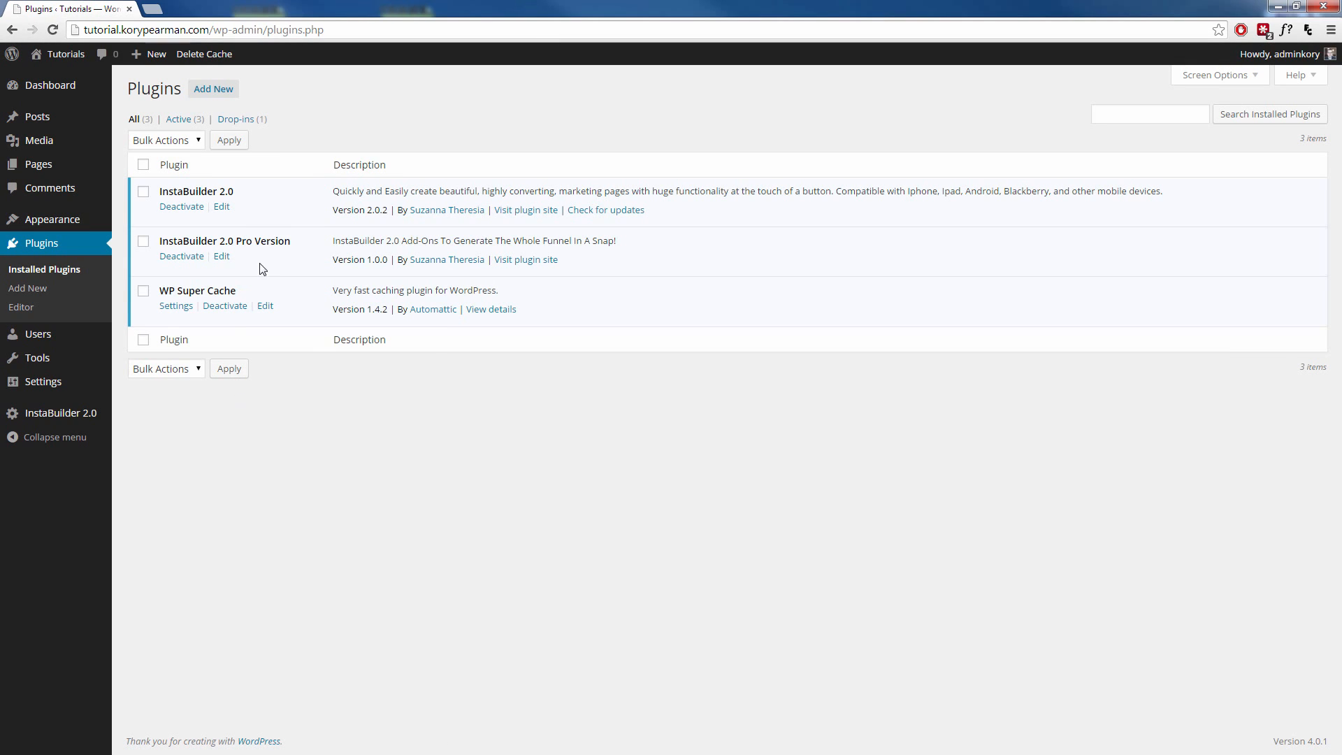
pyautogui.moveTo(255, 213)
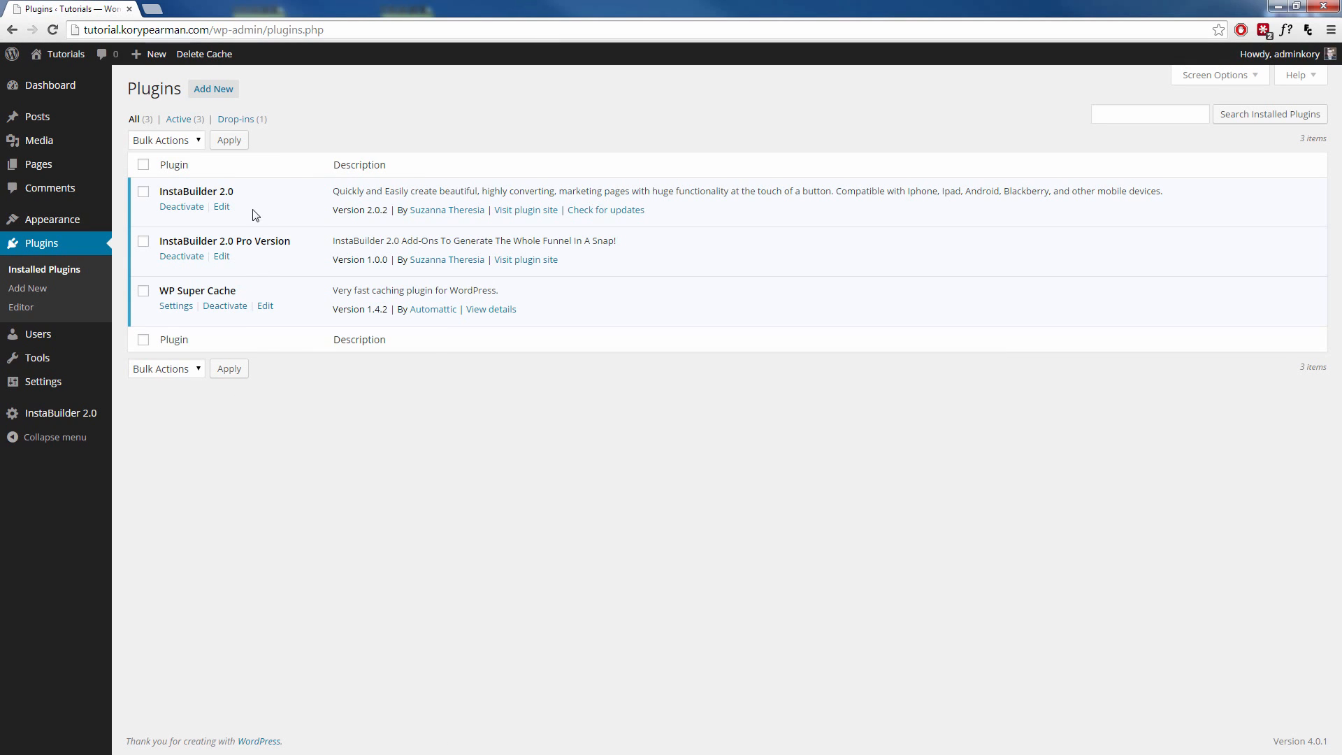
pyautogui.moveTo(277, 241)
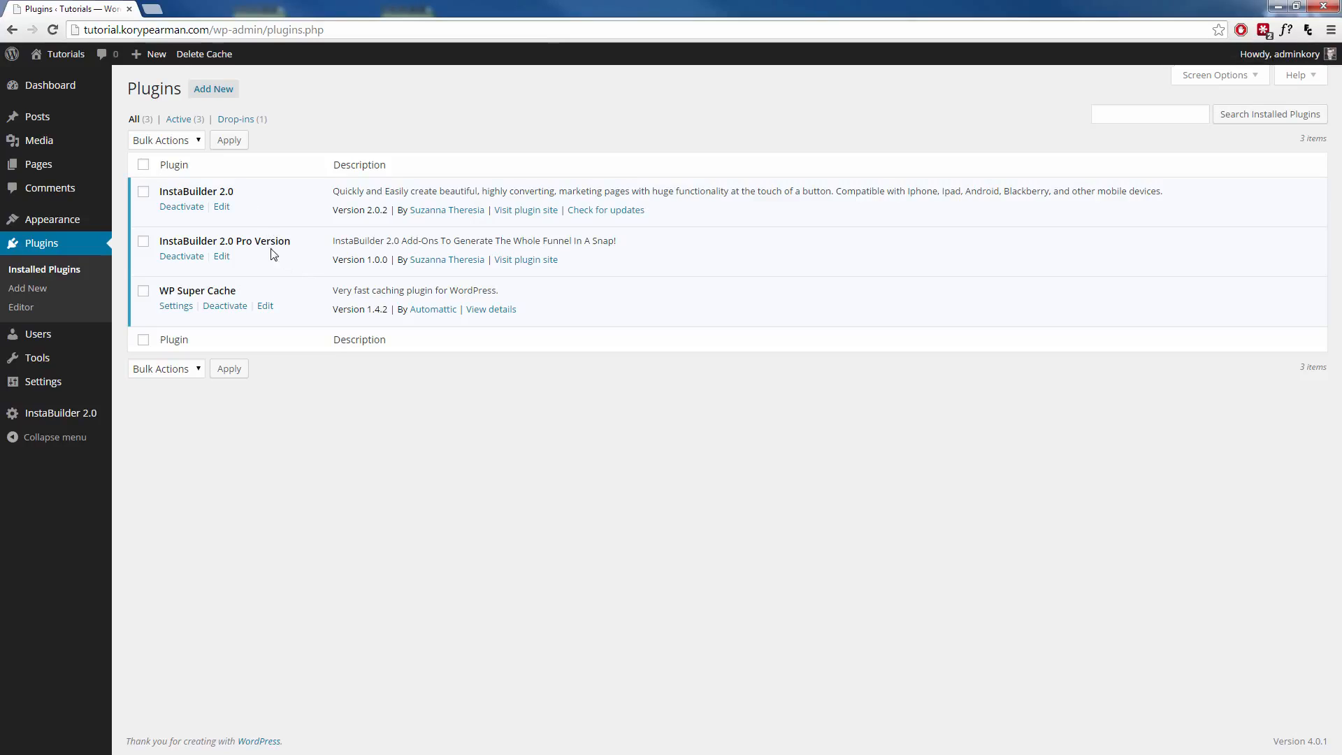
pyautogui.moveTo(78, 416)
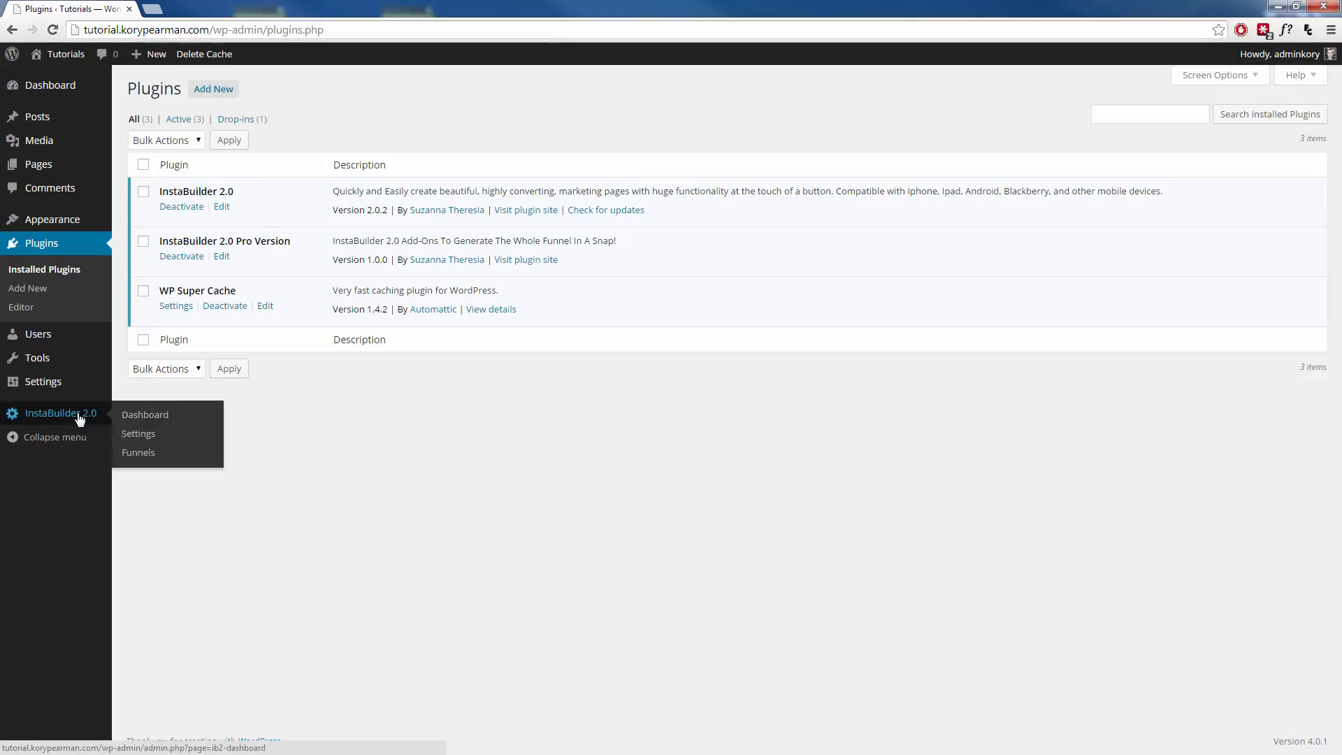
# Reach the Manage Funnels page listing Sales Funnel #1 and Weight Loss Optin Funnel
pyautogui.click(144, 414)
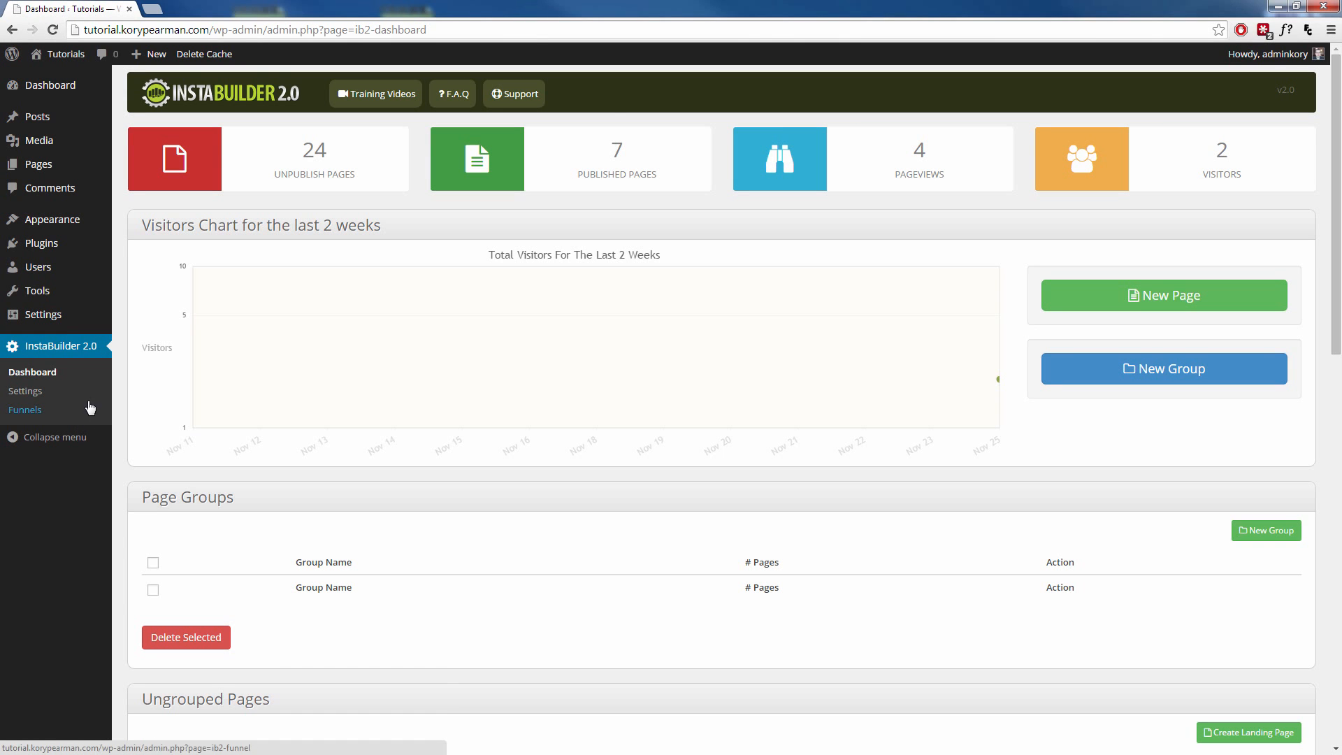
pyautogui.moveTo(63, 291)
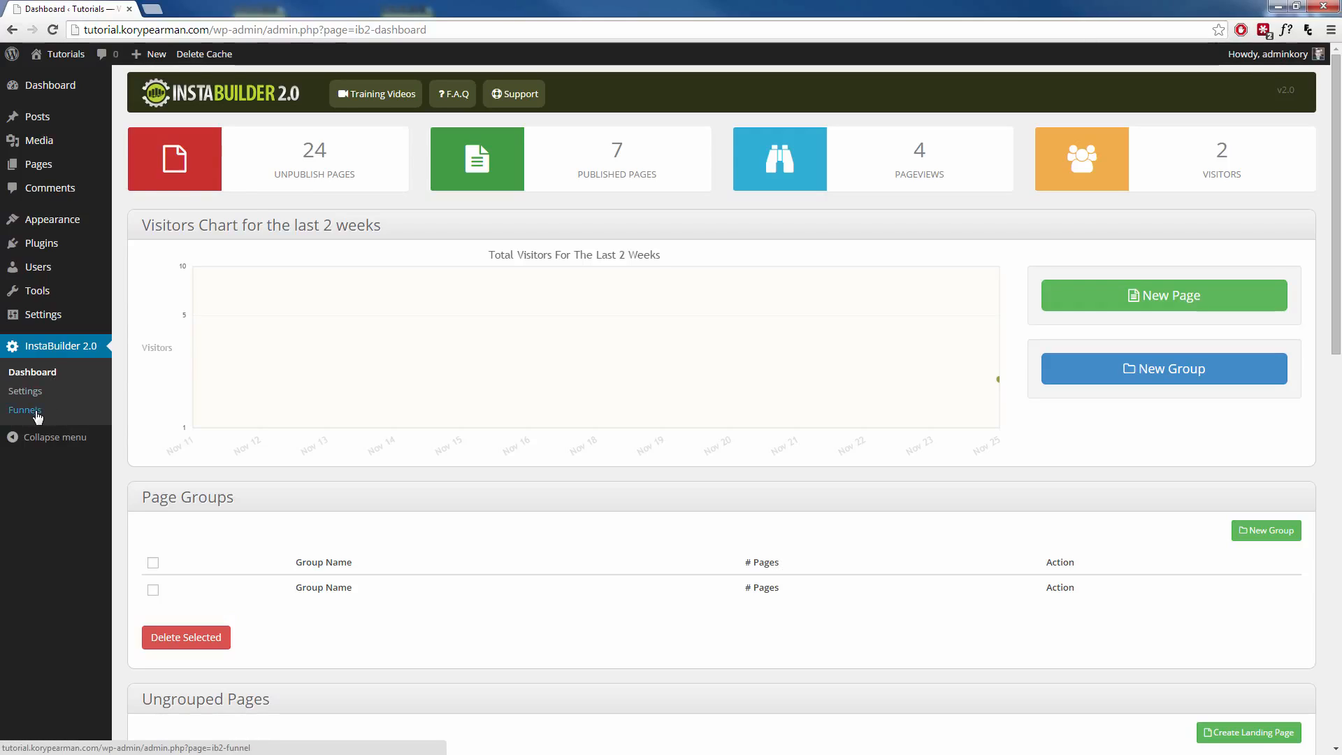
pyautogui.click(25, 409)
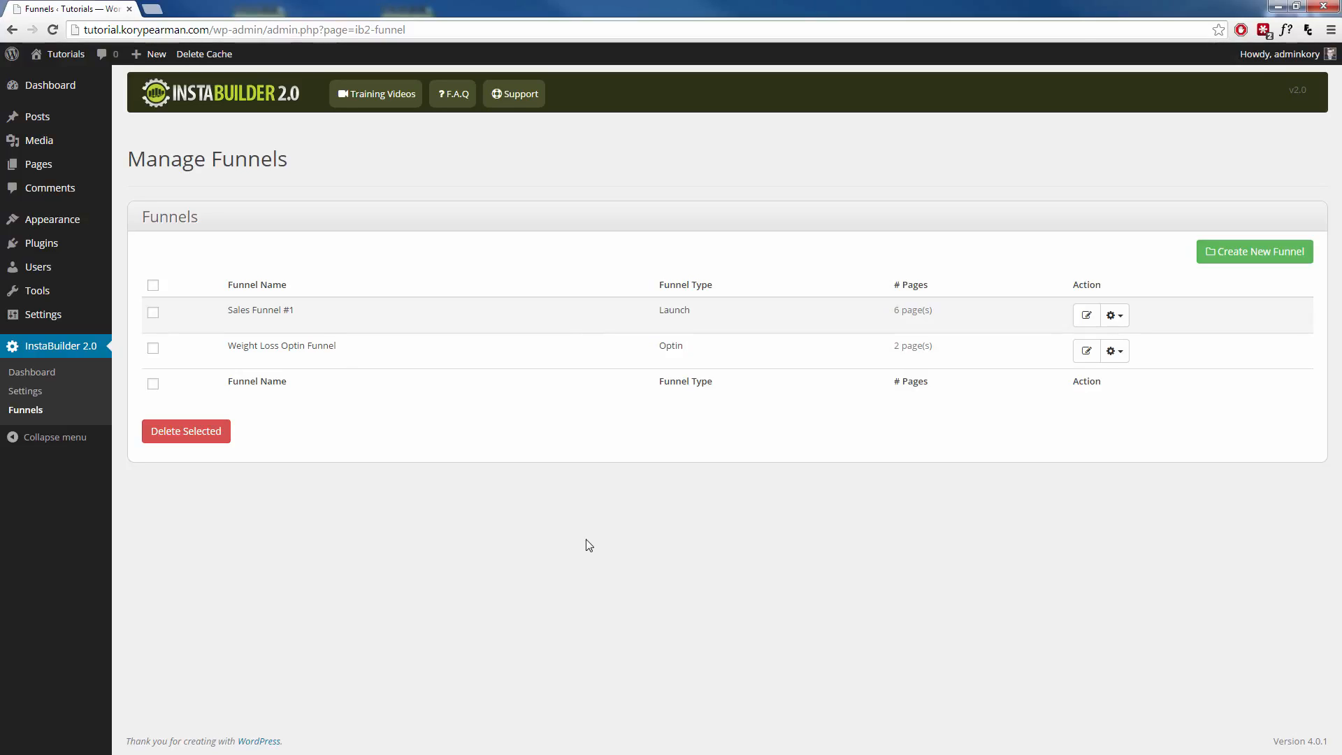
pyautogui.moveTo(934, 512)
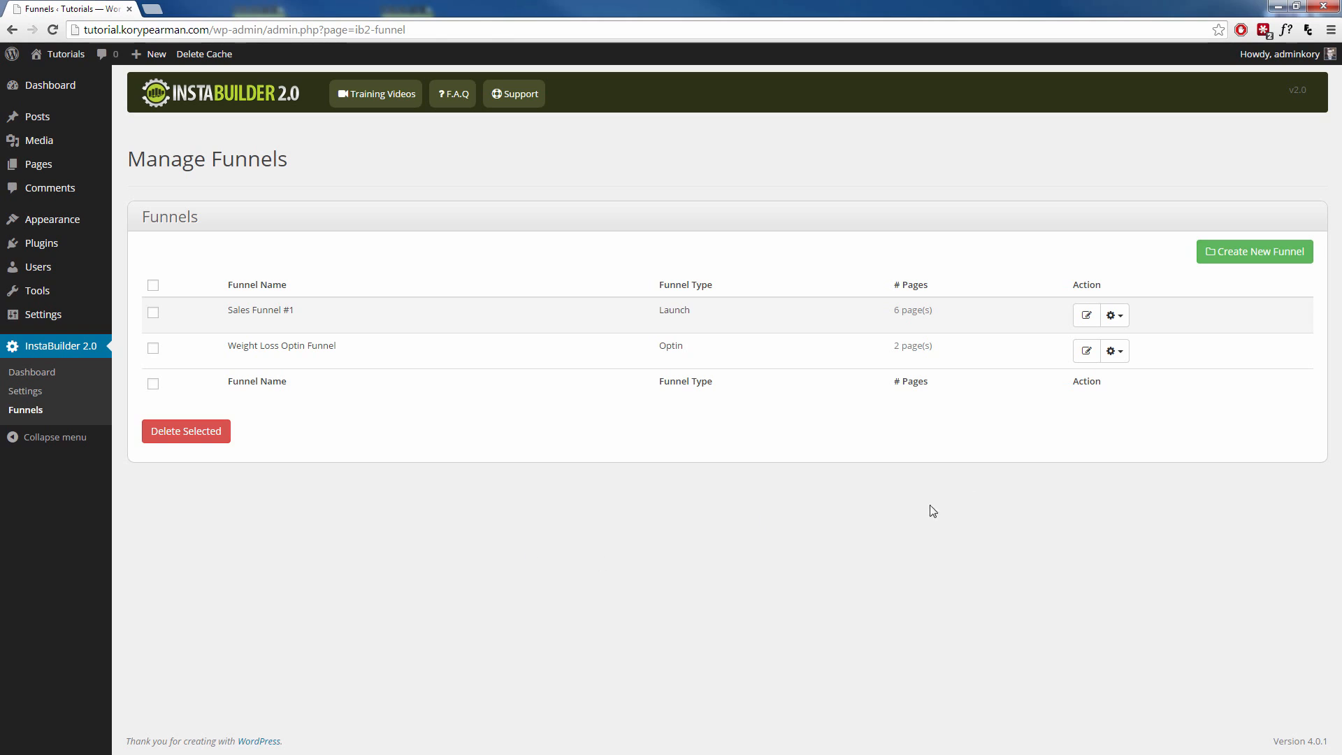
# Create a new funnel named Sales Funnel #2 of type Sales Funnel
pyautogui.click(1255, 252)
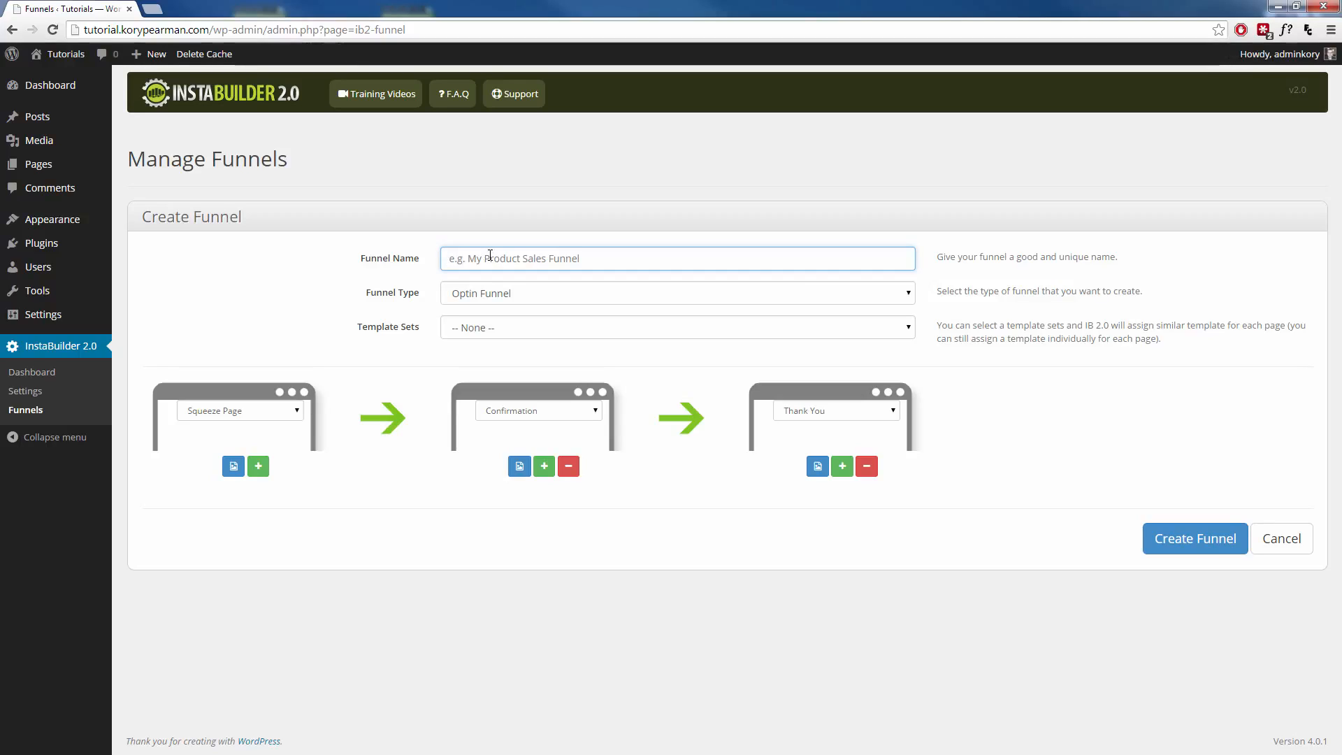
pyautogui.click(678, 257)
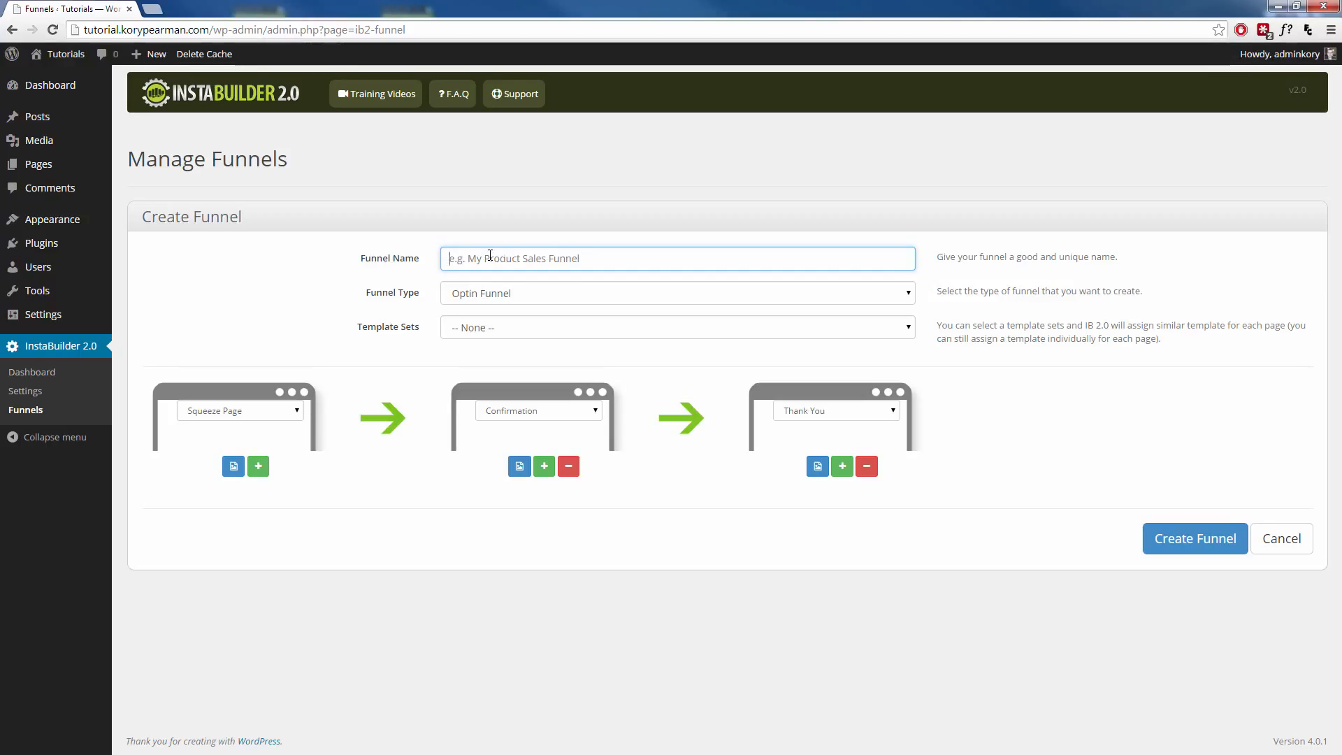
pyautogui.write('Sales Funnel #2')
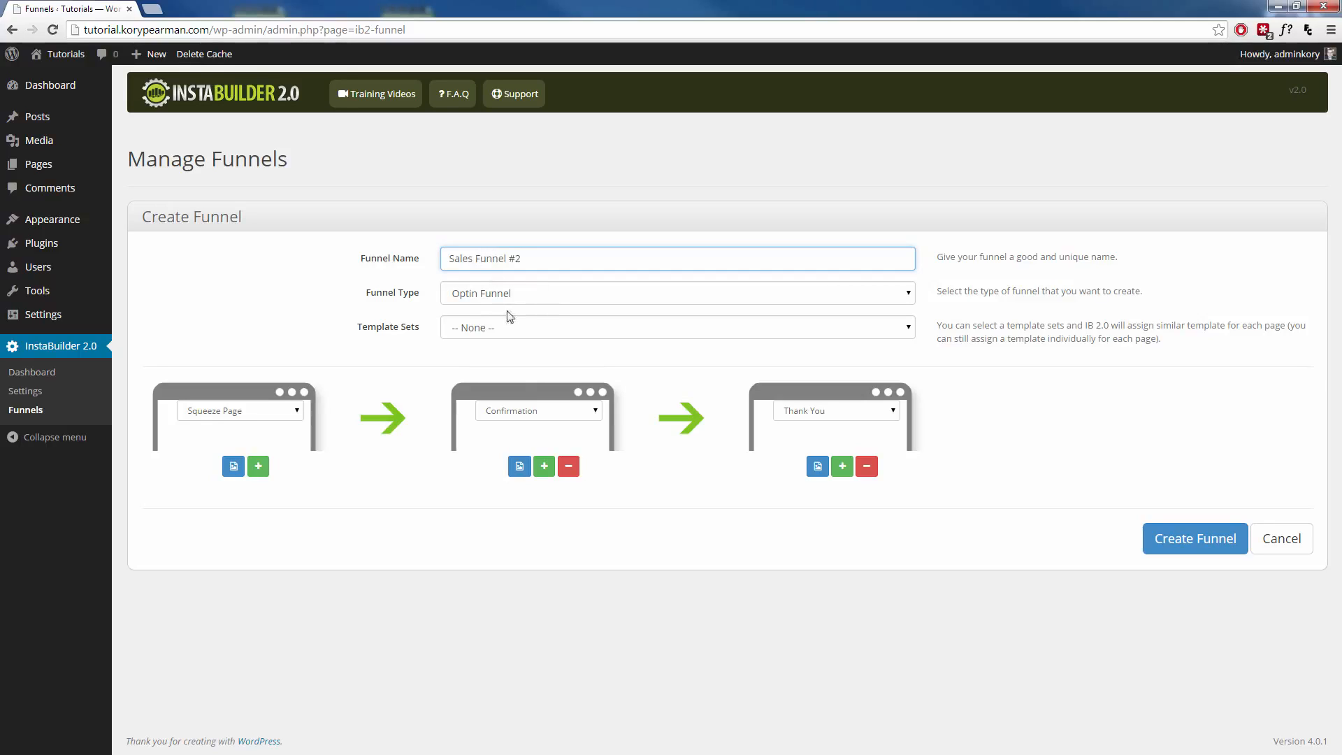
pyautogui.moveTo(537, 305)
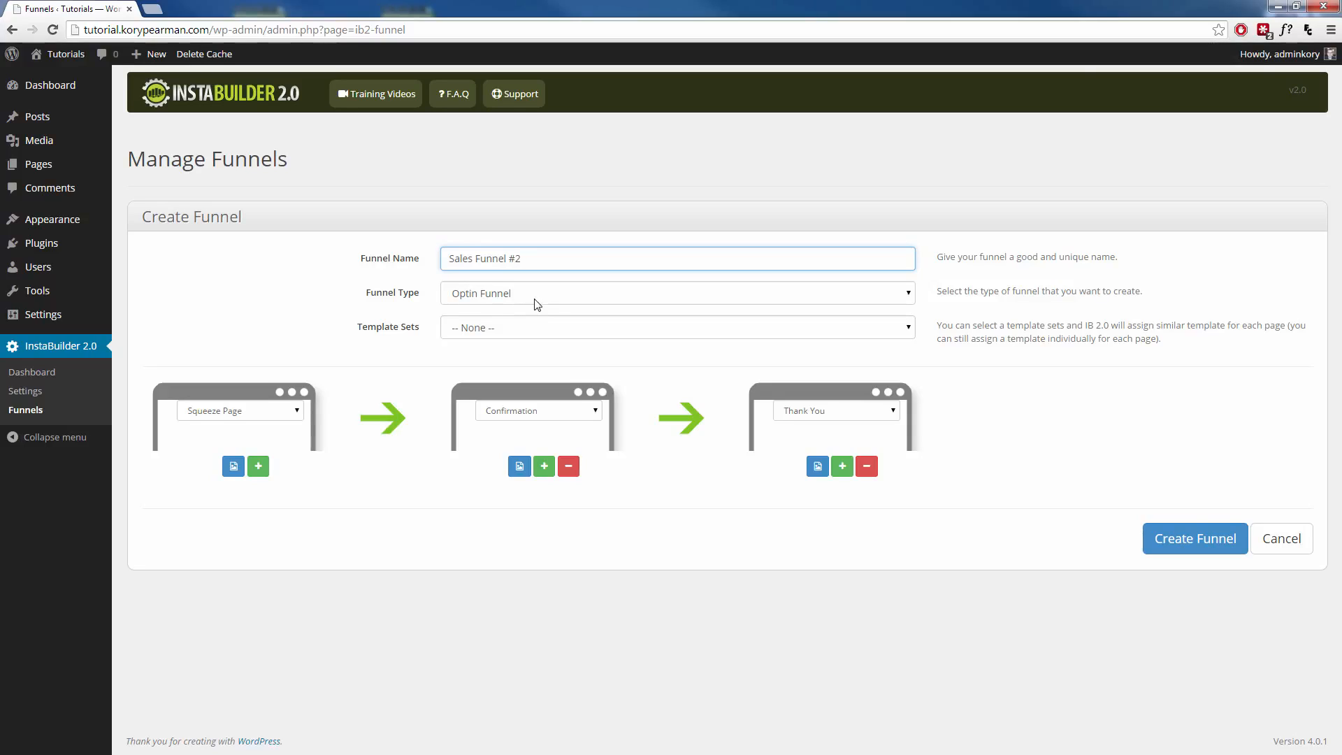
pyautogui.click(678, 293)
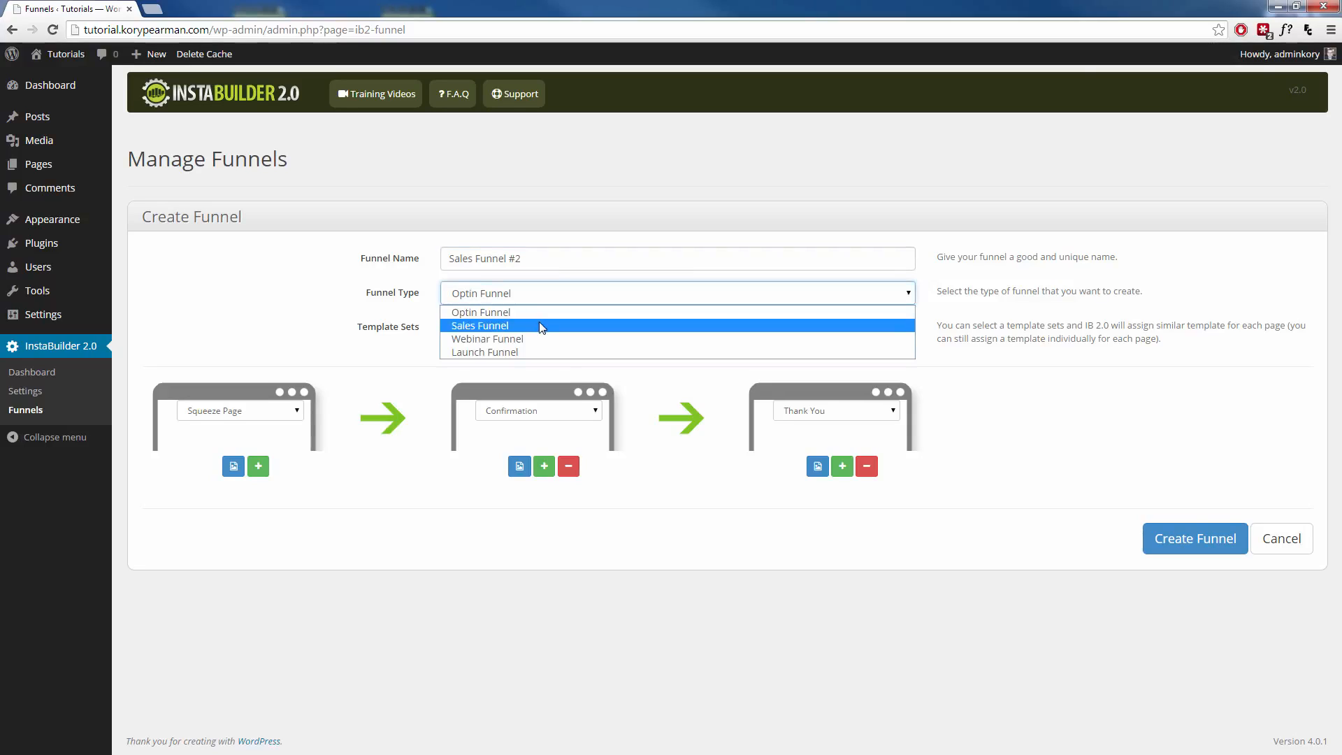
pyautogui.moveTo(547, 344)
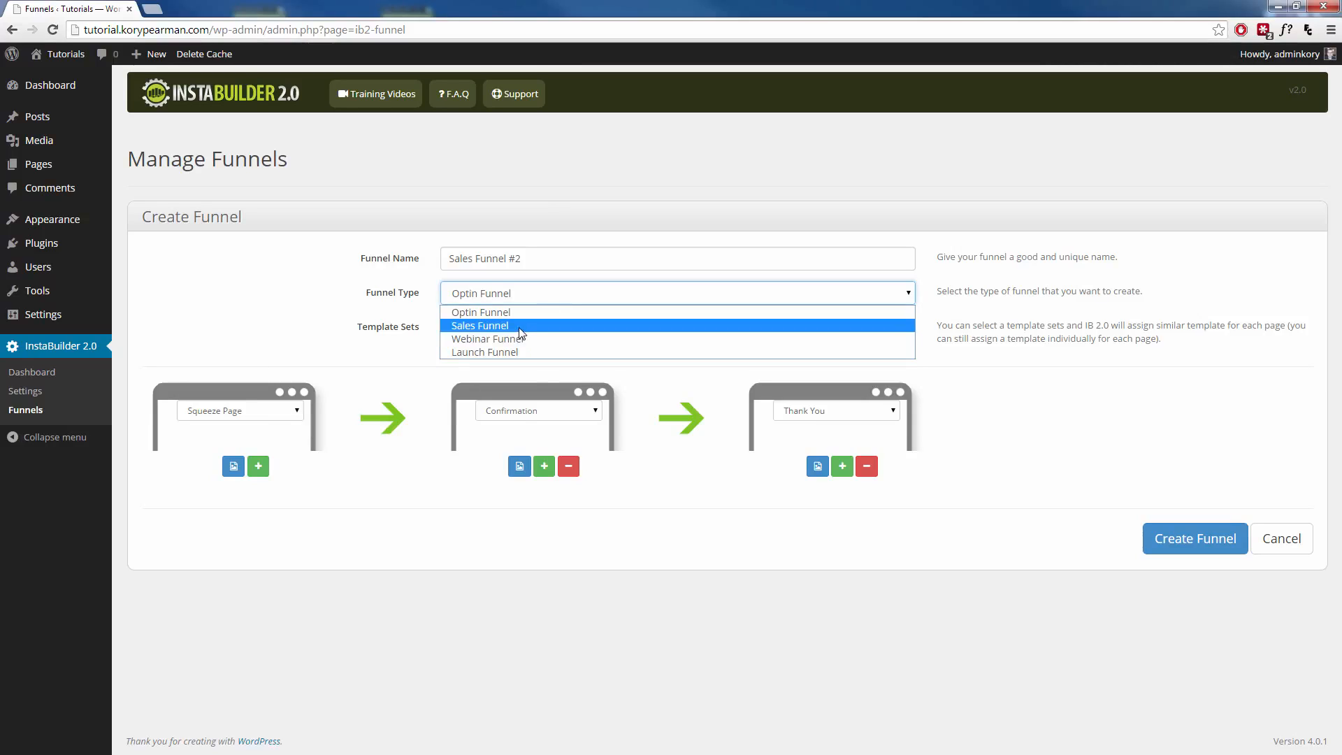
pyautogui.click(479, 324)
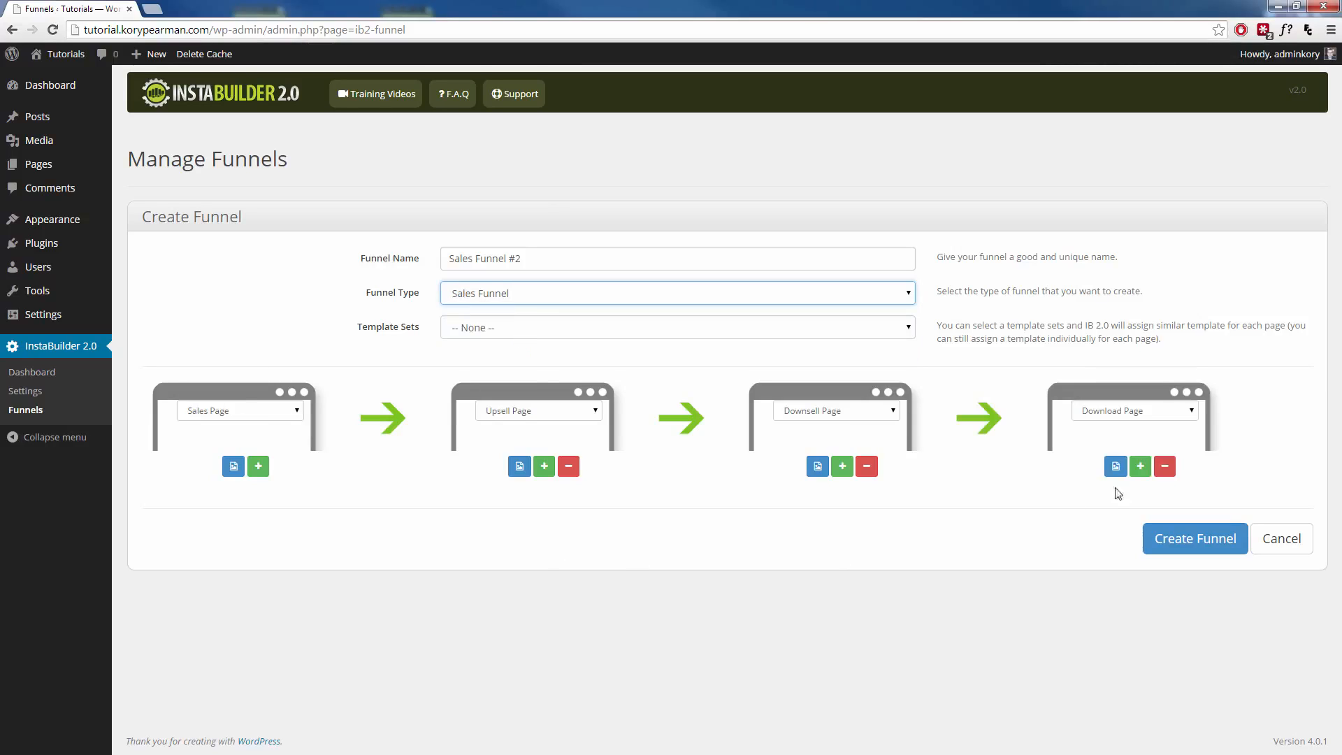
pyautogui.moveTo(499, 483)
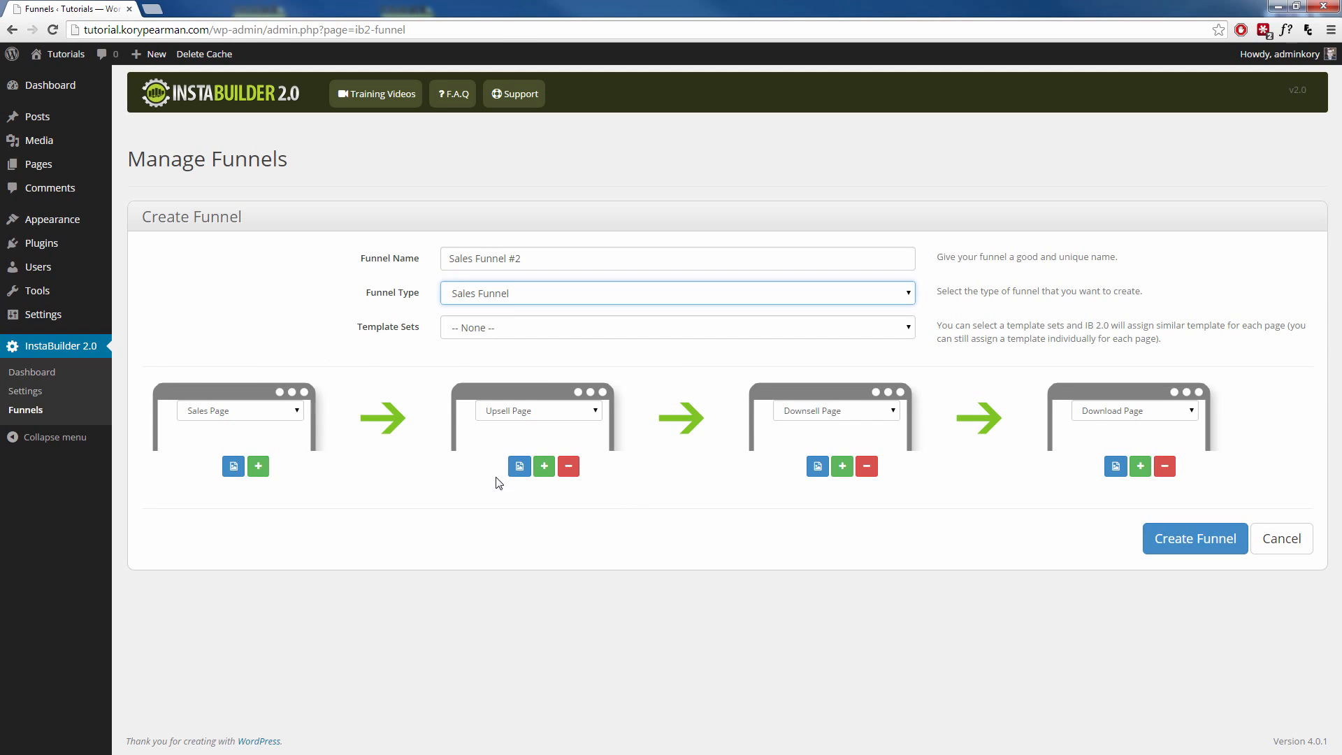
pyautogui.moveTo(395, 491)
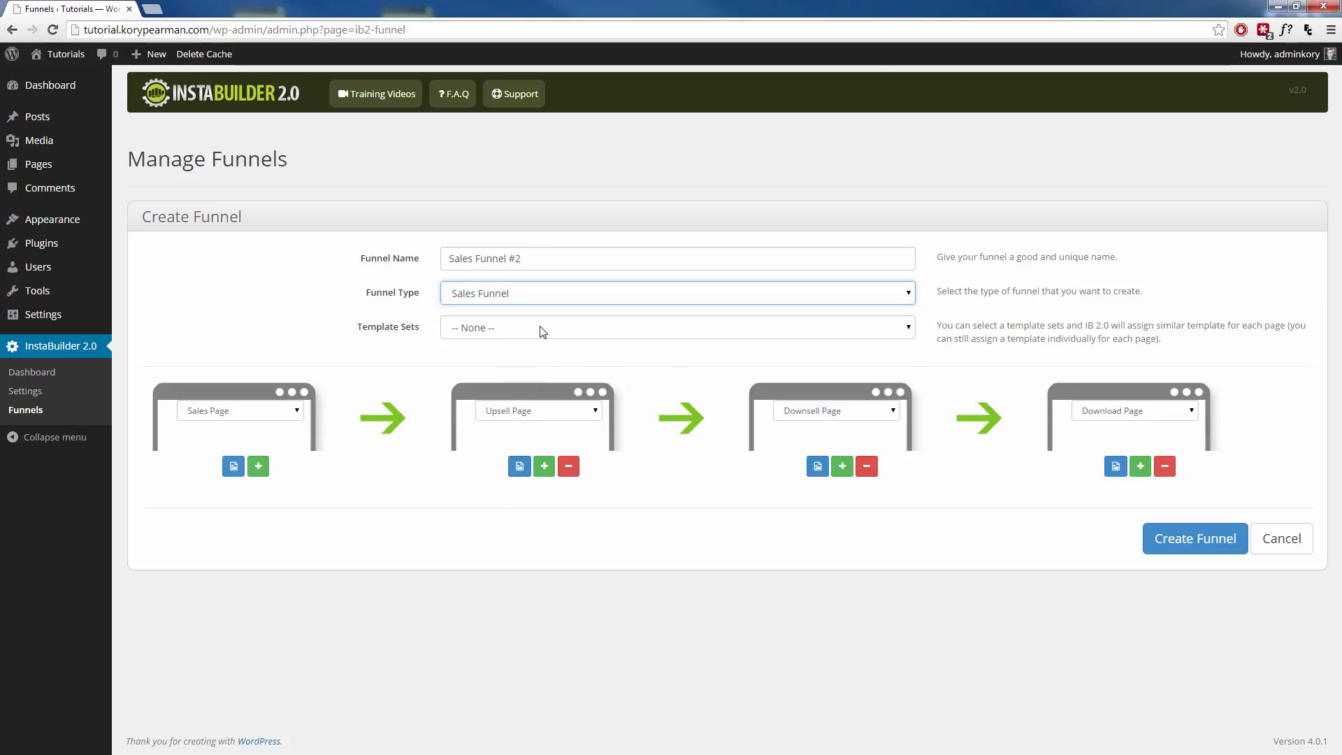
# Try Clean Set (Green) and Classic Set (Grey), then settle on the Clean Set (Orange) template set
pyautogui.click(678, 327)
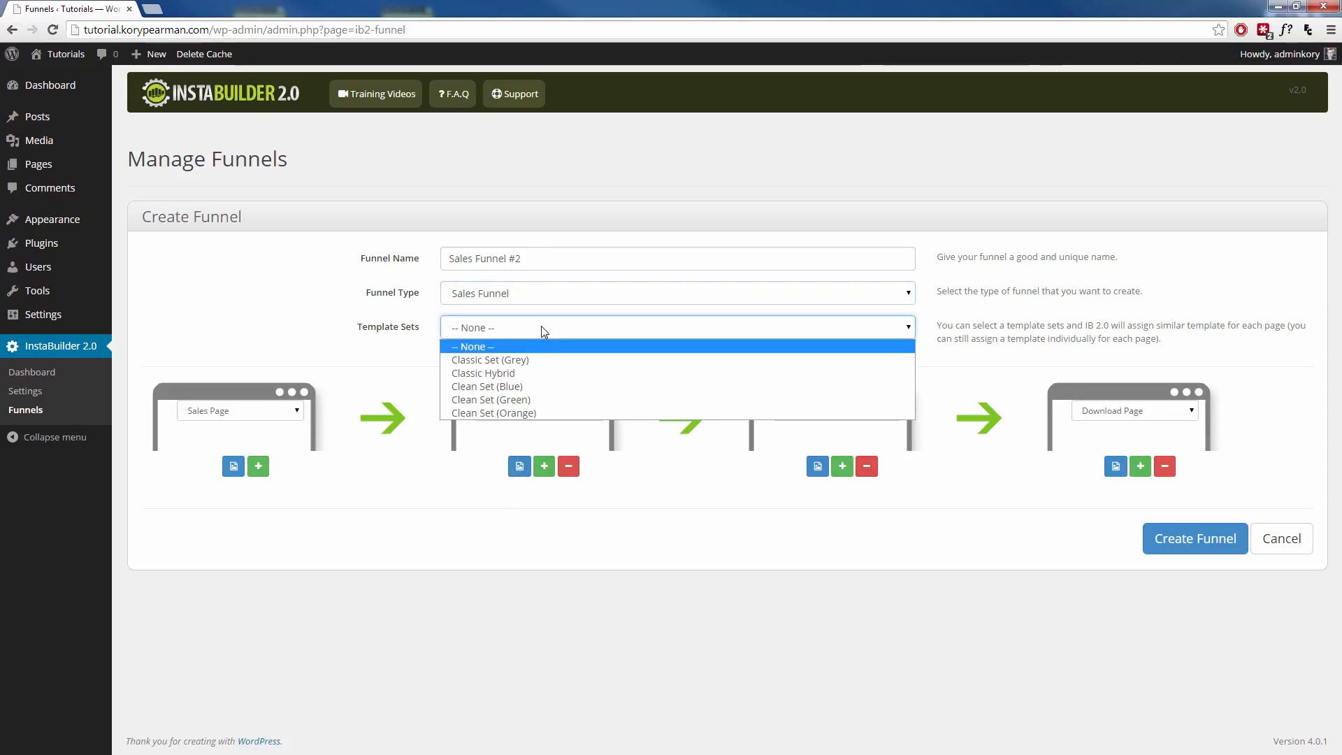
pyautogui.moveTo(536, 369)
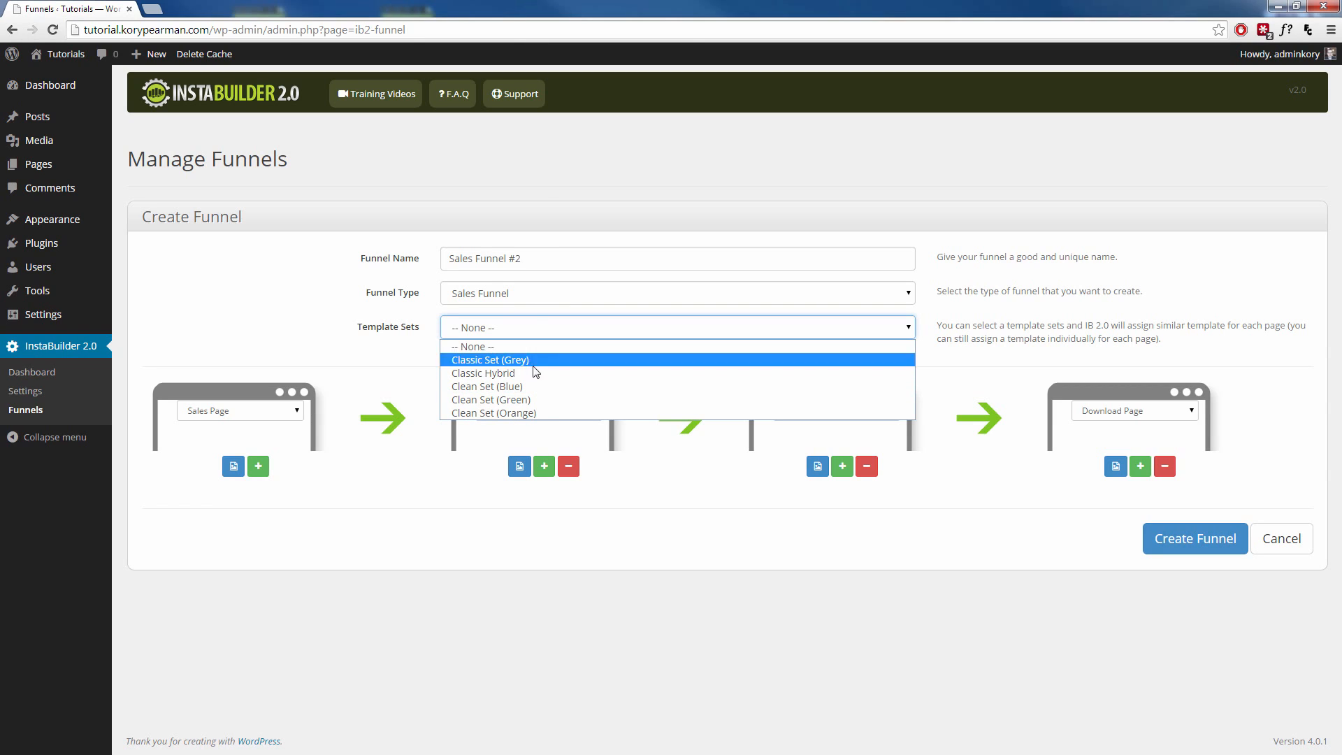
pyautogui.moveTo(539, 403)
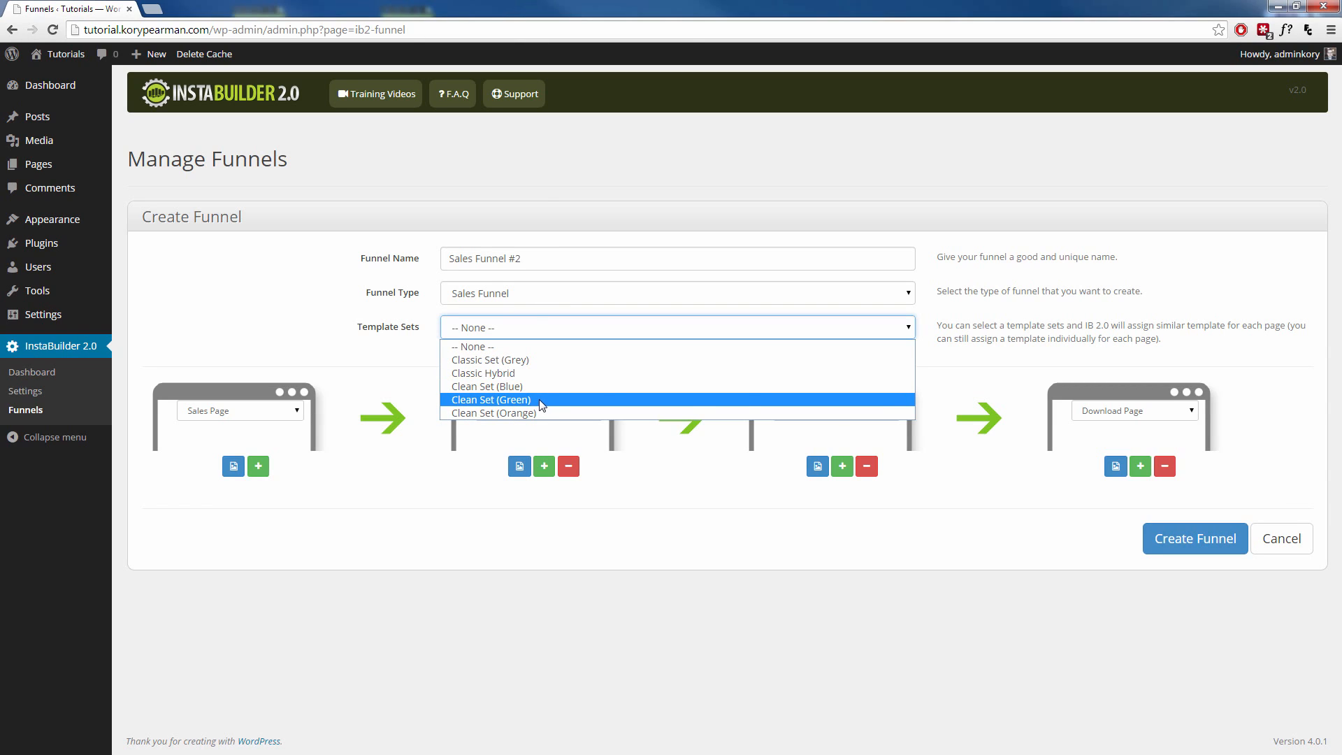
pyautogui.click(490, 400)
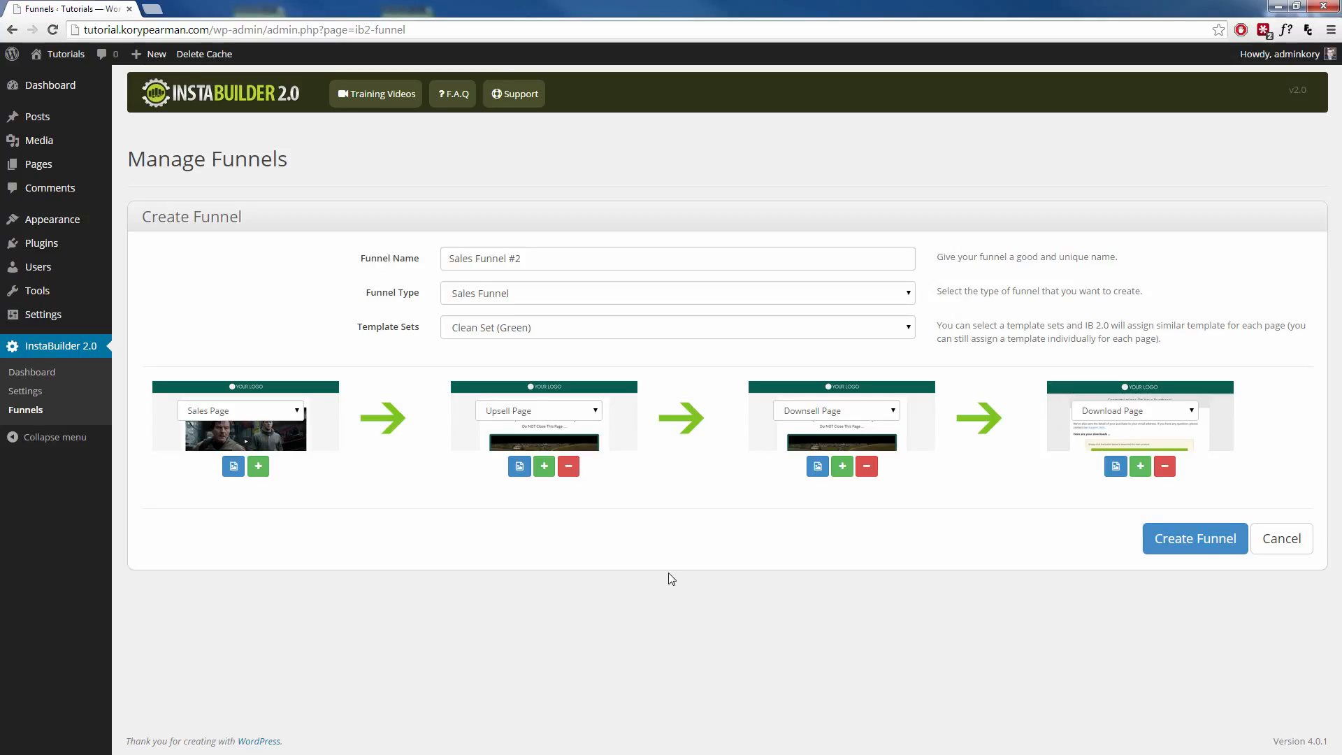
pyautogui.moveTo(632, 449)
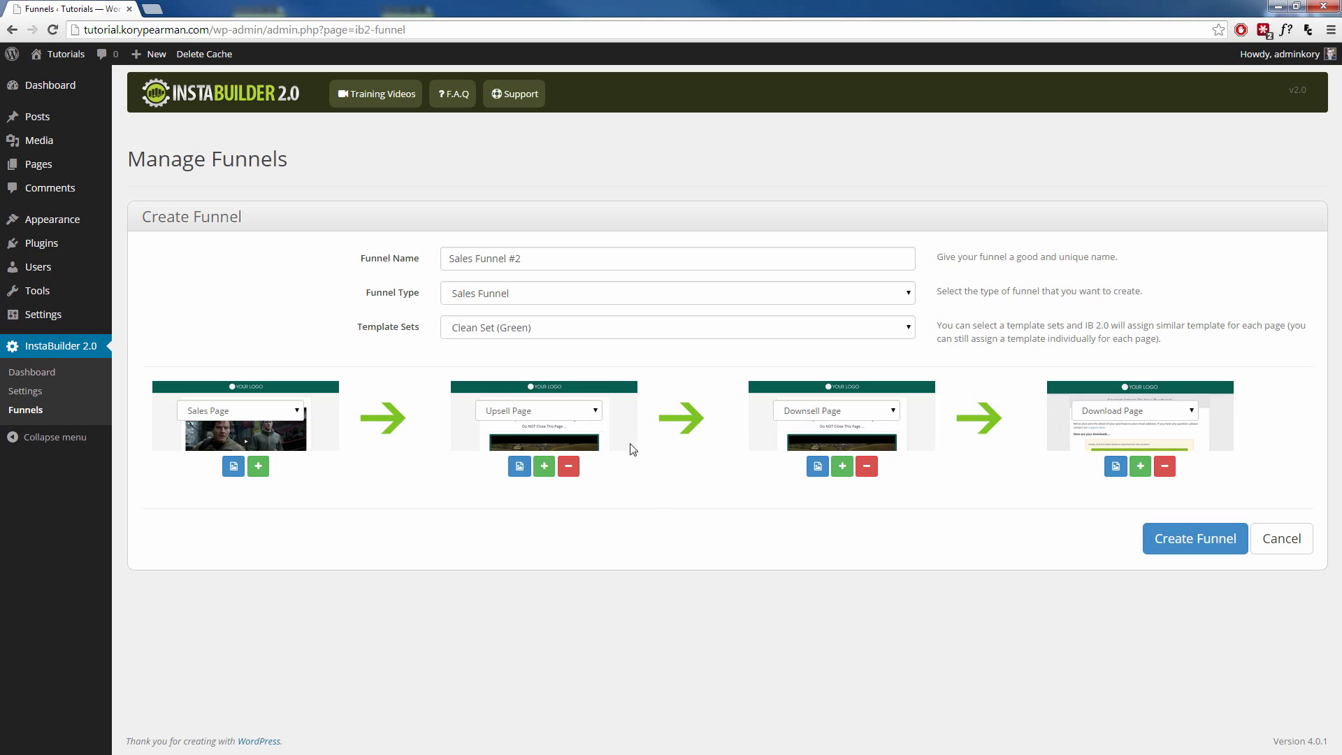
pyautogui.click(679, 327)
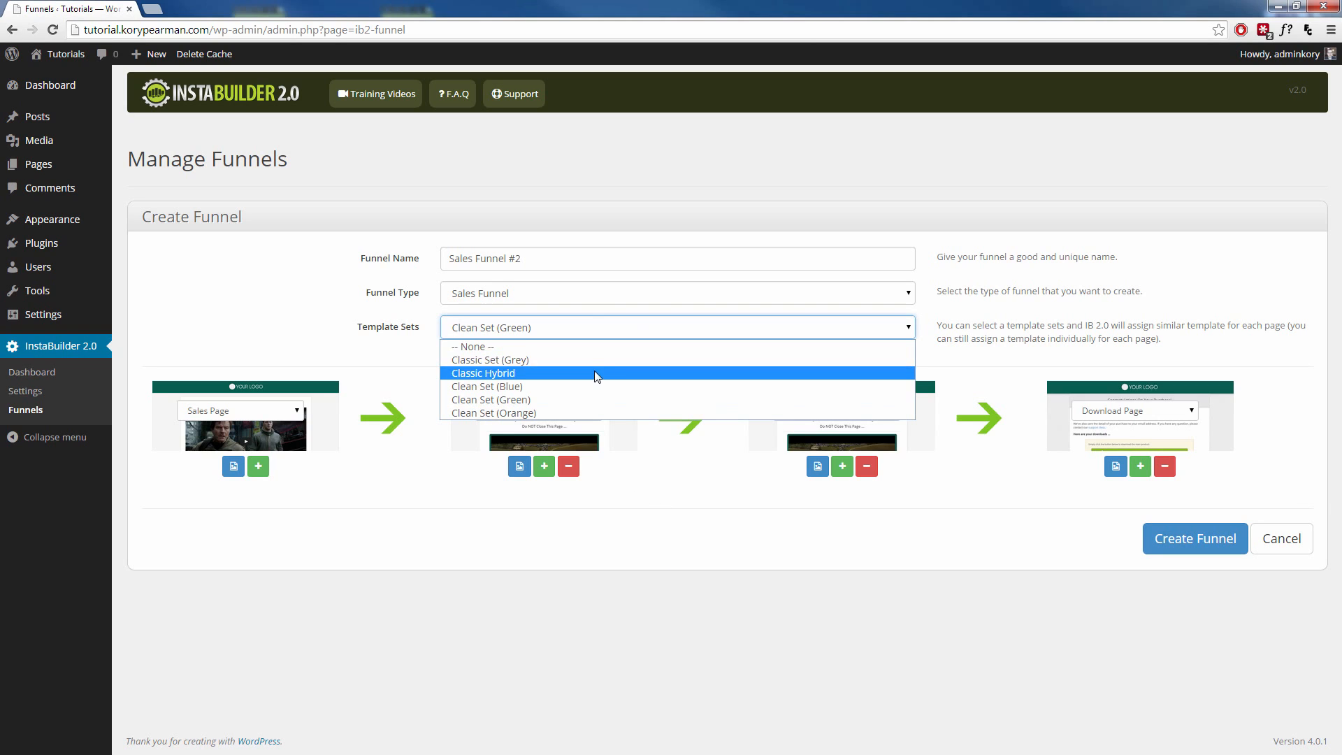
pyautogui.click(489, 360)
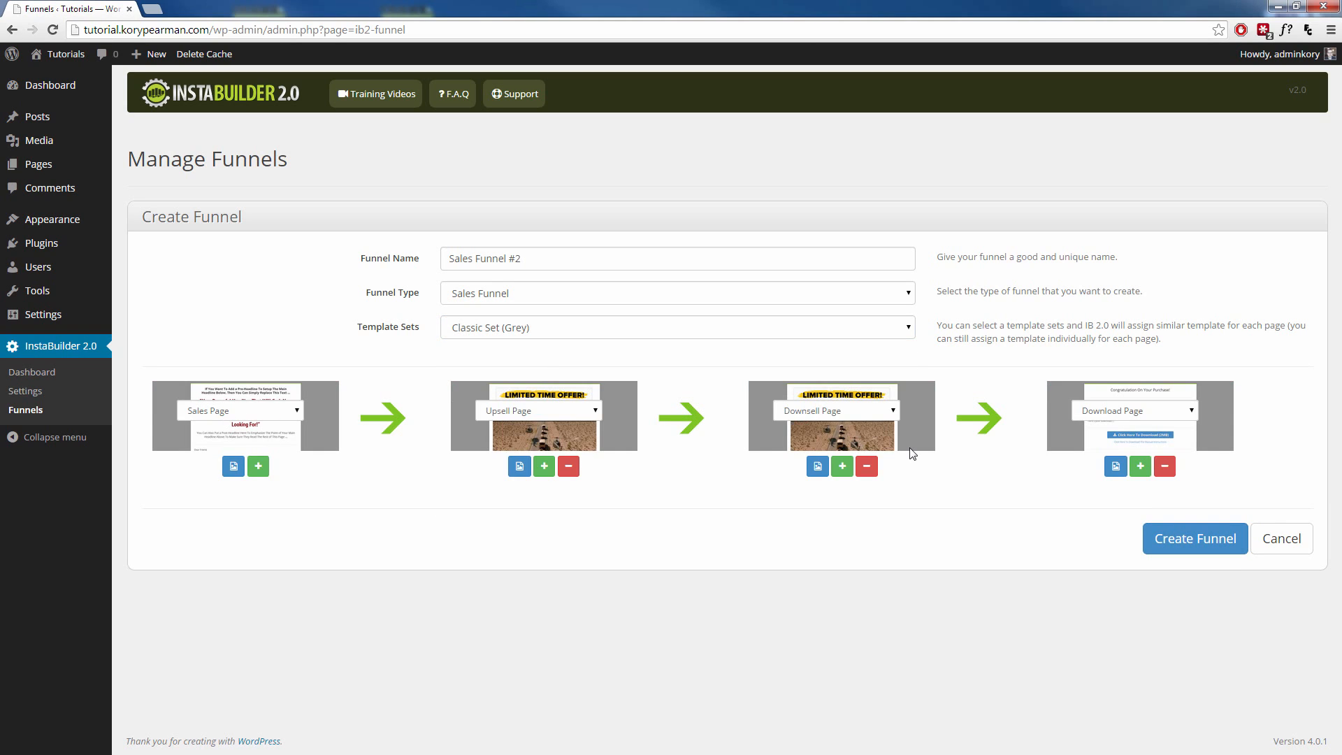
pyautogui.moveTo(1121, 485)
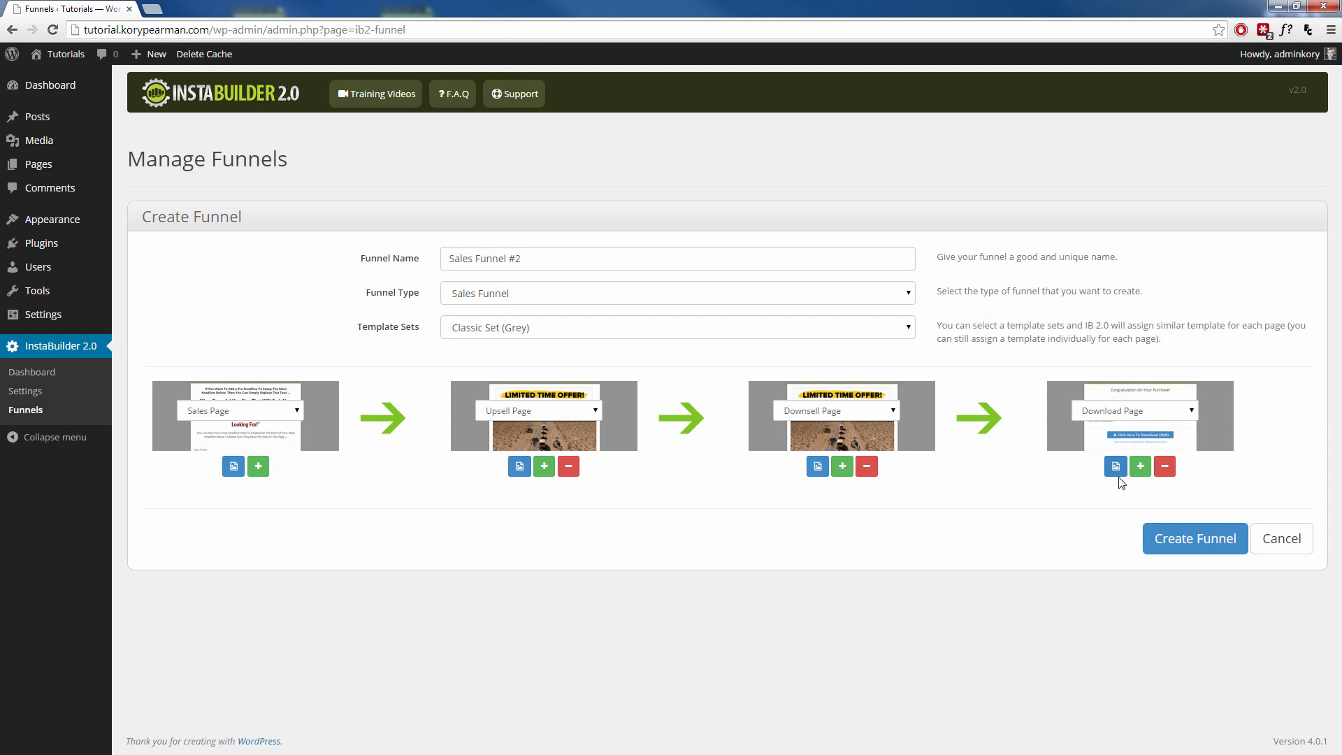
pyautogui.click(676, 327)
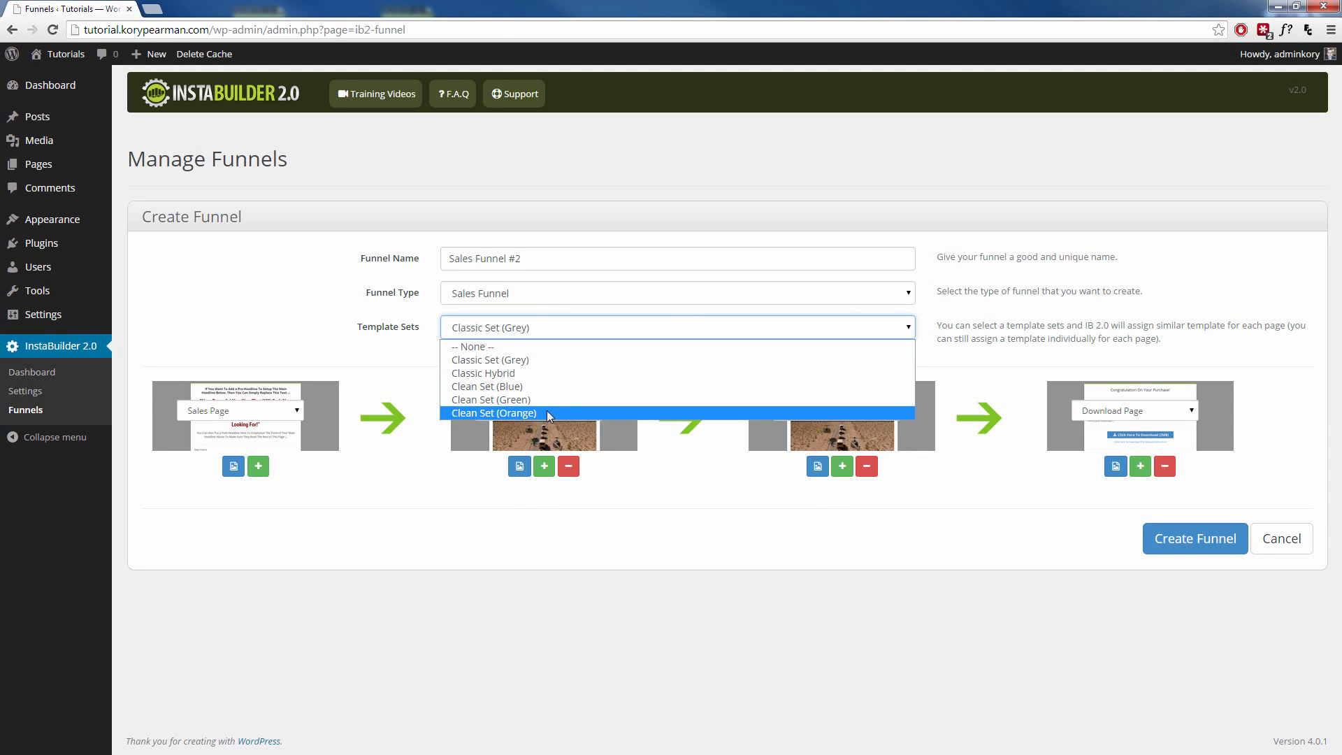
pyautogui.click(495, 412)
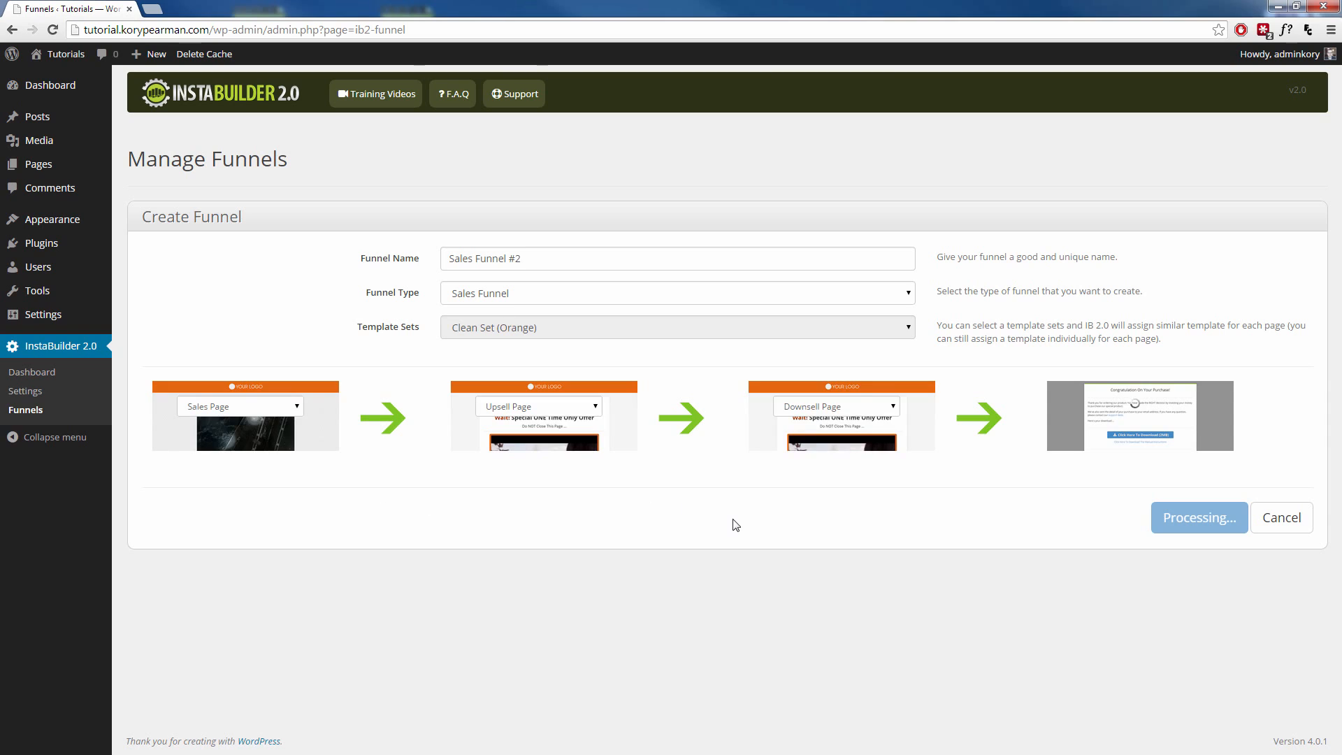
pyautogui.moveTo(456, 506)
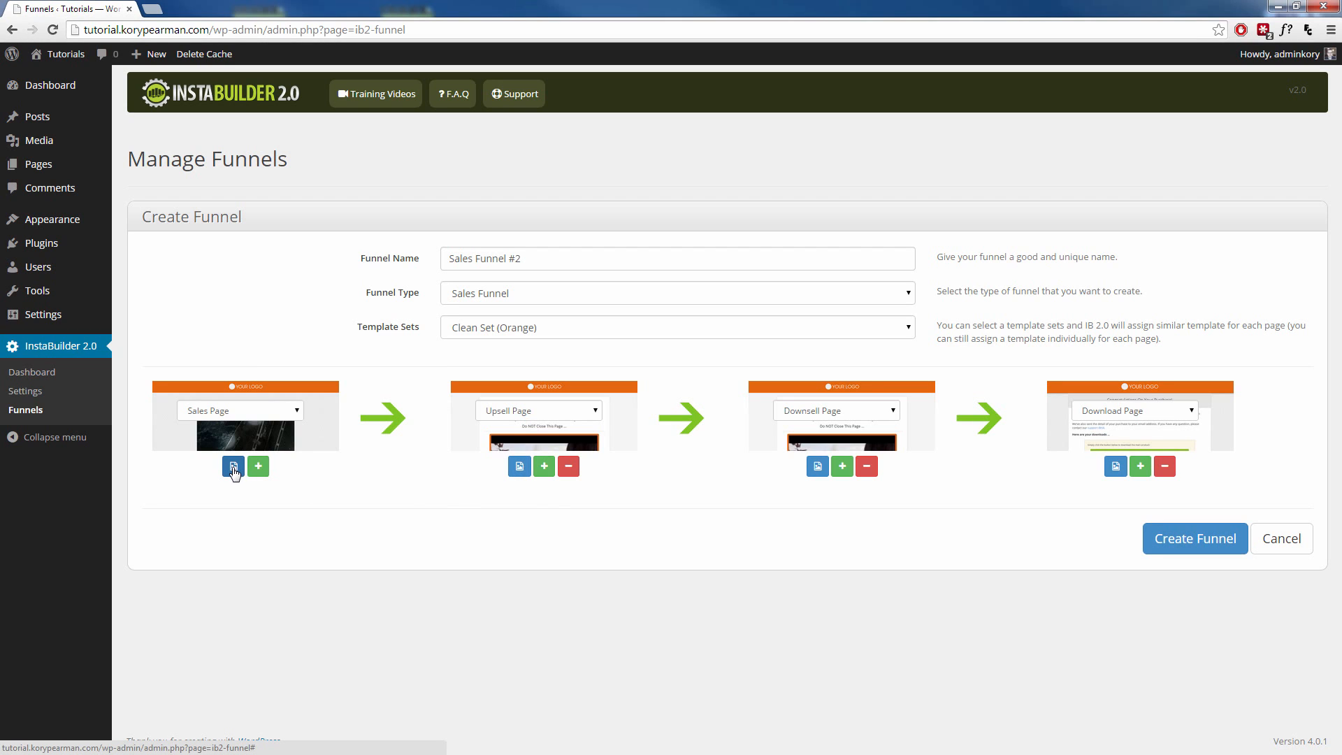
# Choose a template for the Sales Page from the sales page template dialog
pyautogui.click(232, 466)
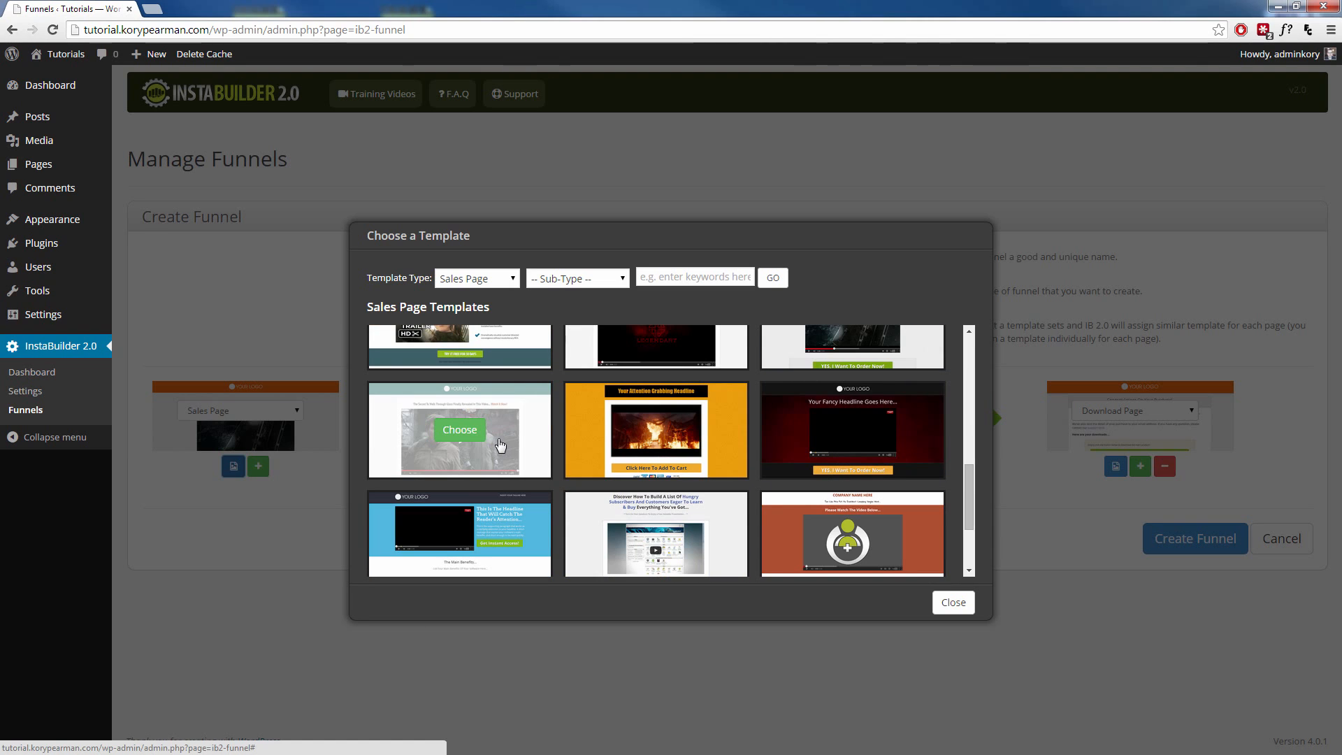
pyautogui.click(459, 431)
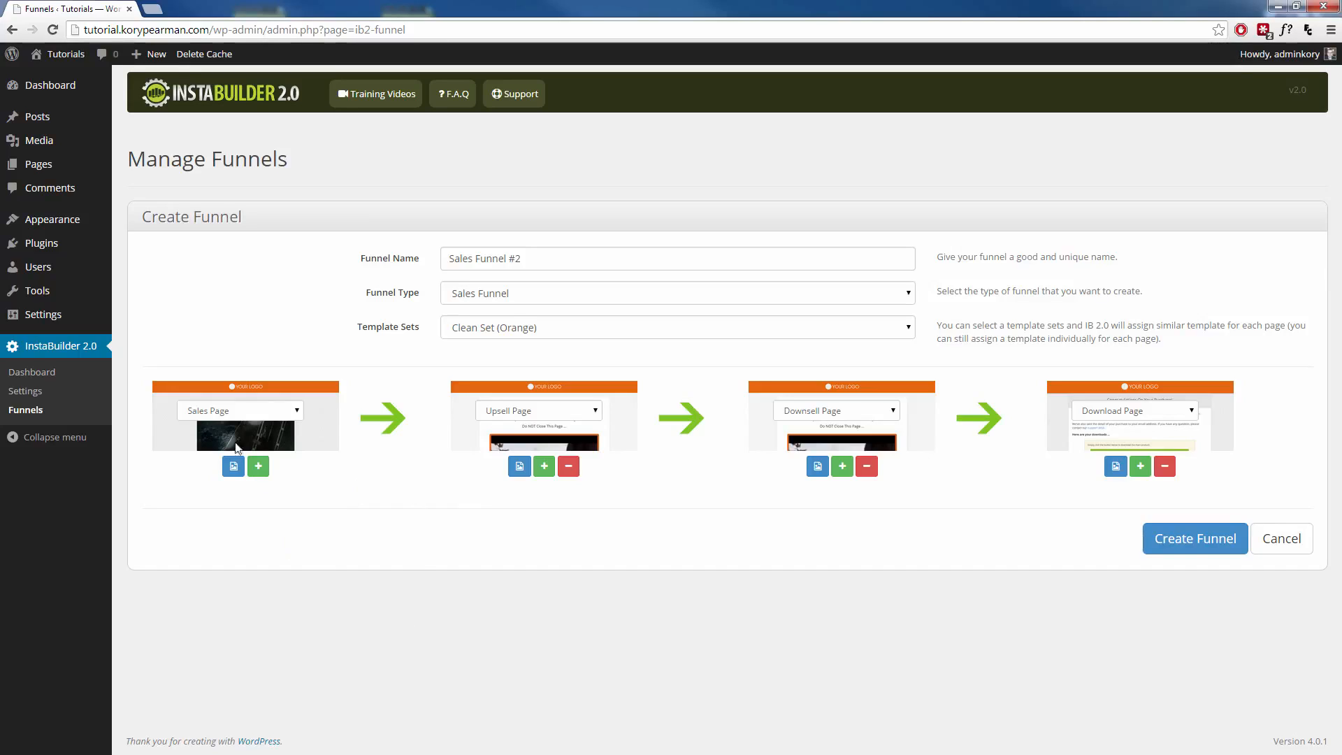
pyautogui.moveTo(531, 437)
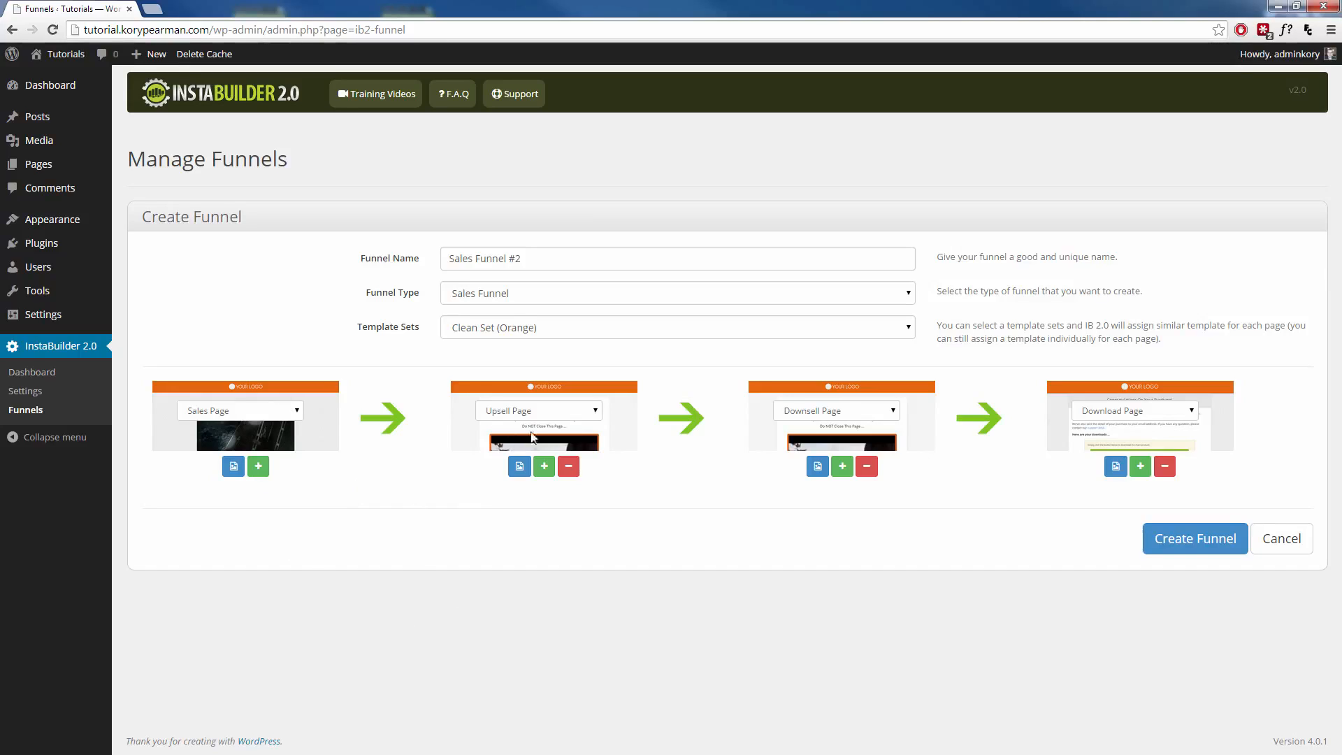
pyautogui.moveTo(1090, 489)
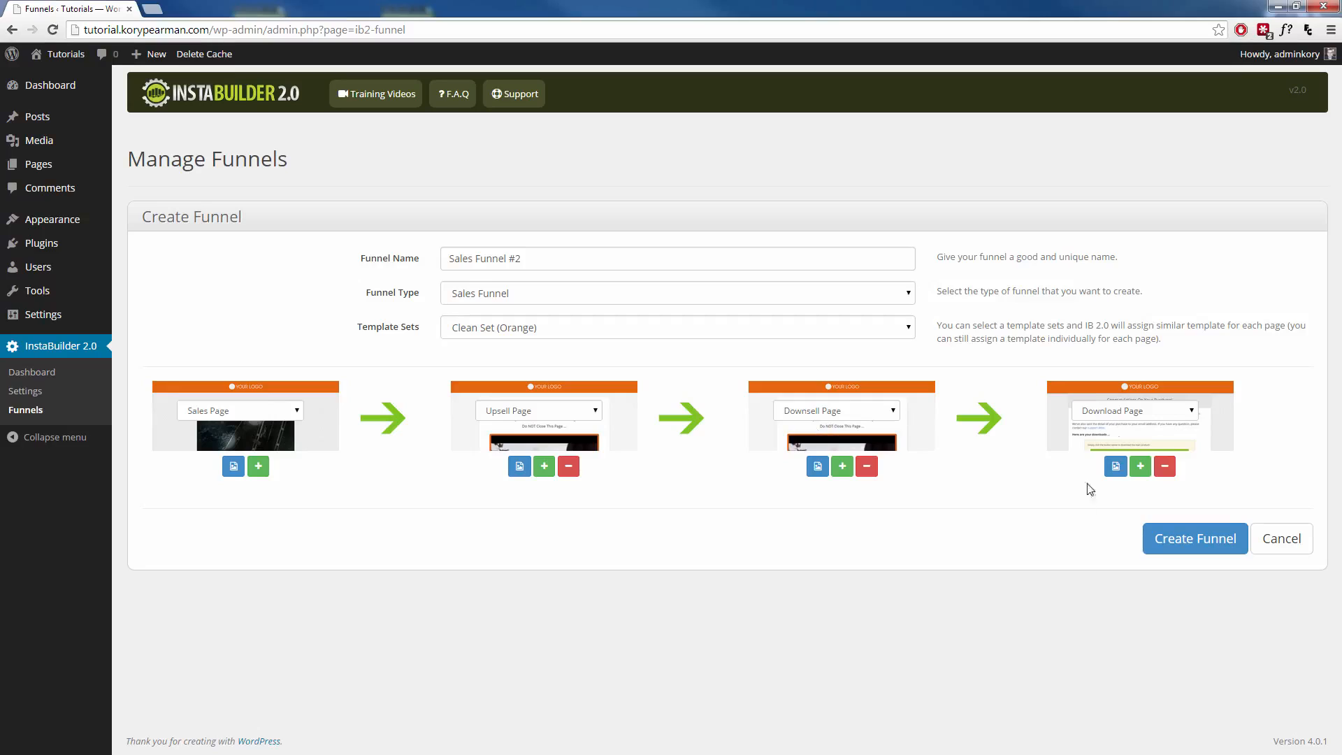
pyautogui.moveTo(661, 548)
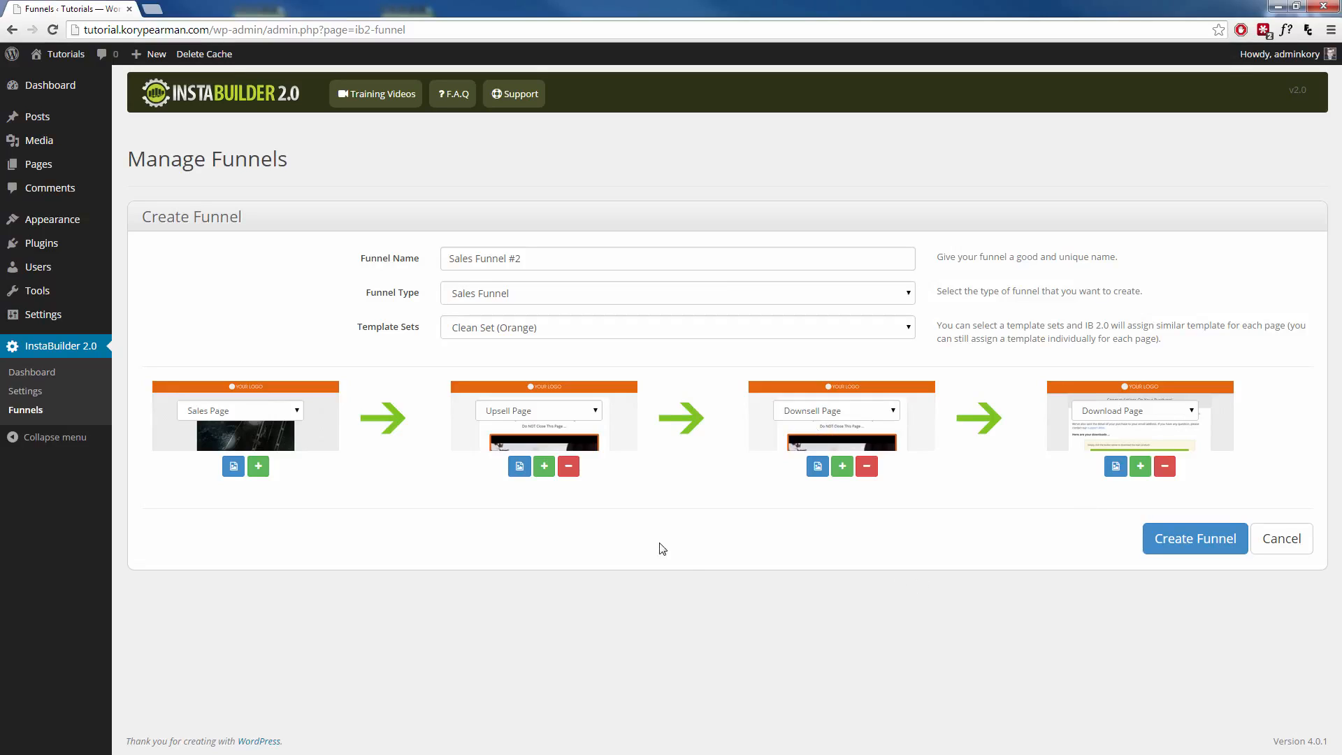
# Remove the Upsell and Downsell pages and insert a new page before the Download Page
pyautogui.click(568, 467)
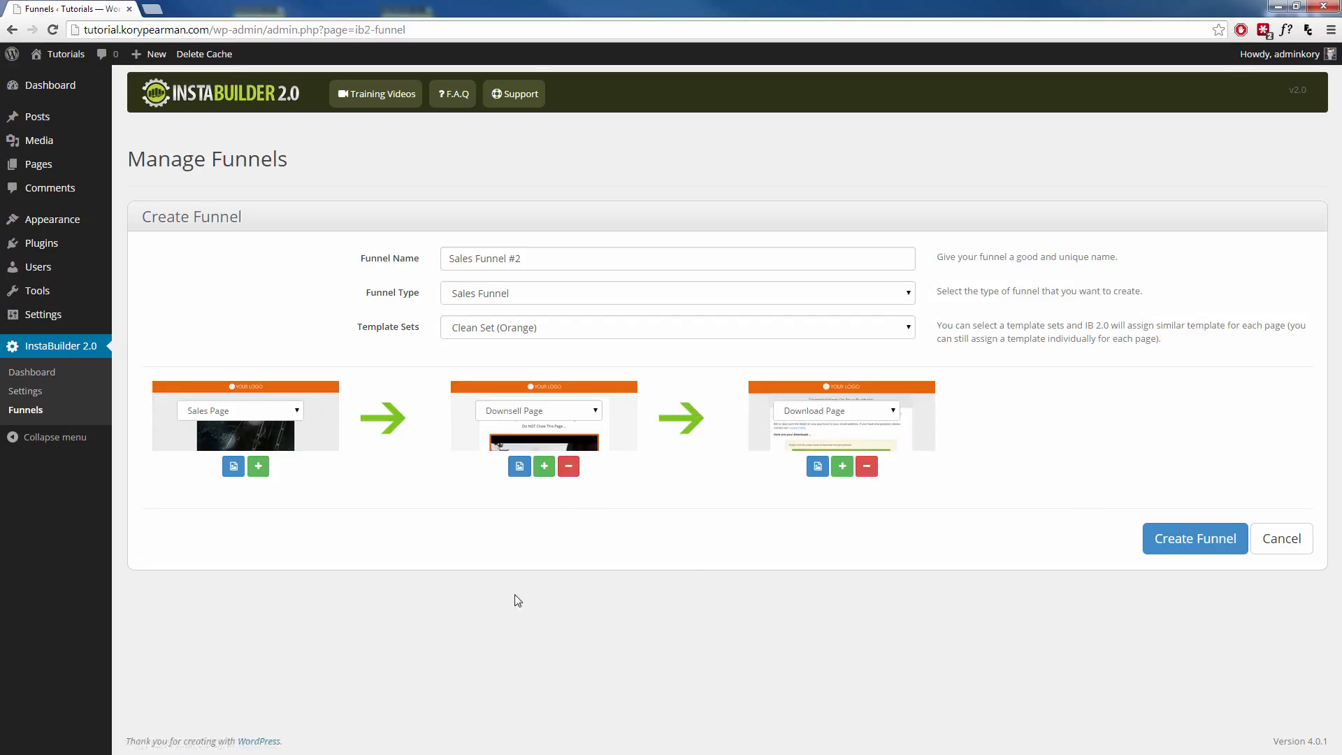
pyautogui.moveTo(285, 400)
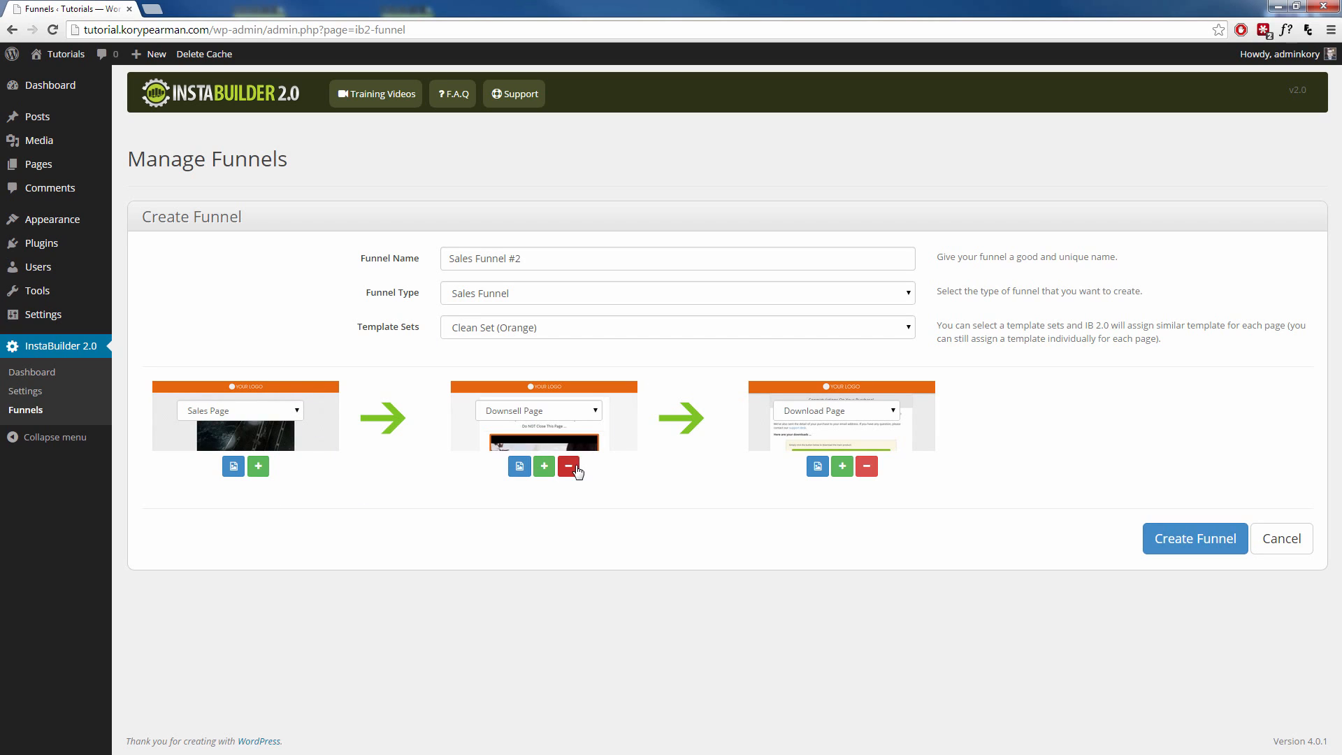
pyautogui.click(569, 466)
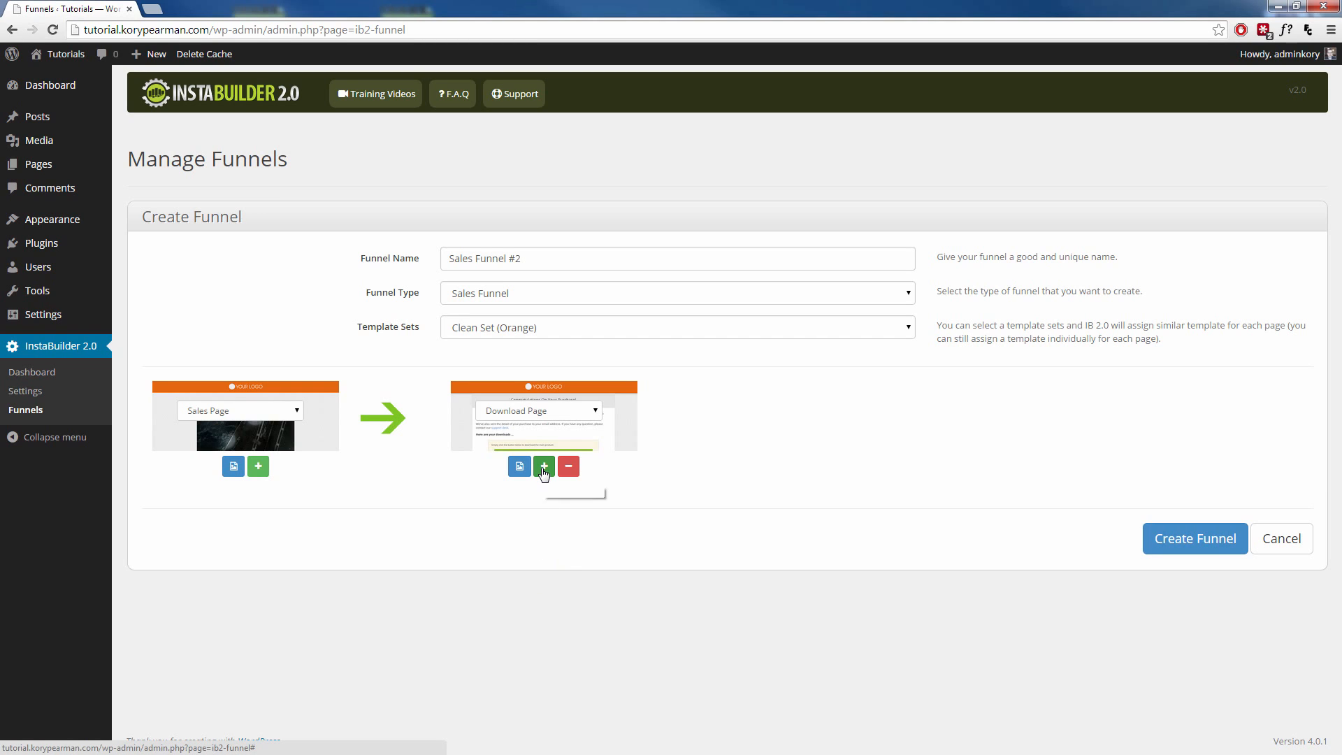
pyautogui.click(544, 467)
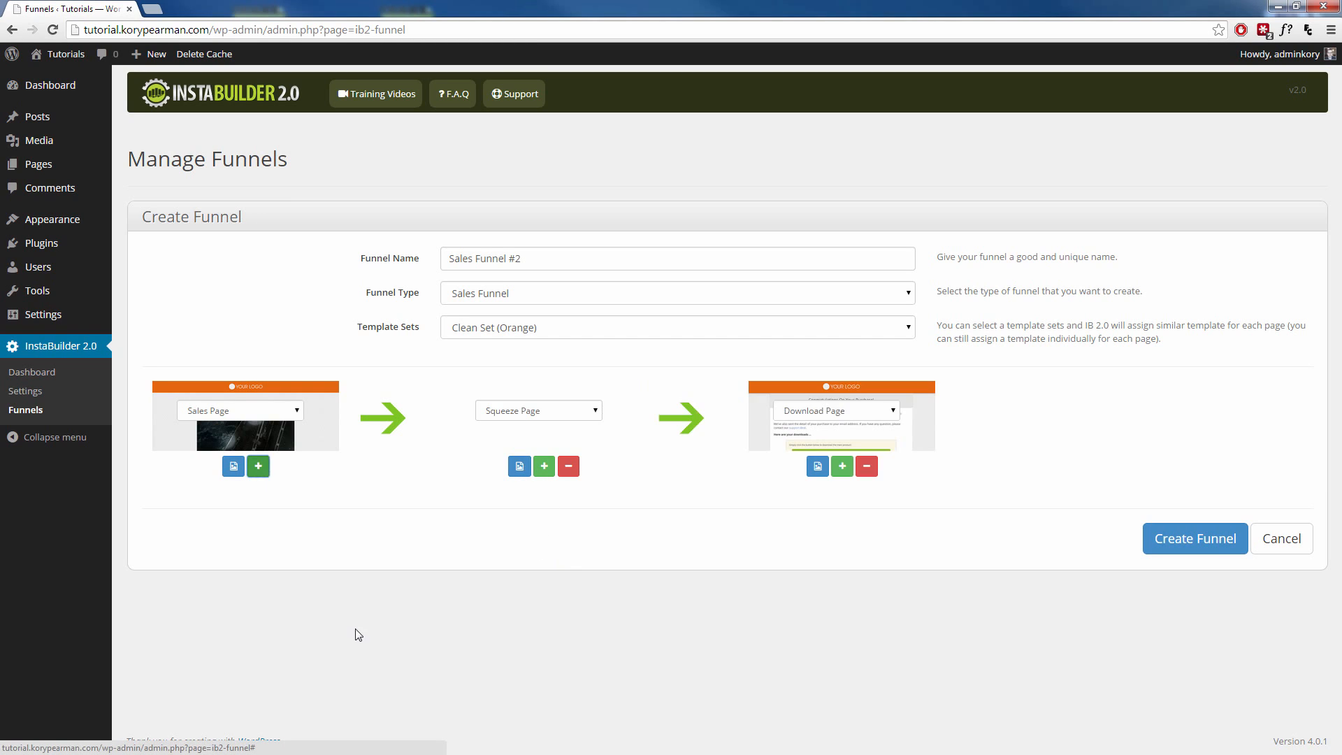
pyautogui.click(538, 411)
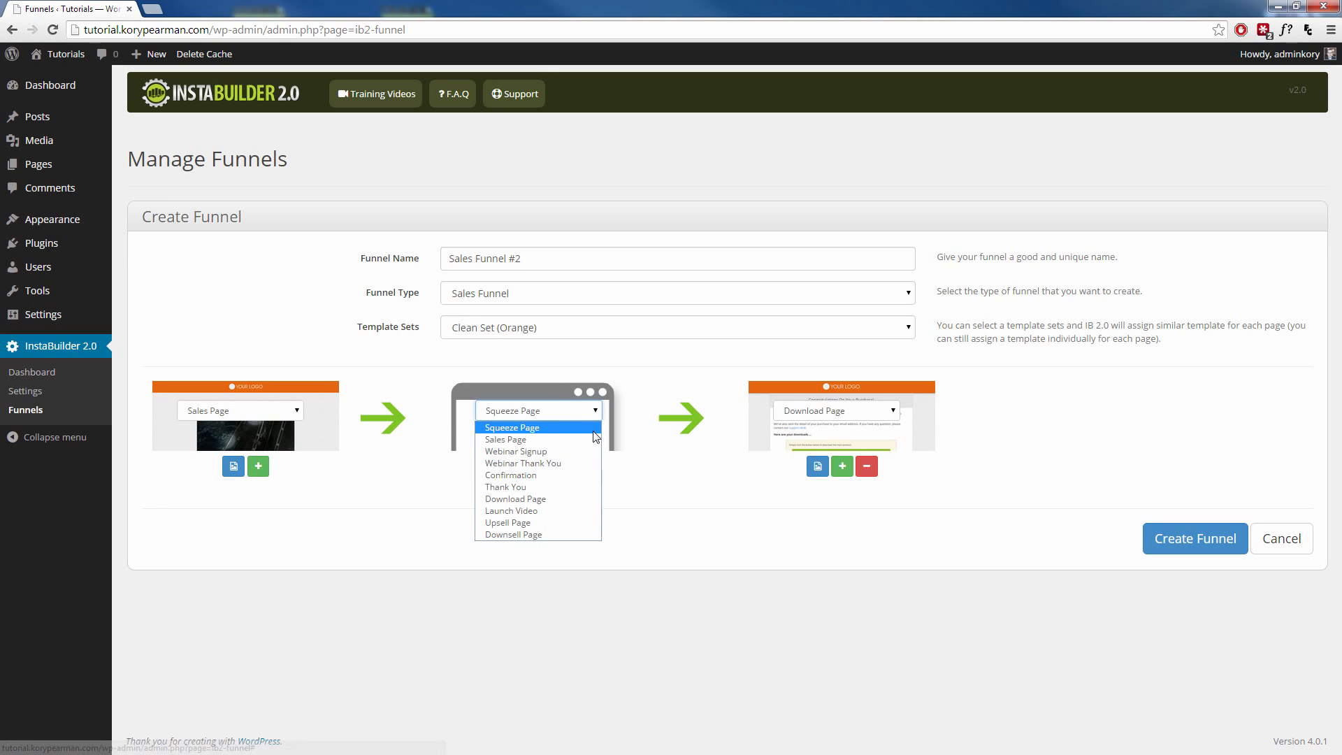
pyautogui.moveTo(562, 472)
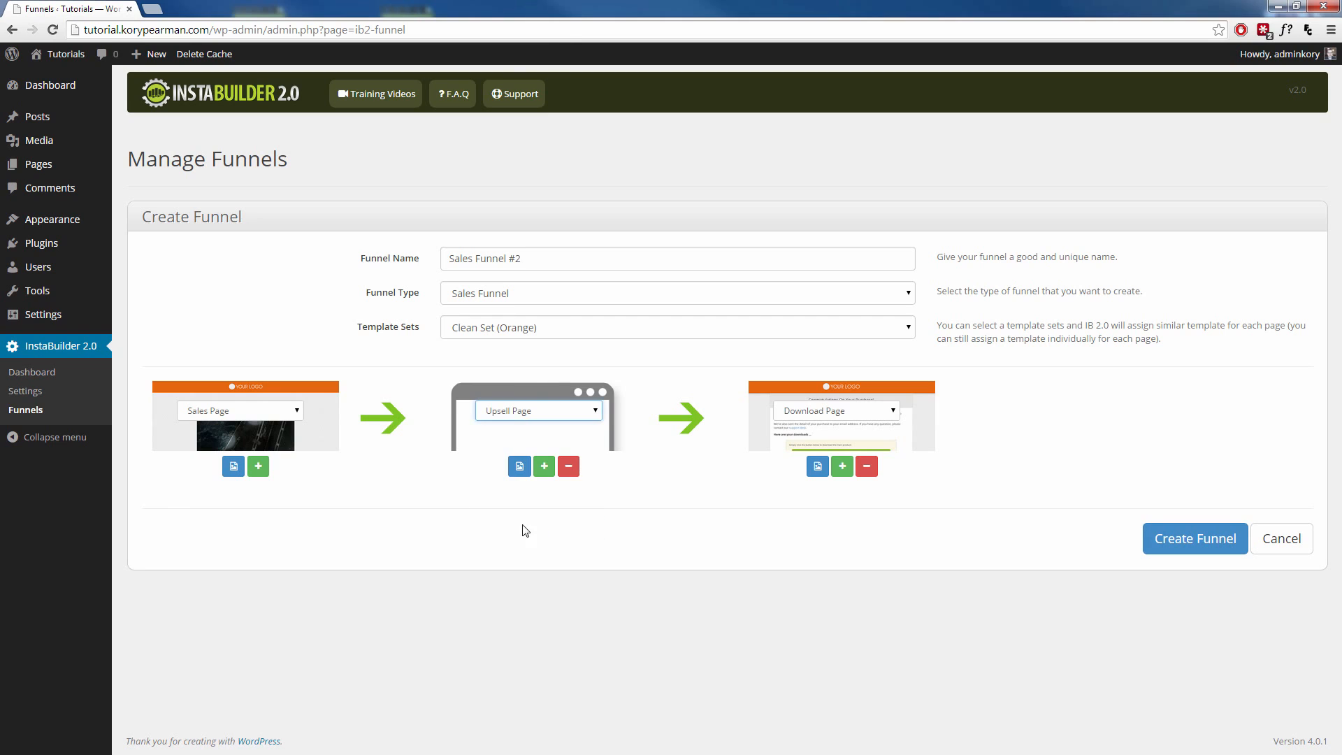
# Add a second Upsell Page and a Downsell Page so the funnel has five pages
pyautogui.click(544, 467)
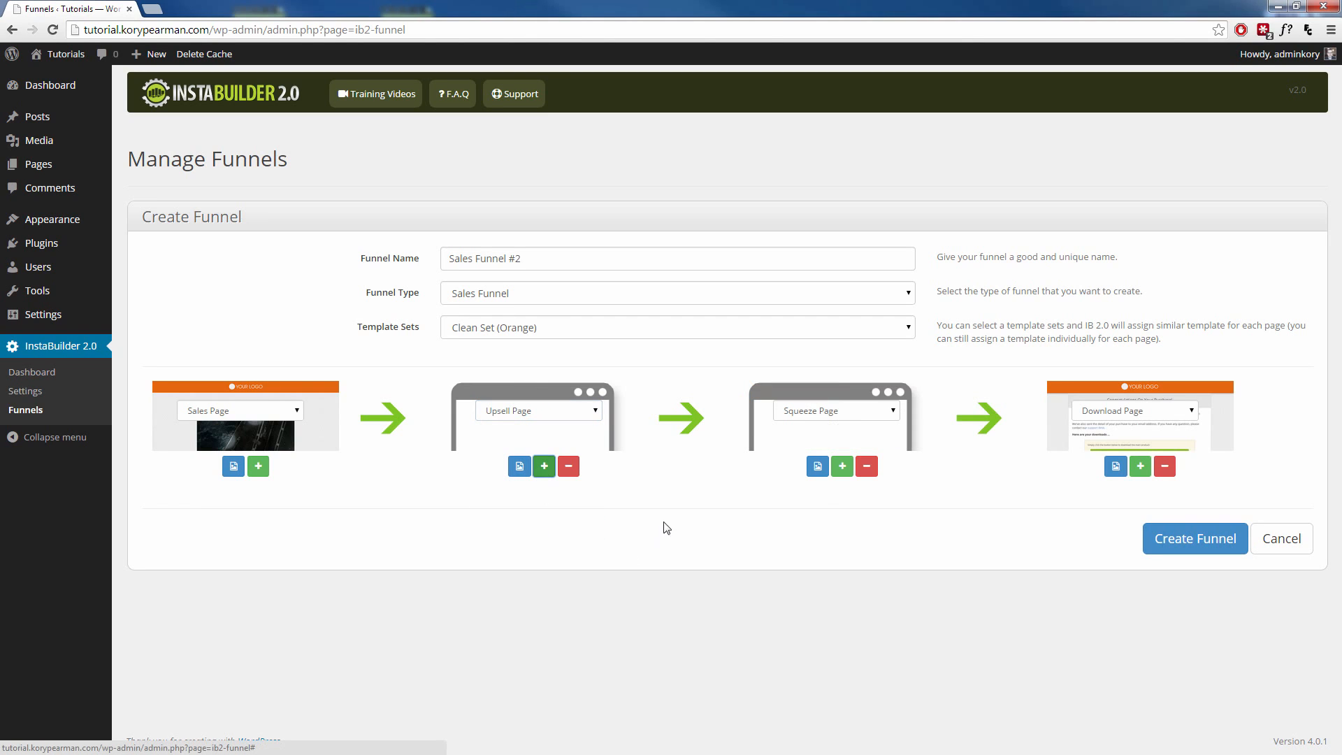
pyautogui.click(836, 411)
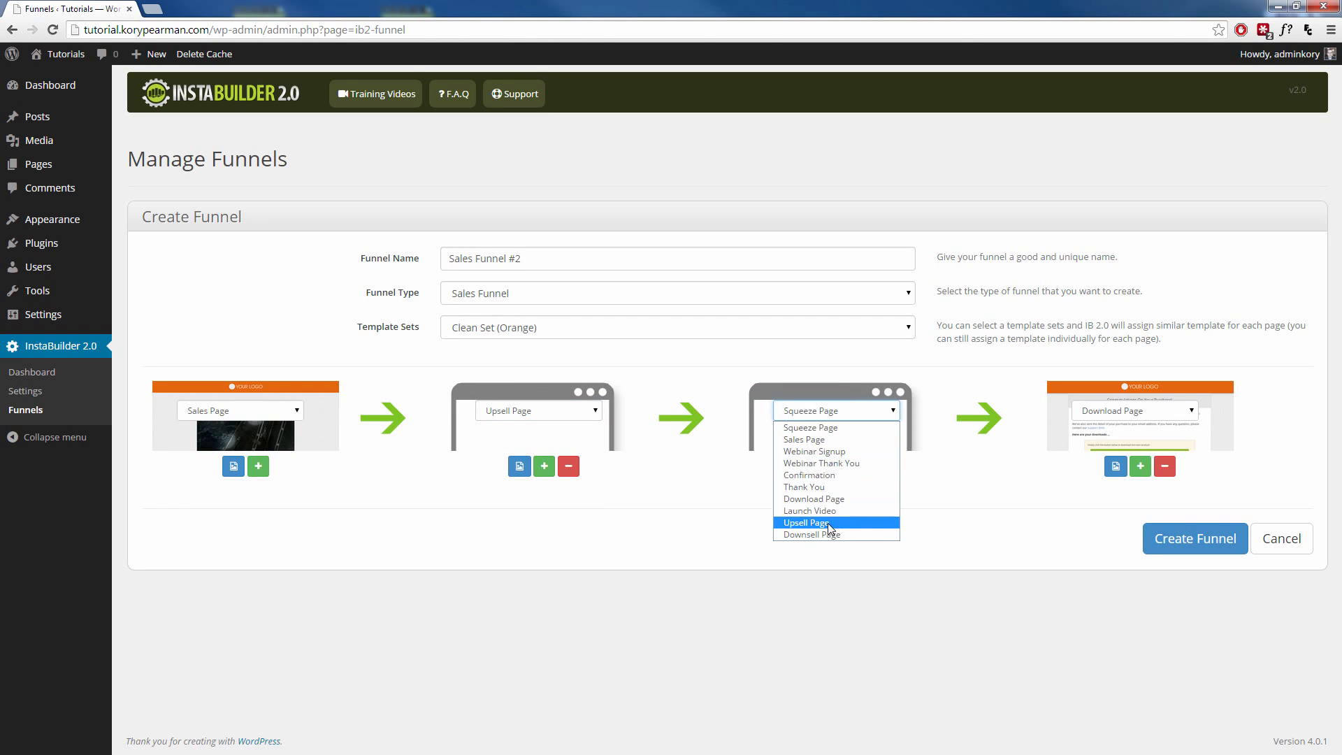
pyautogui.click(806, 523)
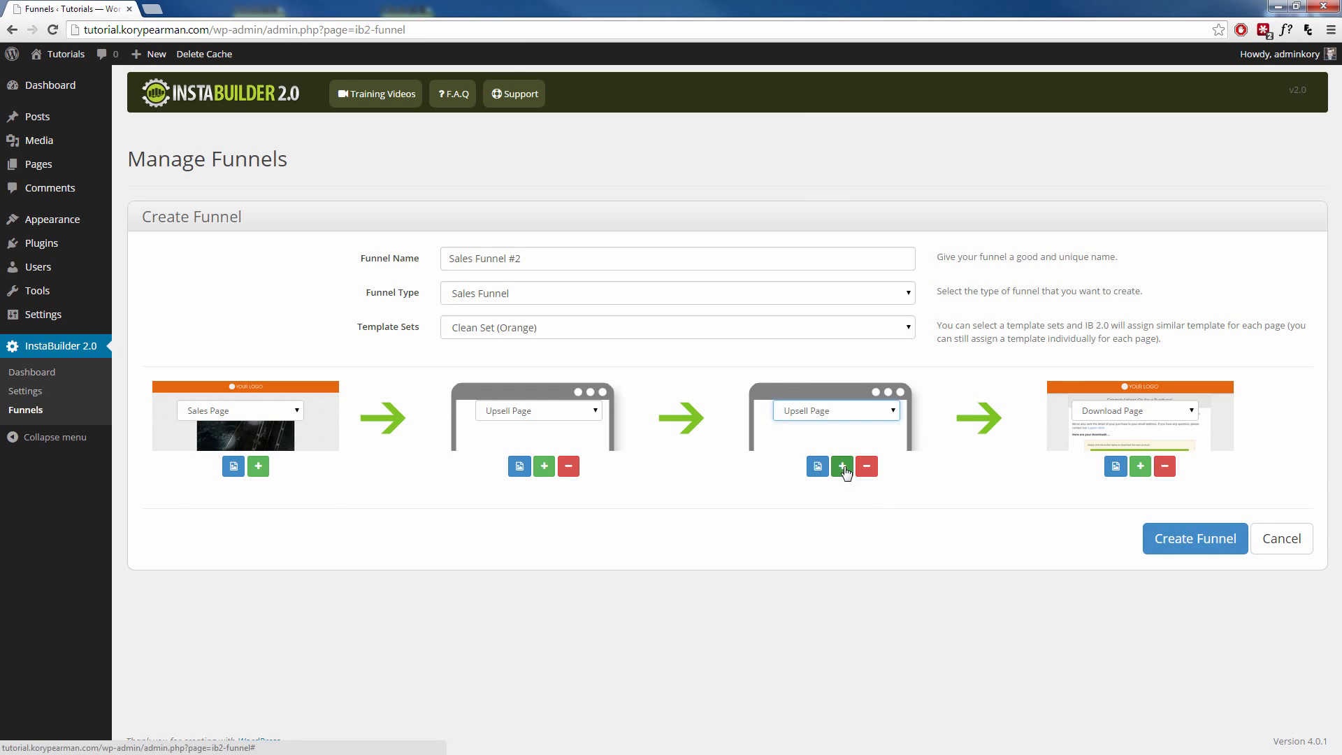
pyautogui.click(841, 467)
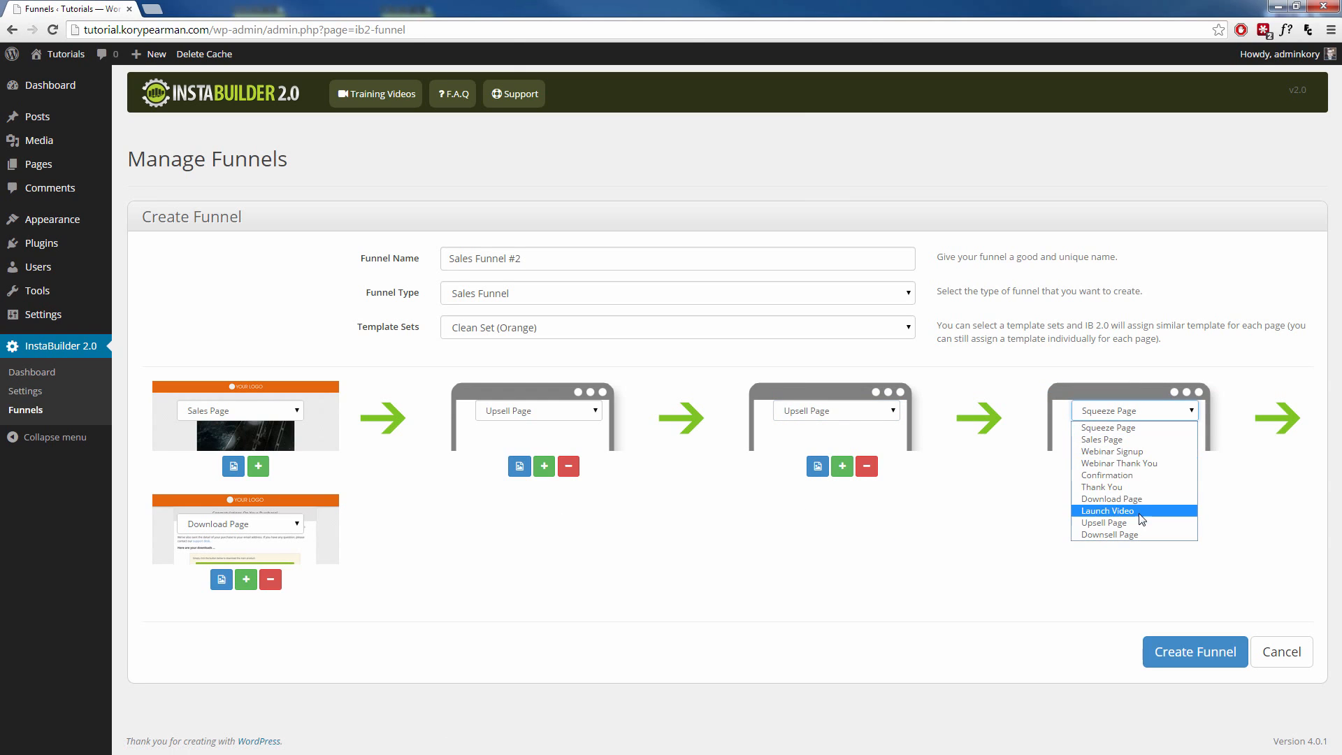
pyautogui.moveTo(1126, 537)
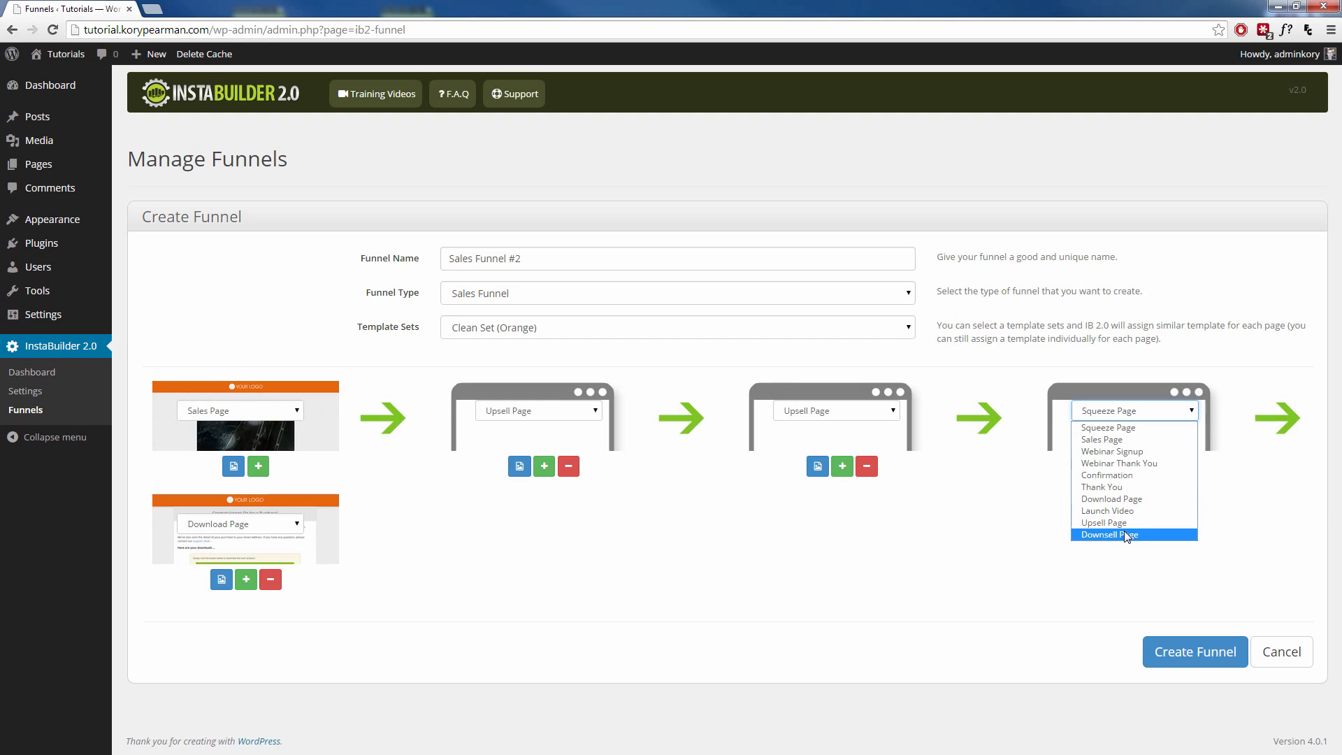
pyautogui.click(1109, 534)
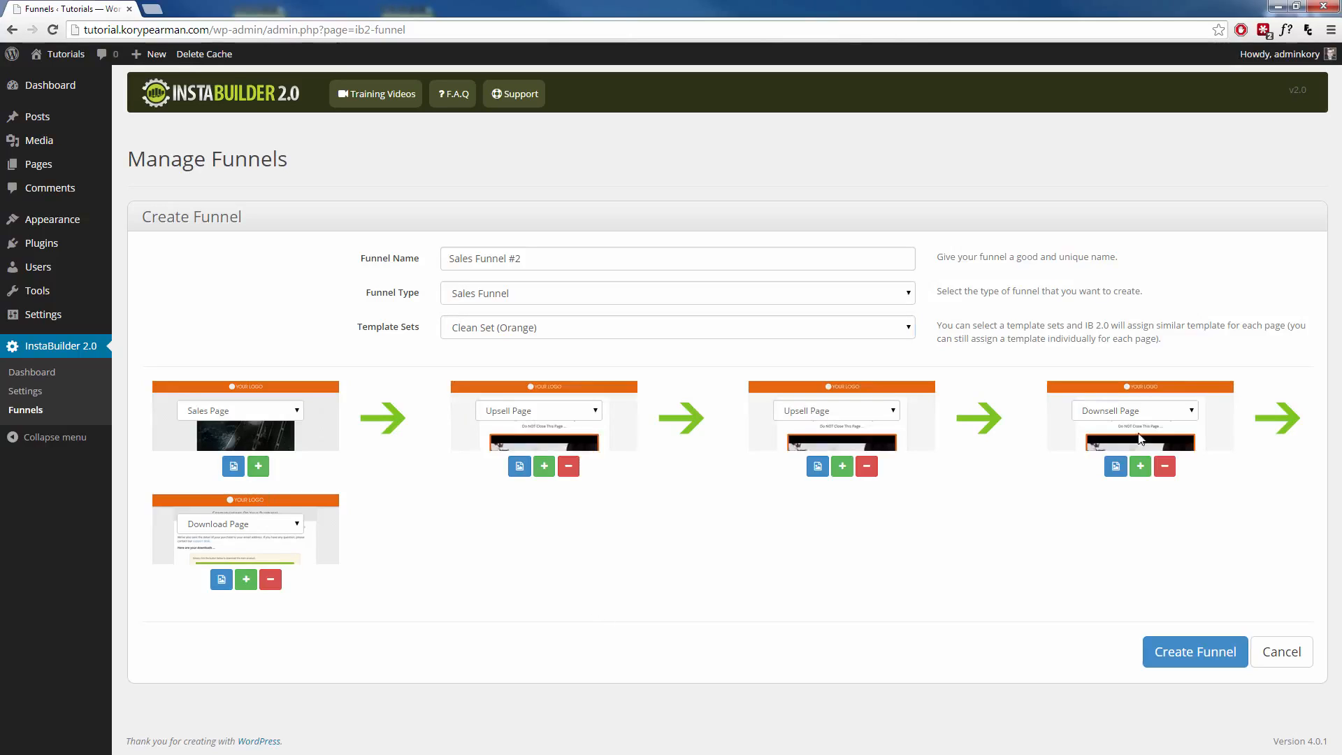
pyautogui.moveTo(396, 526)
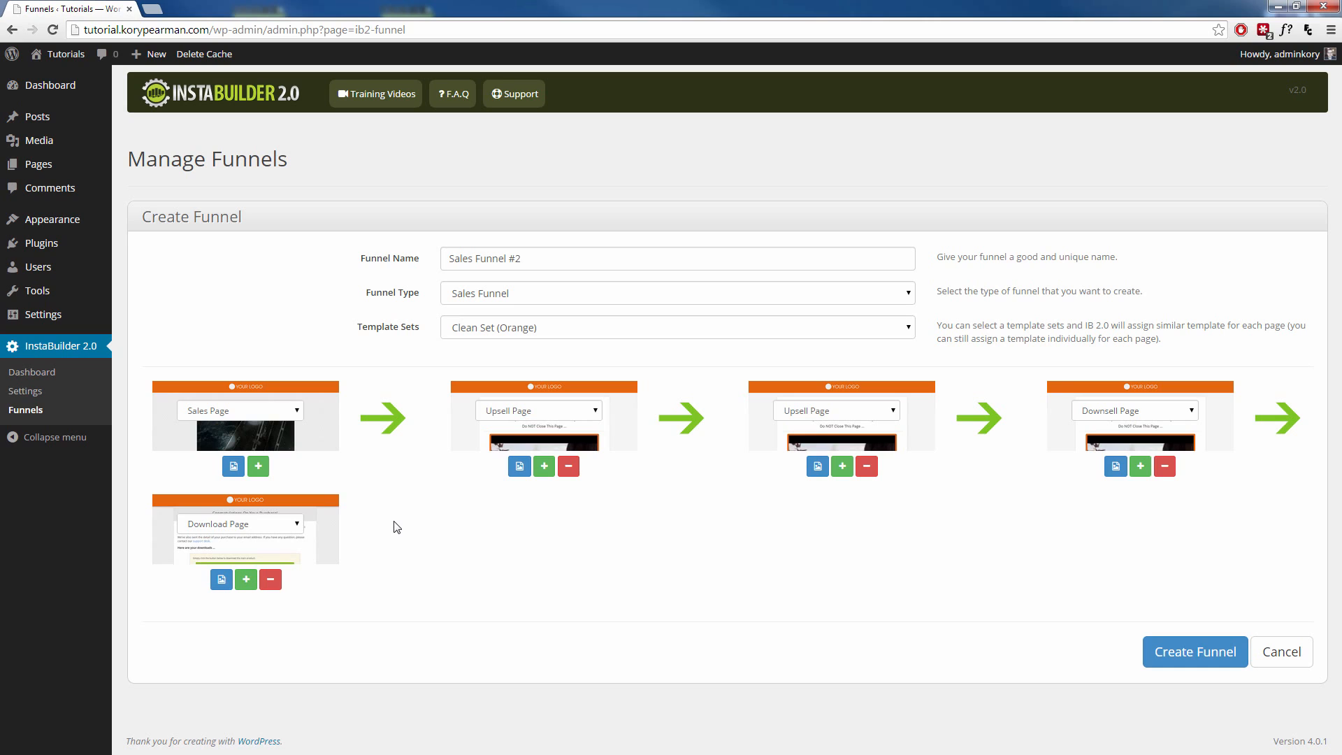
pyautogui.moveTo(1187, 652)
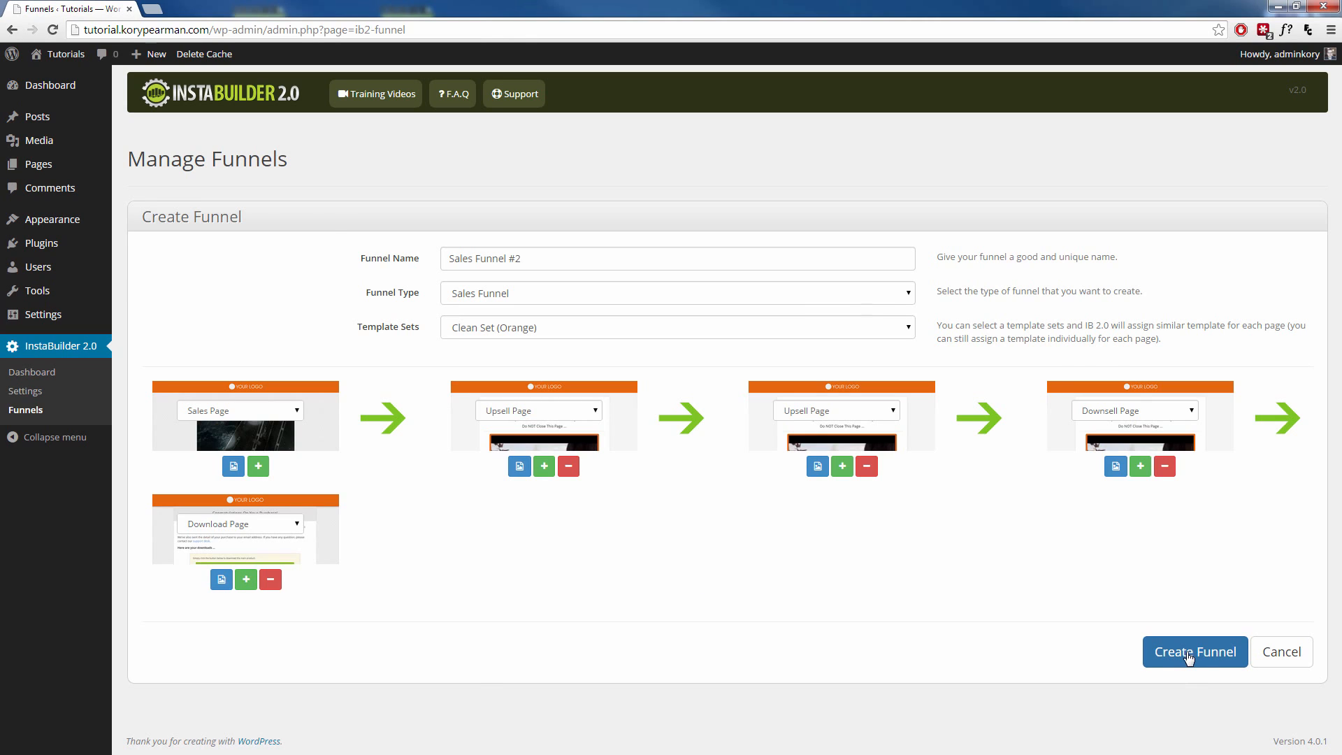
# Create Sales Funnel #2 with its five draft pages and start editing the Sales Page
pyautogui.click(1194, 651)
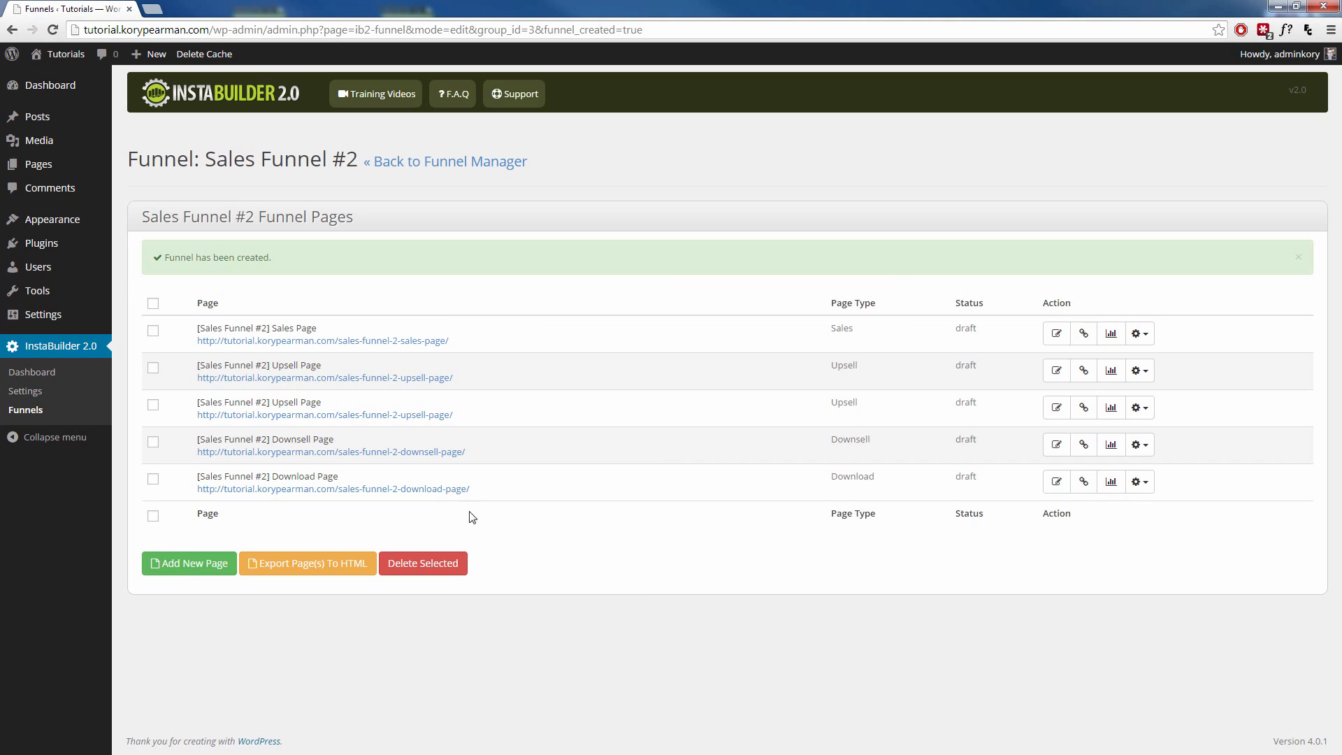
pyautogui.moveTo(390, 349)
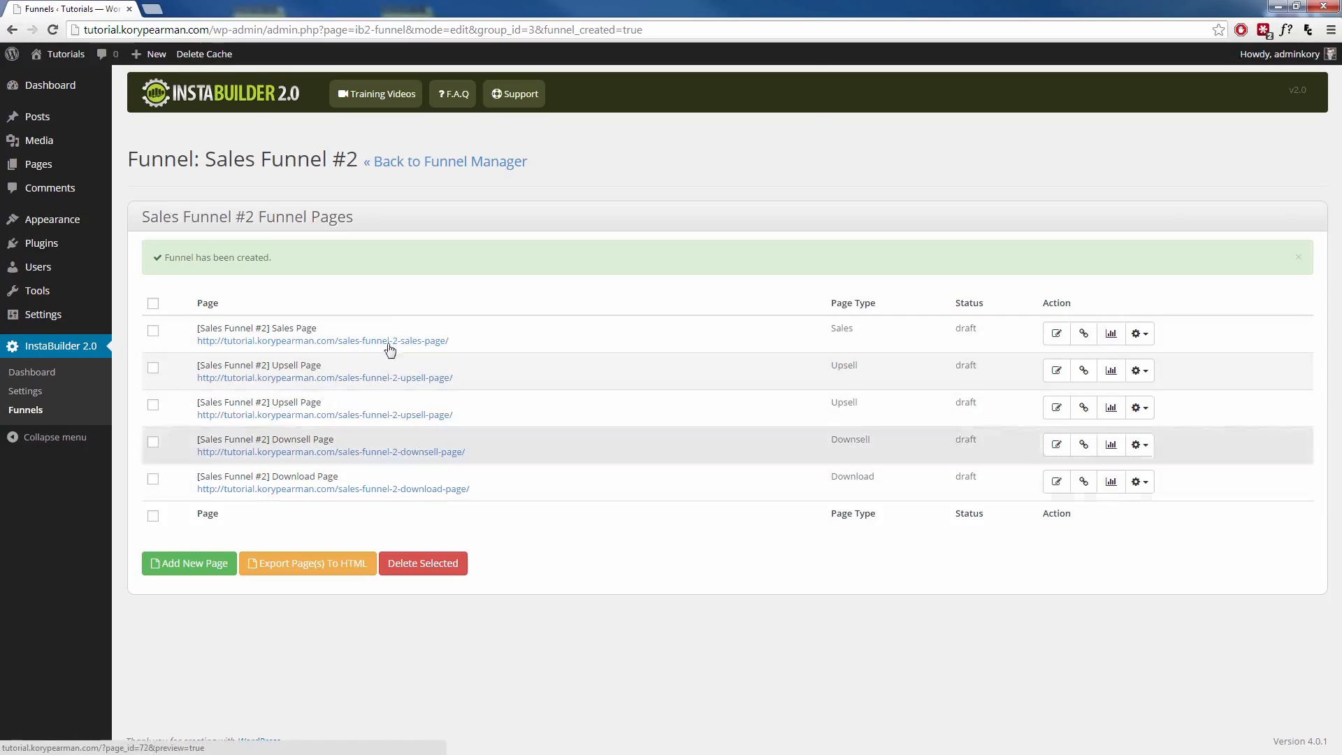
pyautogui.moveTo(803, 492)
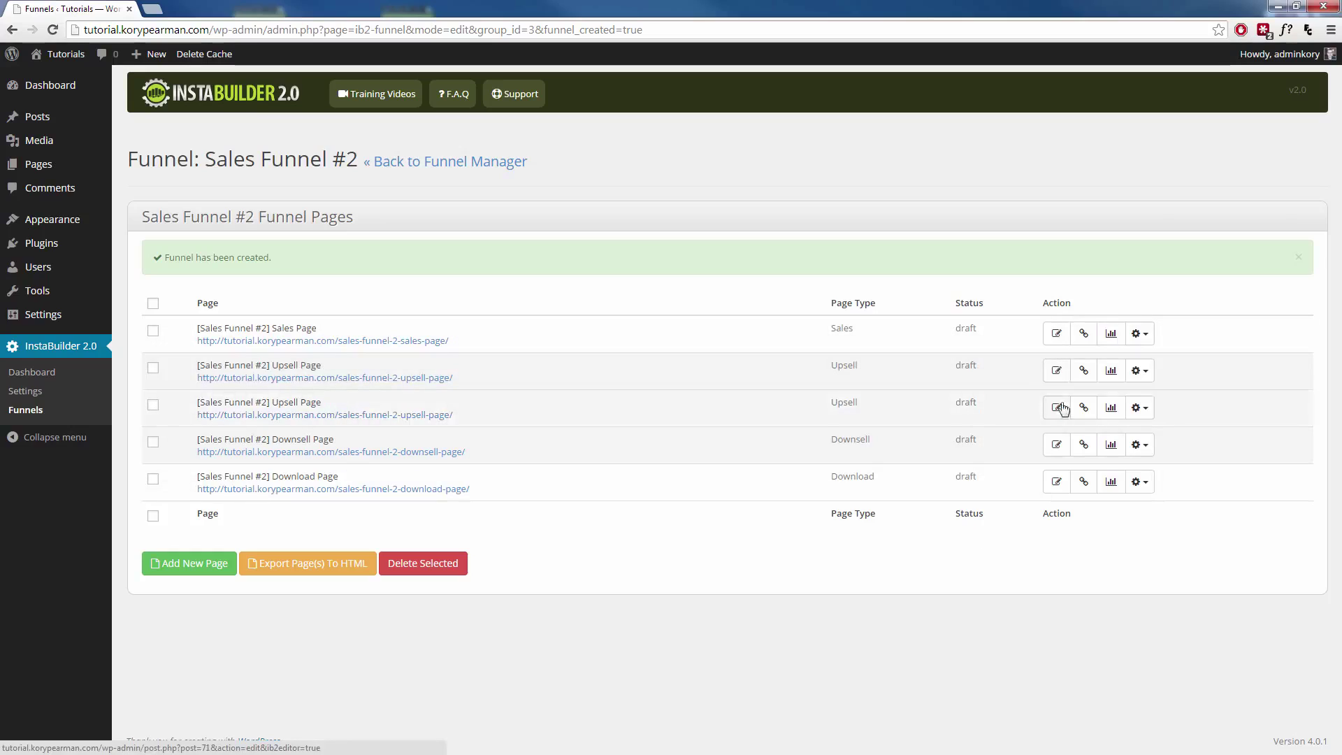
pyautogui.moveTo(1056, 368)
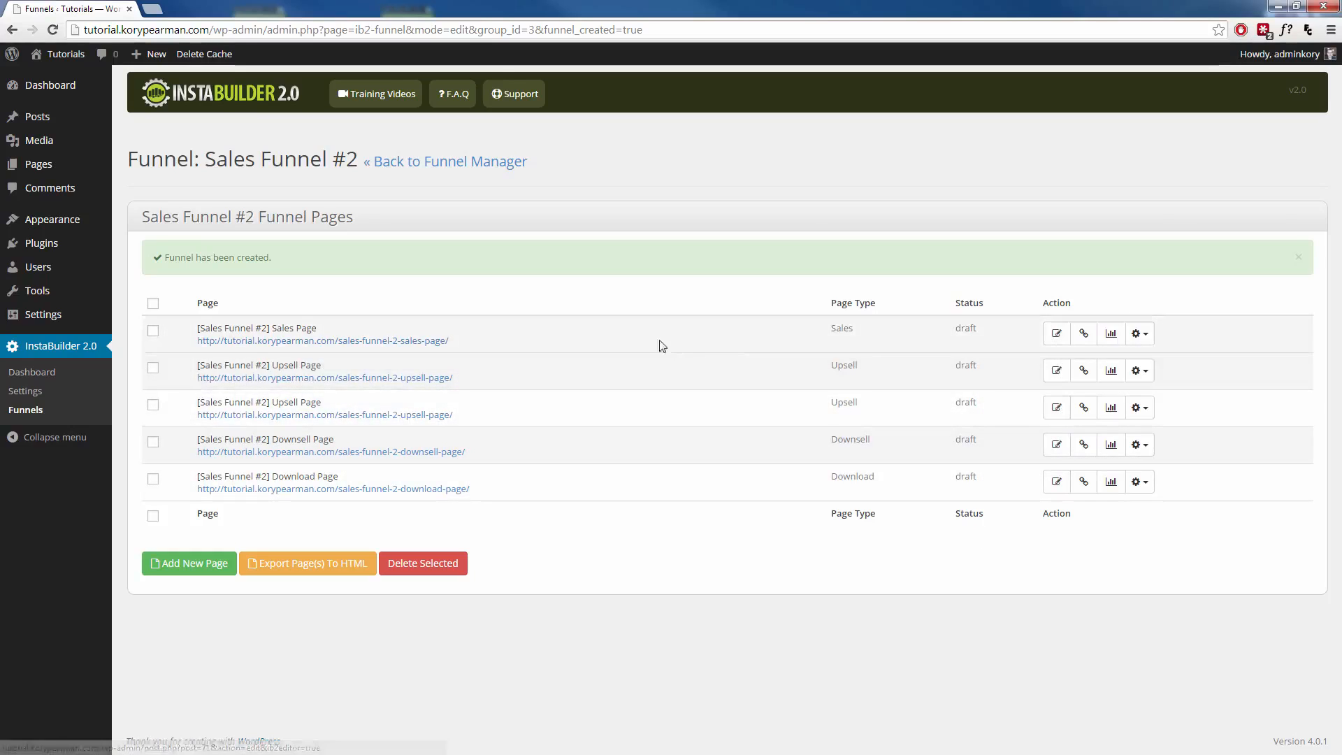
pyautogui.click(1057, 333)
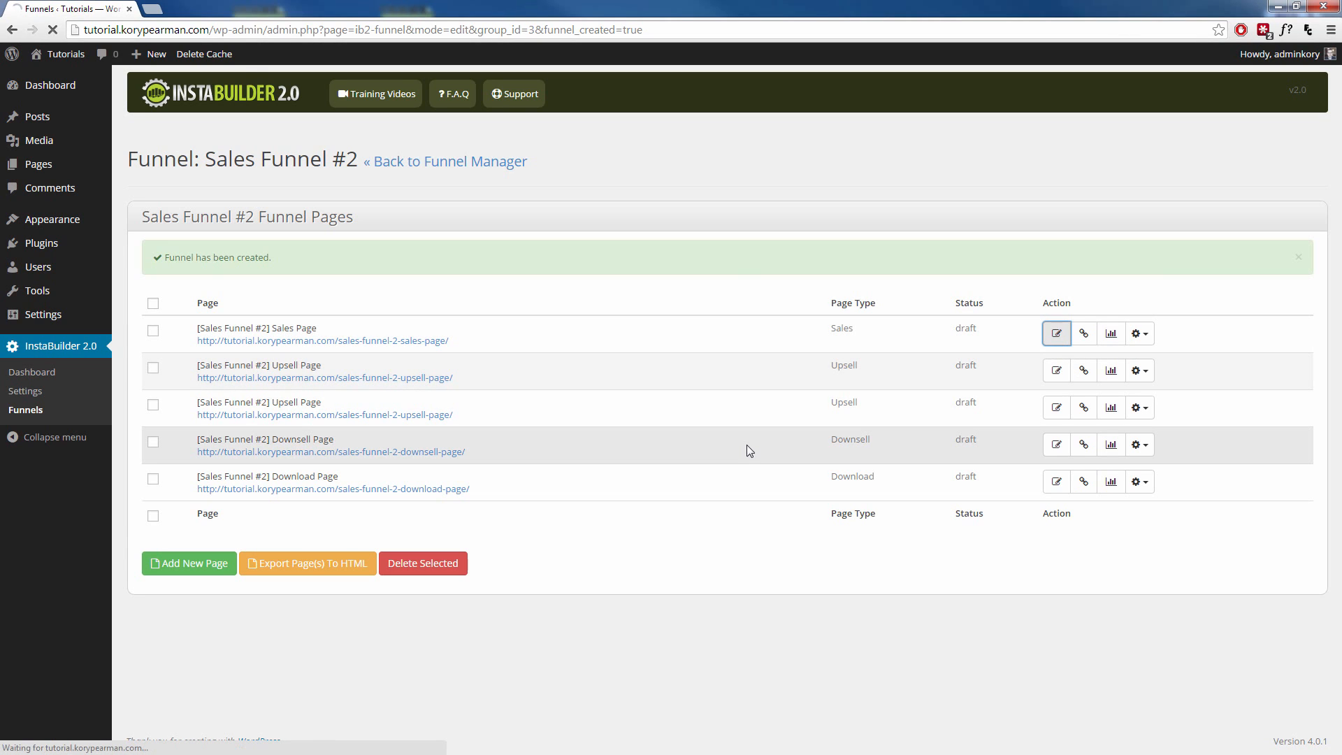
# Load the Sales Page in the InstaBuilder editor and scroll through its orange template
pyautogui.click(1057, 332)
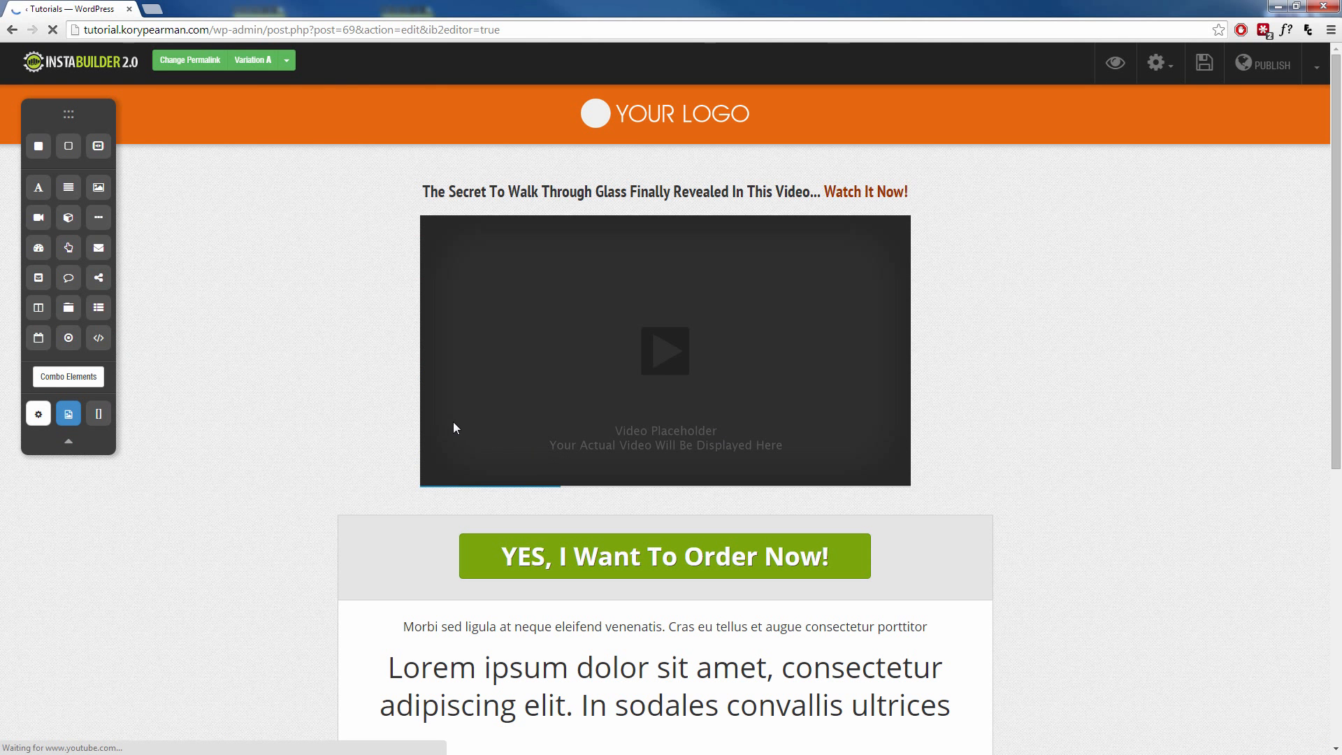
pyautogui.scroll(-3)
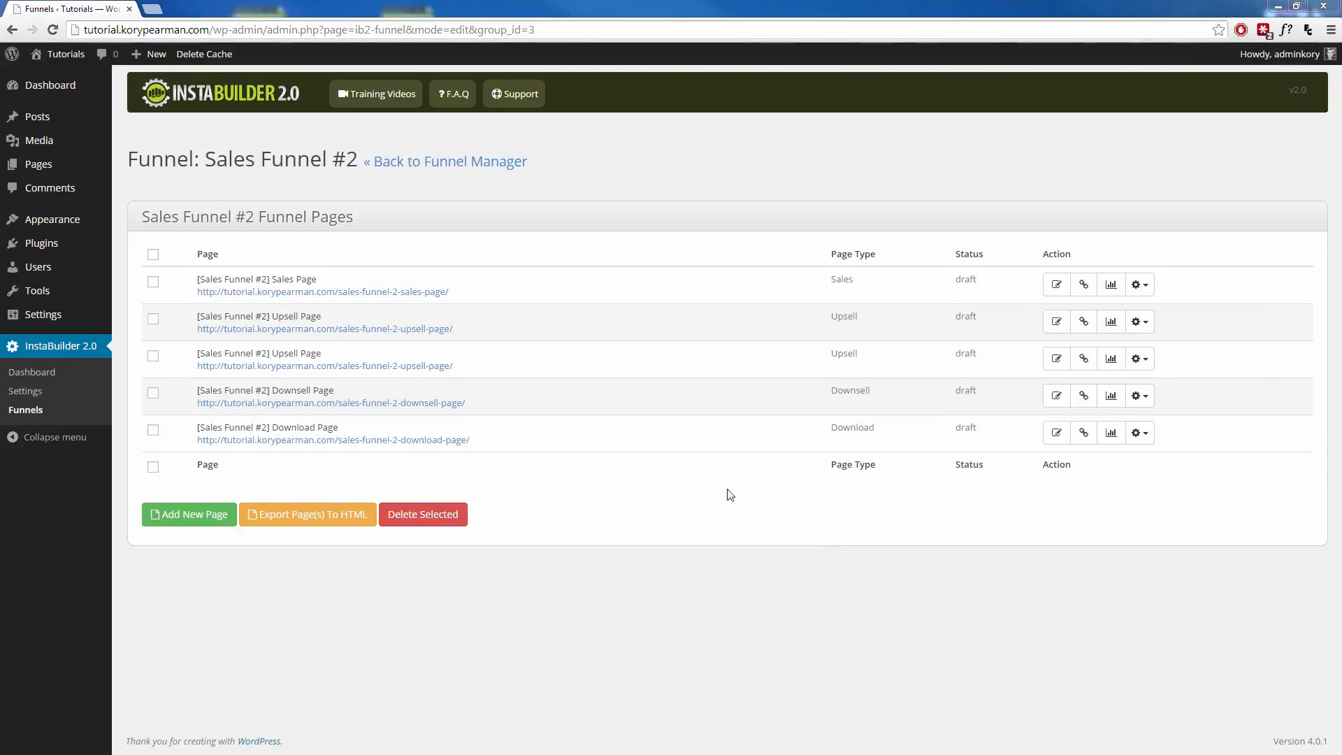
pyautogui.moveTo(453, 462)
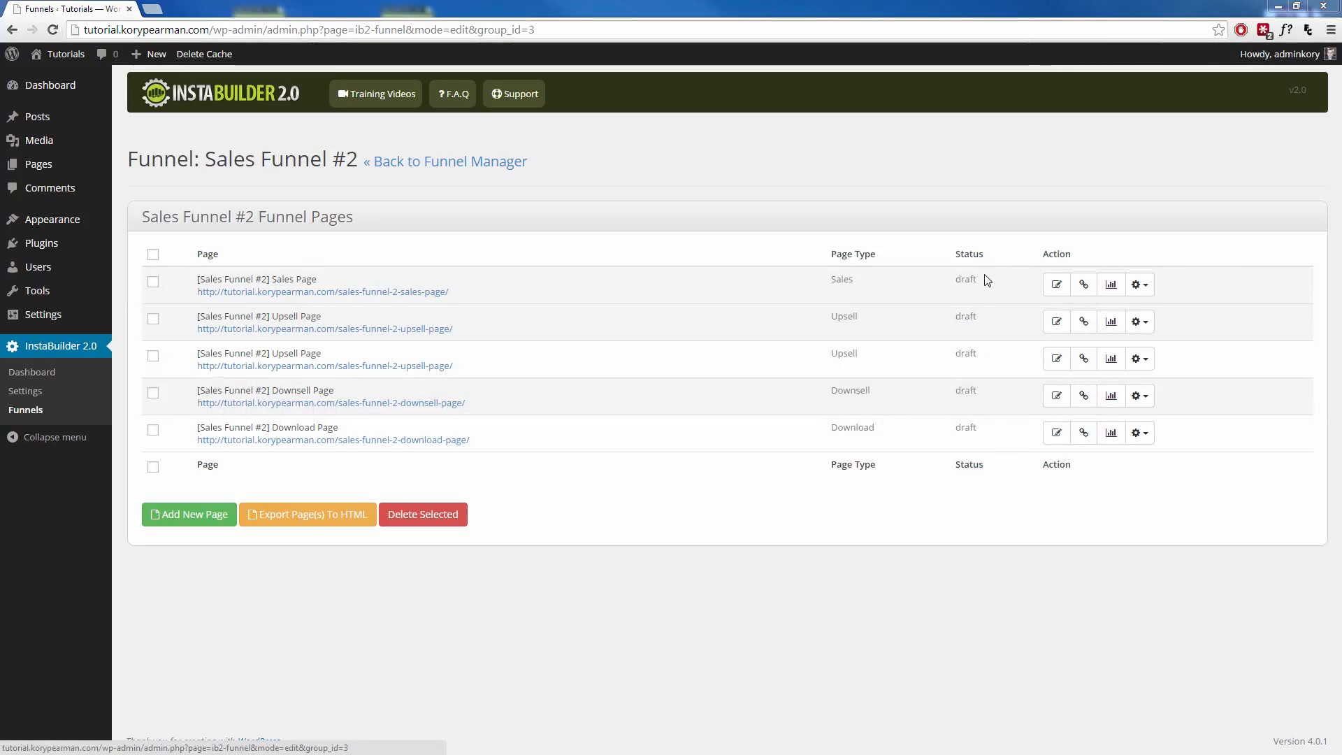
pyautogui.moveTo(1042, 303)
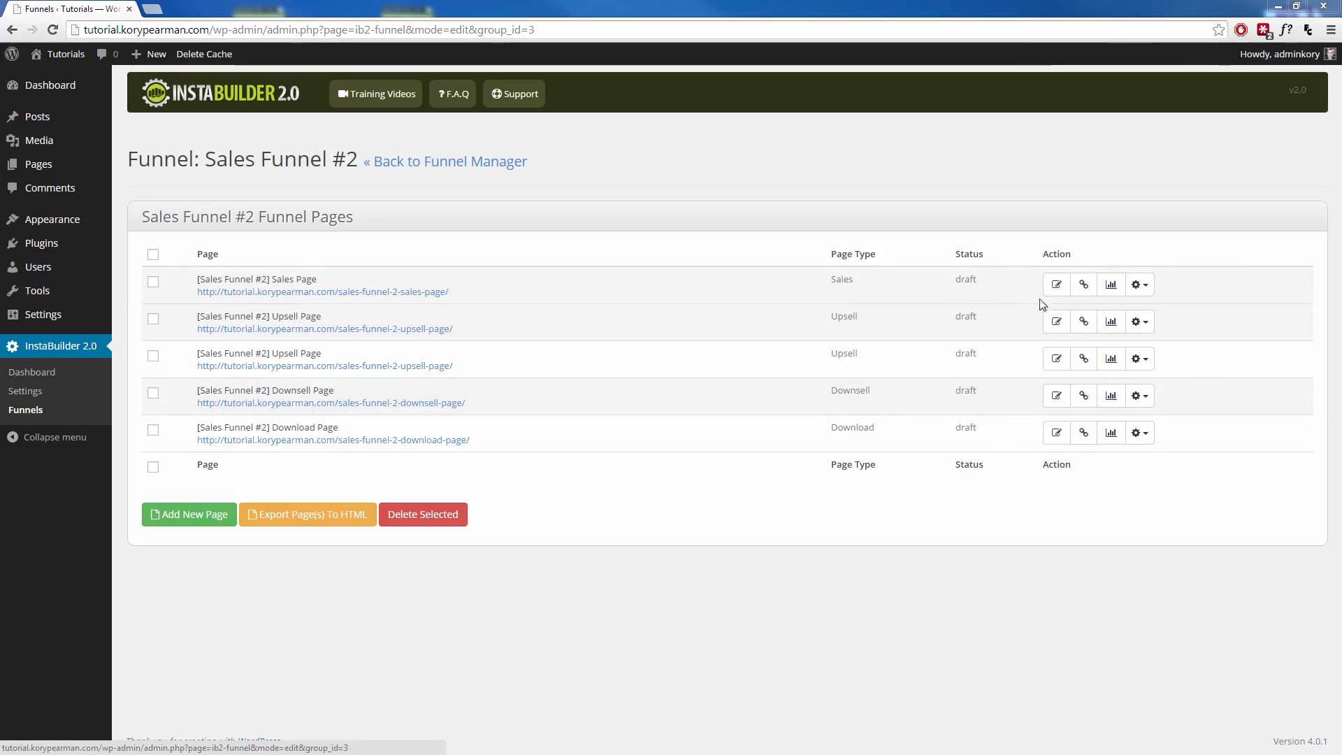
# Open the Sales Page for editing so it can be published
pyautogui.click(1138, 286)
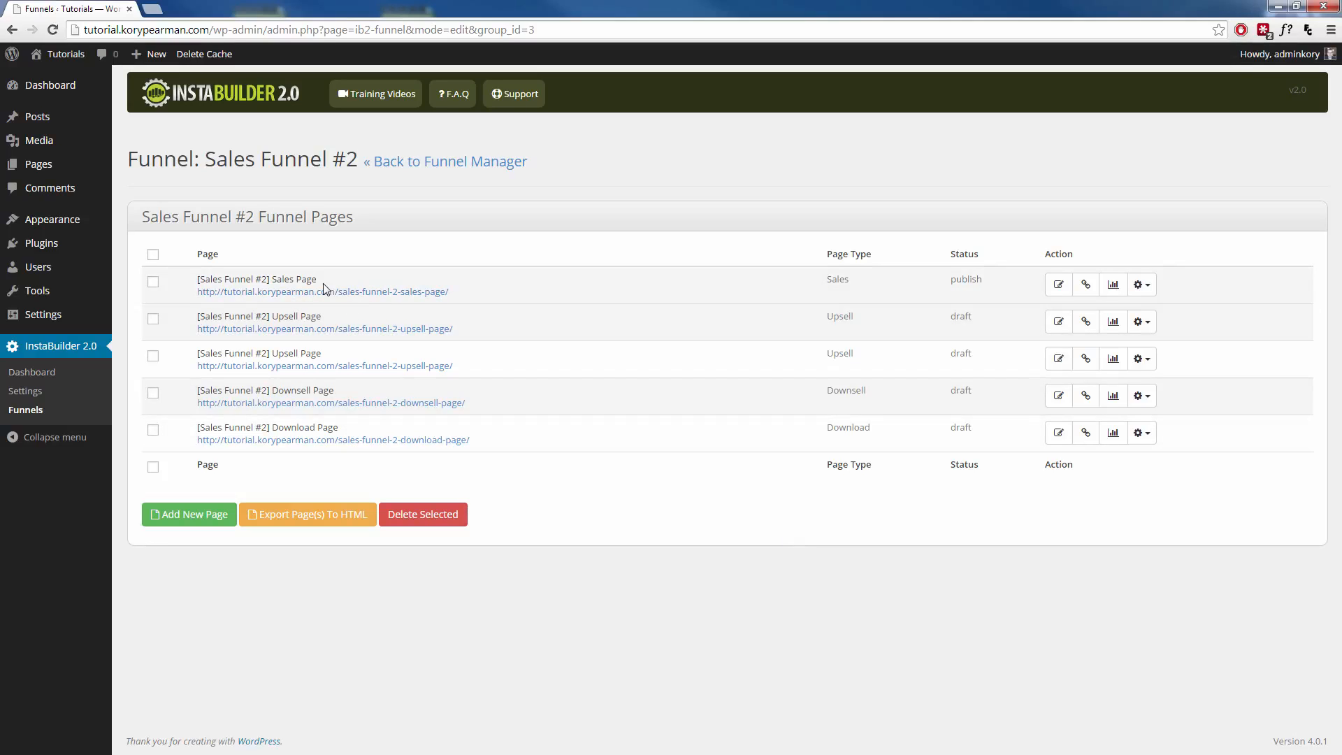
pyautogui.moveTo(369, 291)
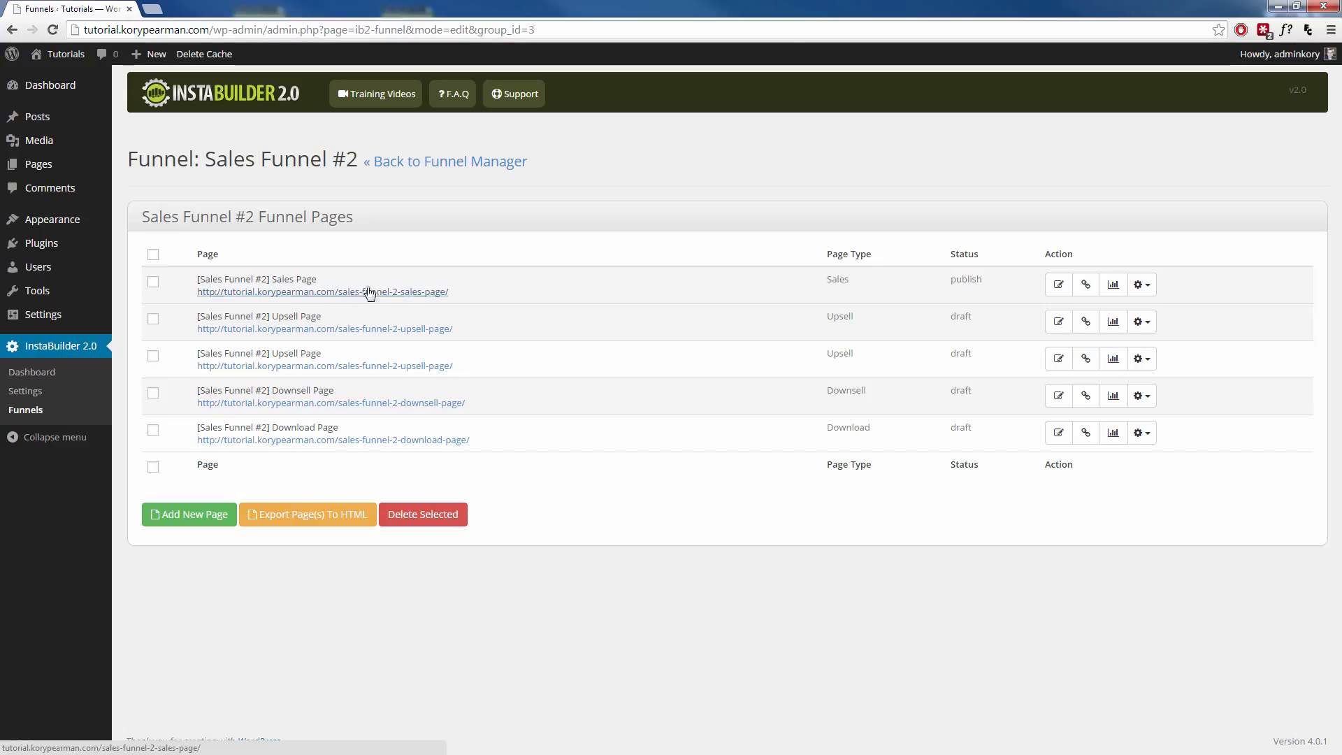
pyautogui.moveTo(428, 333)
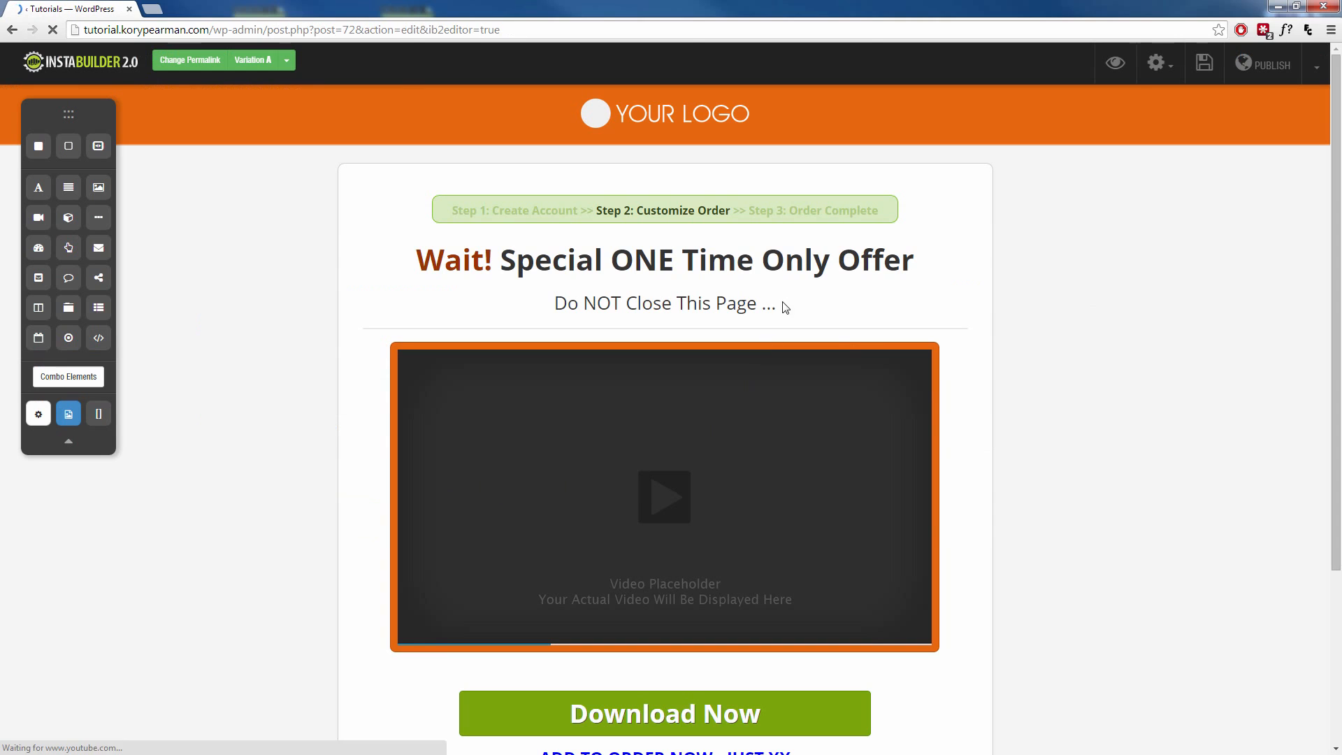
pyautogui.moveTo(719, 448)
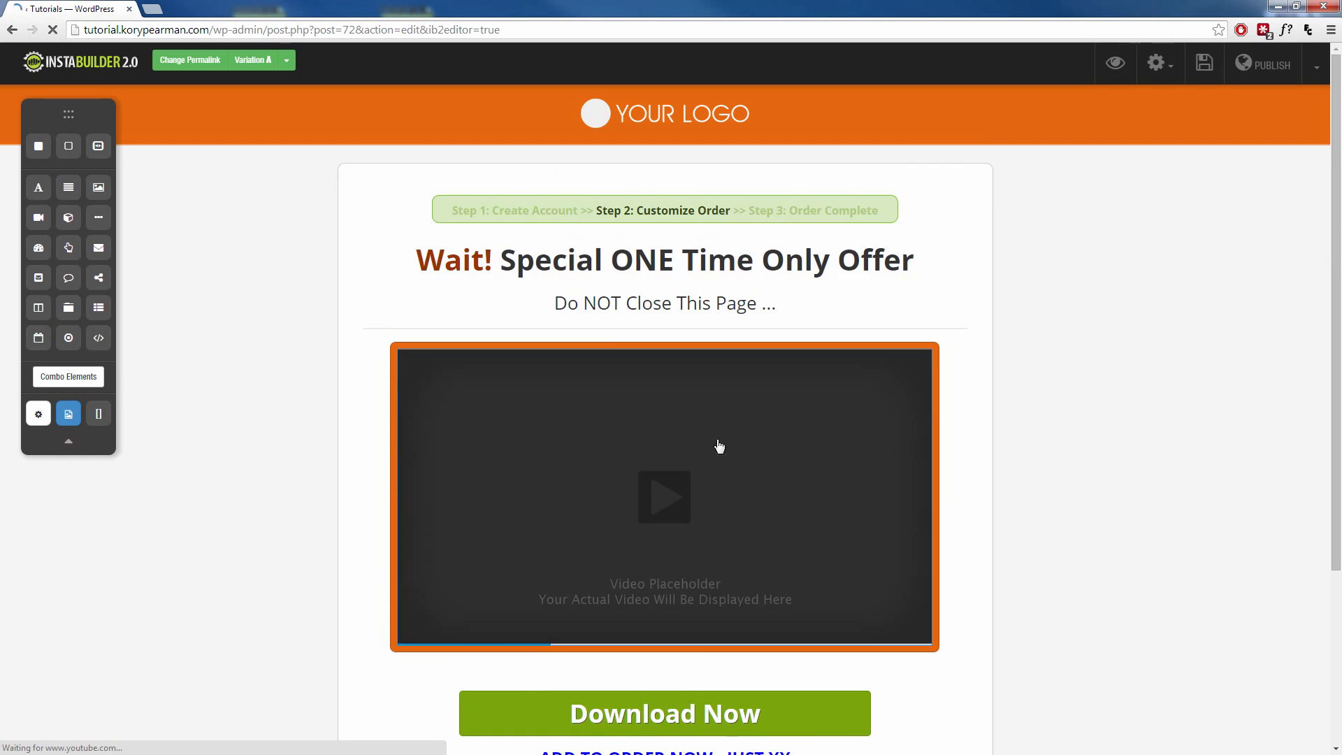
# Start editing the link on the 'No, Thanks. I want to skip this offer.' text
pyautogui.scroll(-3)
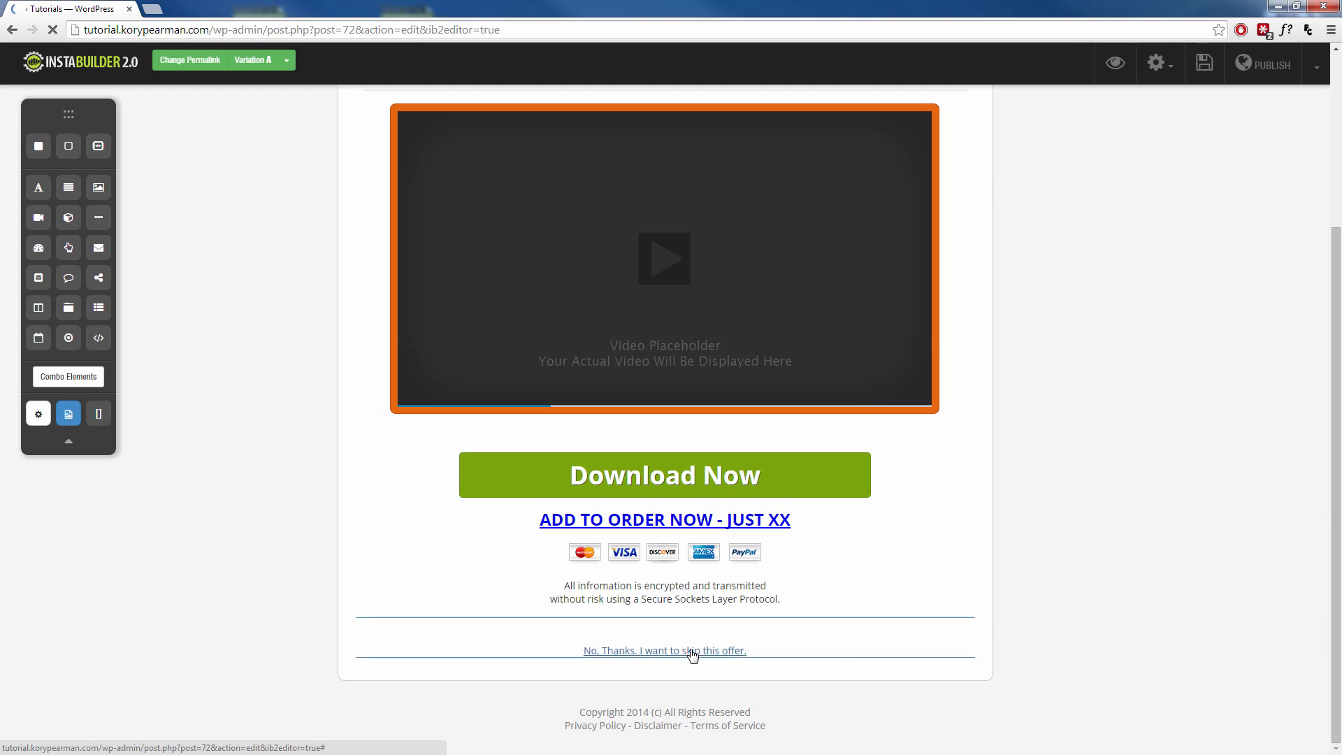
pyautogui.click(665, 650)
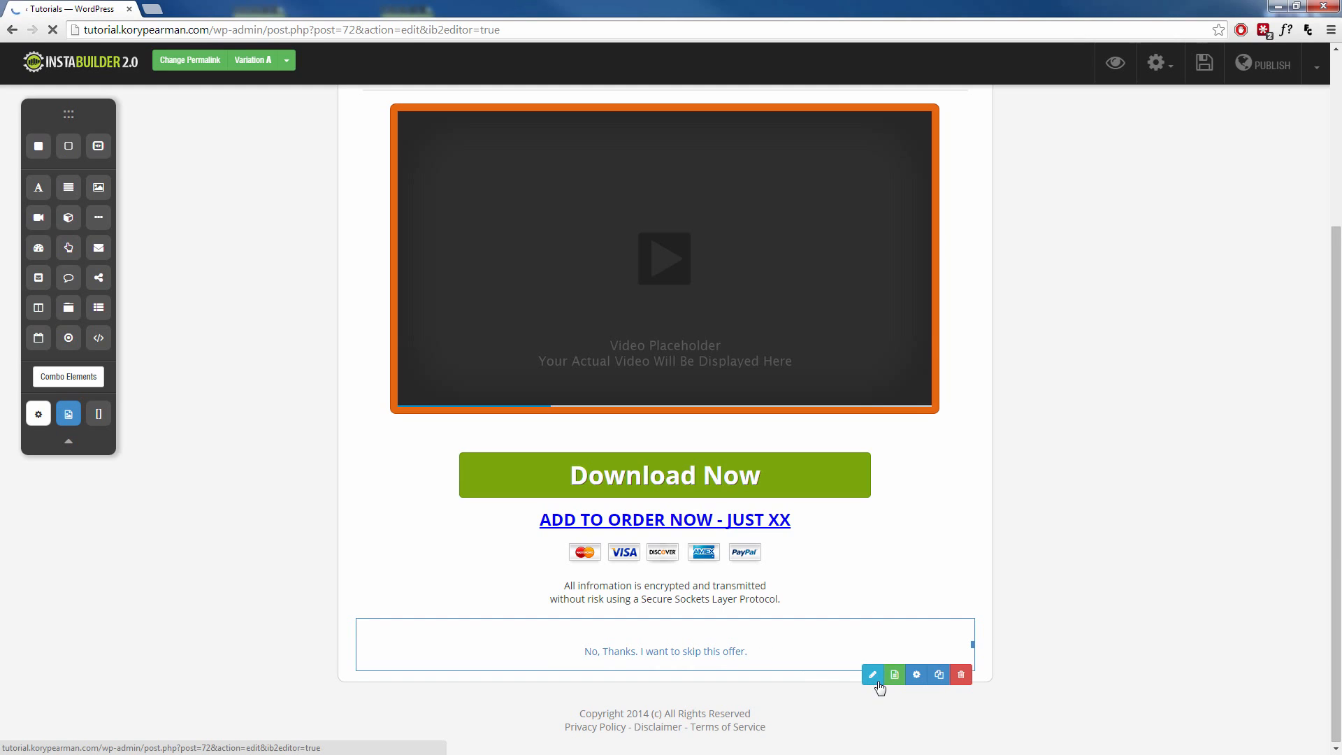
pyautogui.click(872, 674)
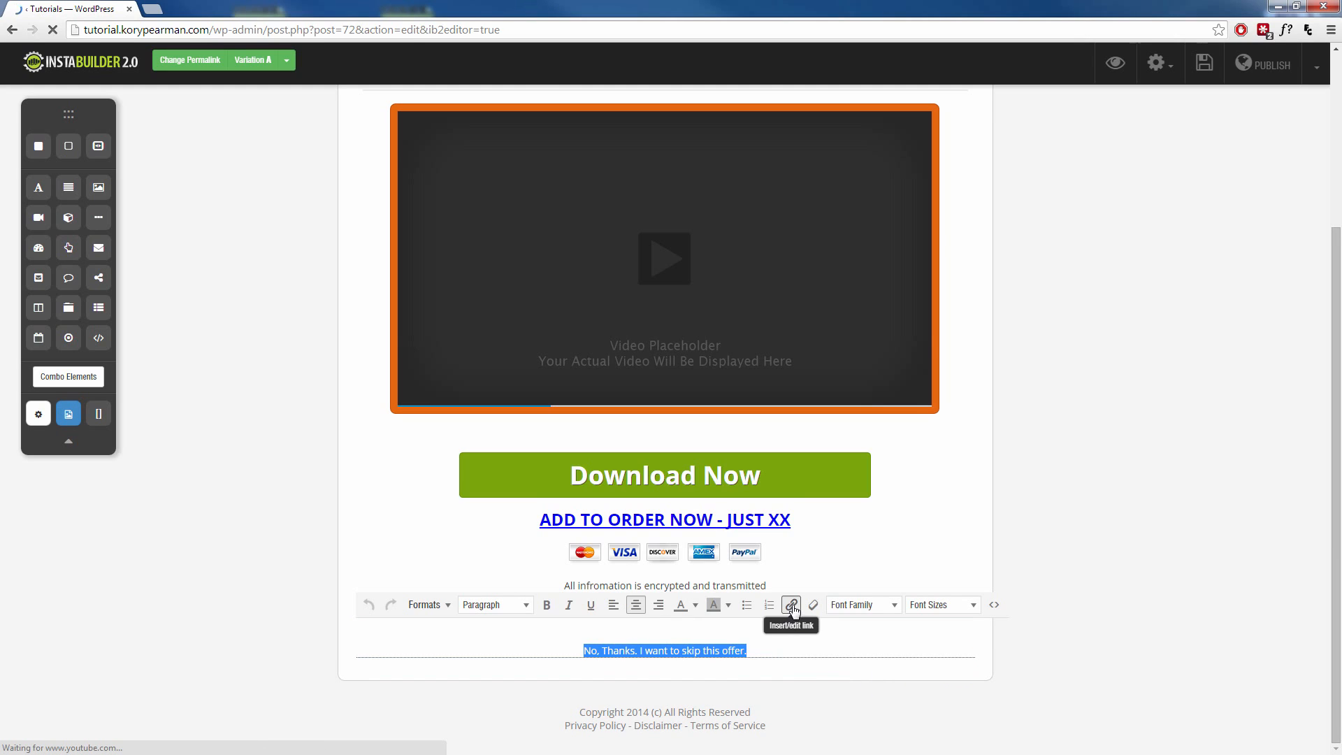
pyautogui.click(791, 604)
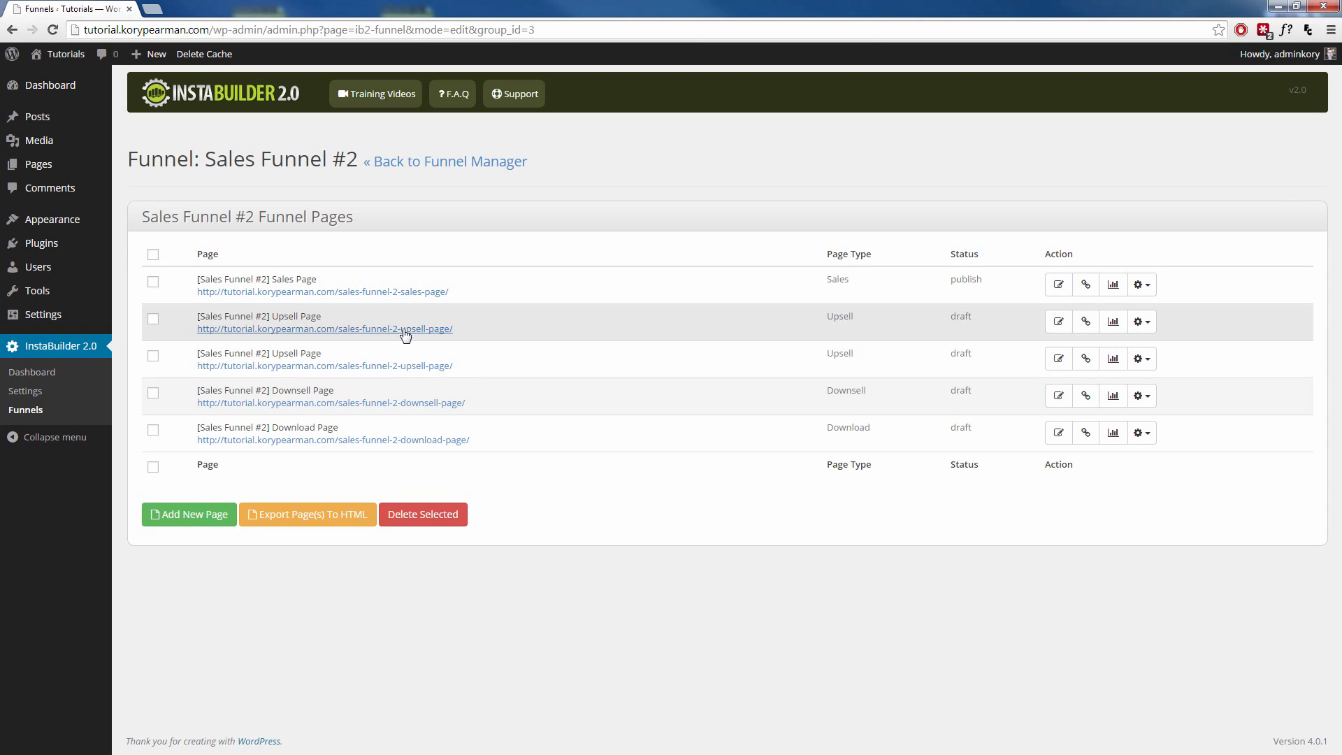
pyautogui.moveTo(428, 191)
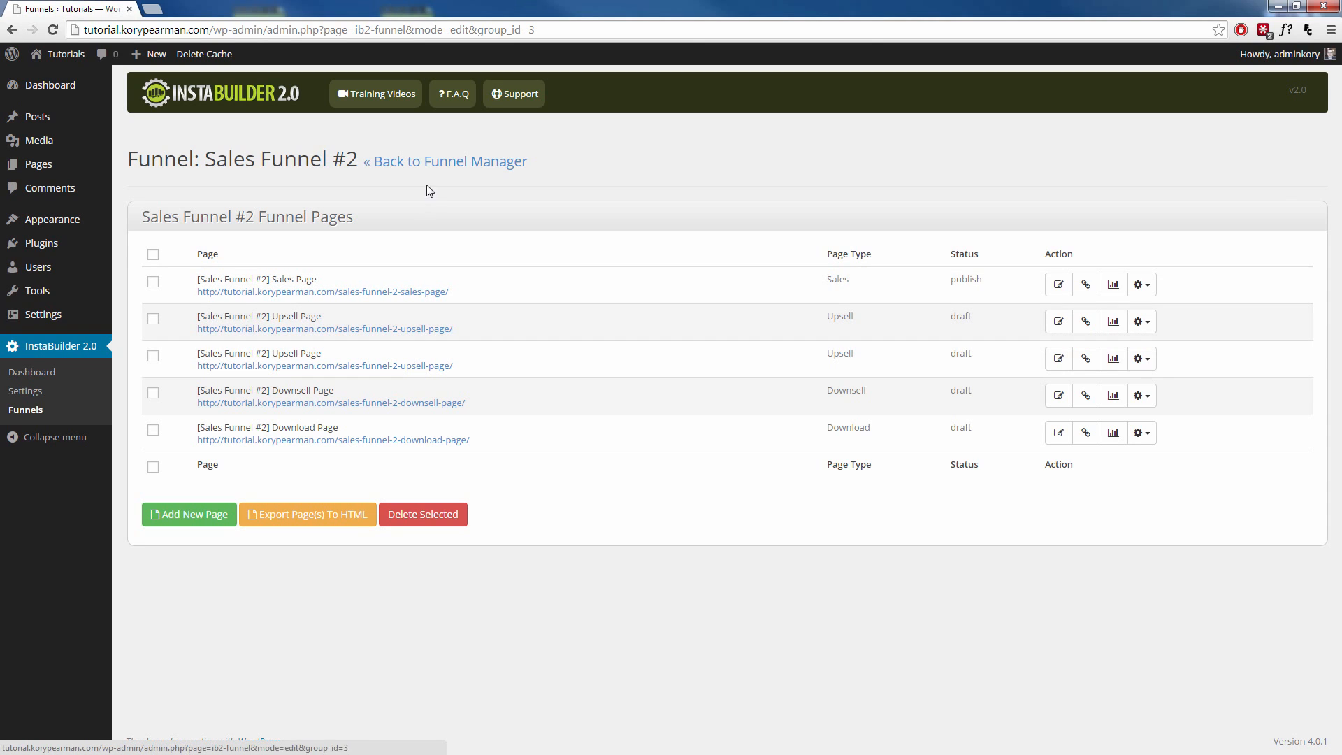
# Return to the Manage Funnels page listing all funnels
pyautogui.click(444, 161)
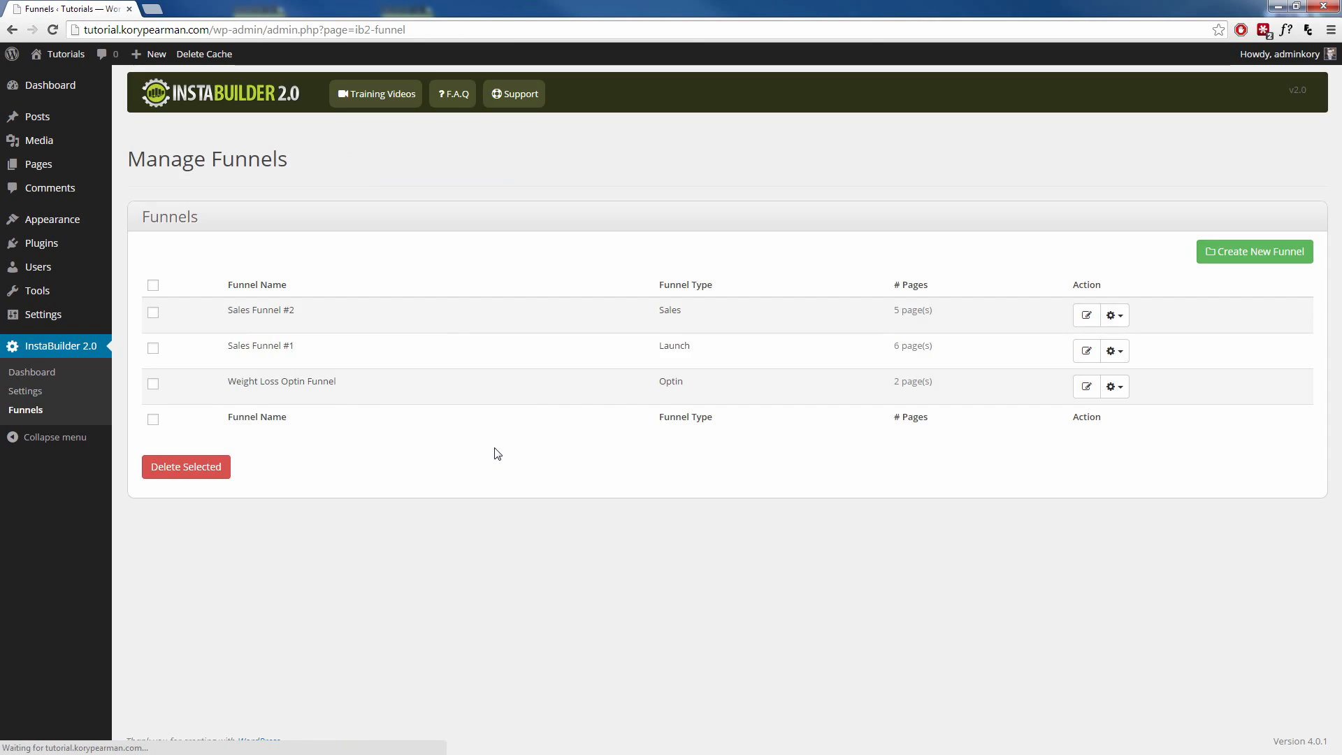
pyautogui.moveTo(573, 443)
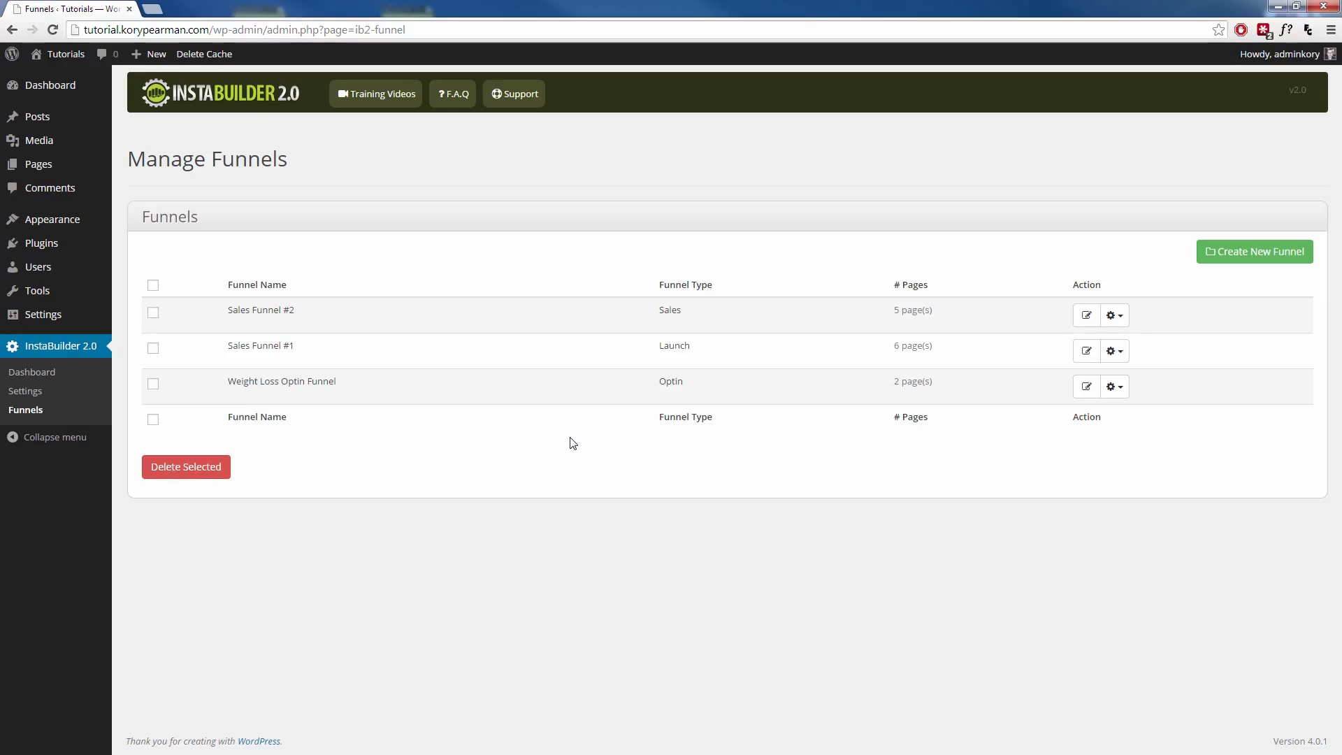
pyautogui.moveTo(515, 478)
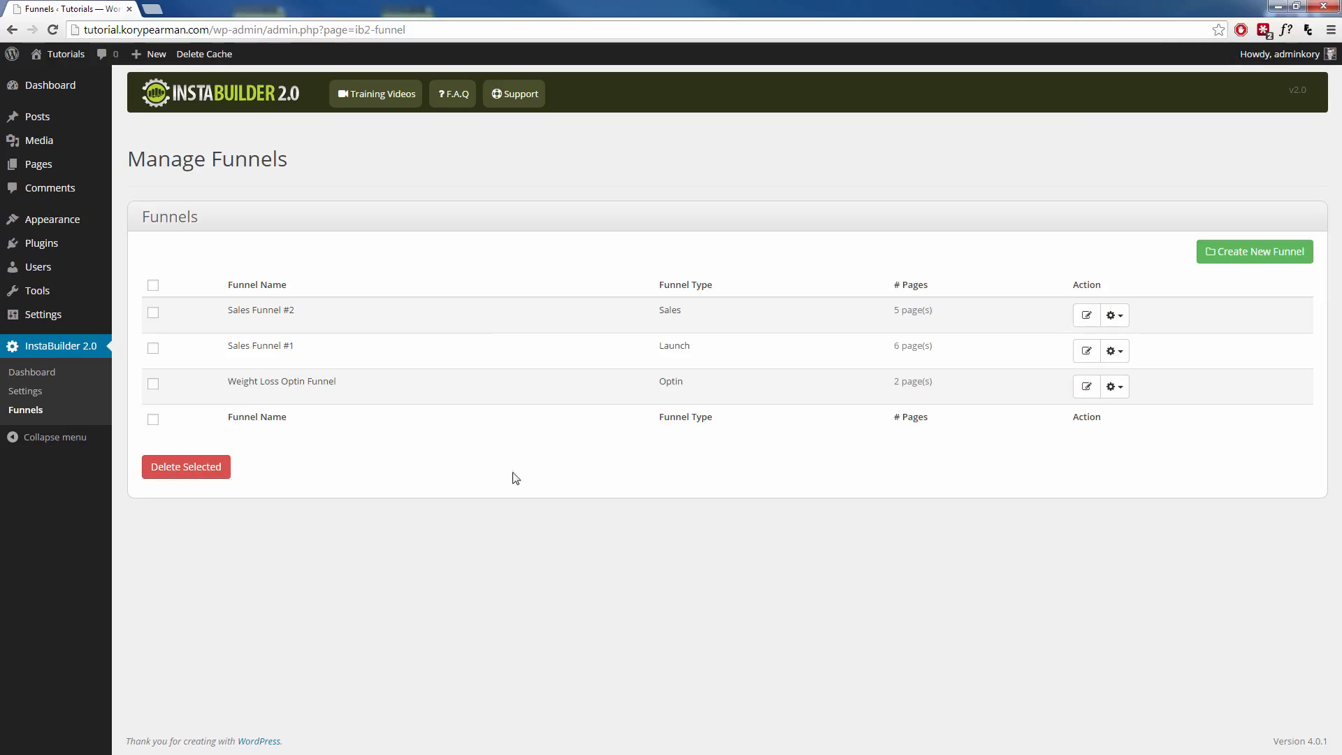
# Start a new funnel named 'Optin Funnel' with Optin Funnel as its type
pyautogui.click(1255, 252)
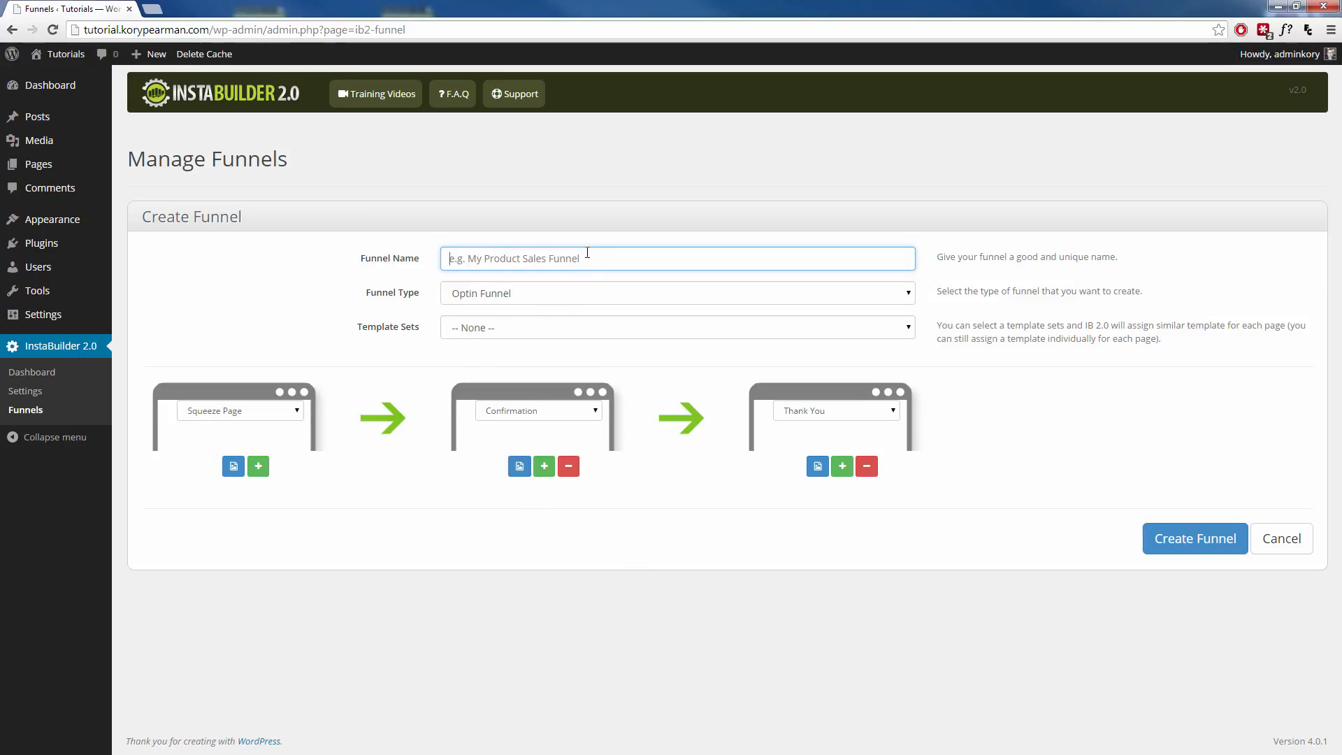
pyautogui.write('Optin Funnel')
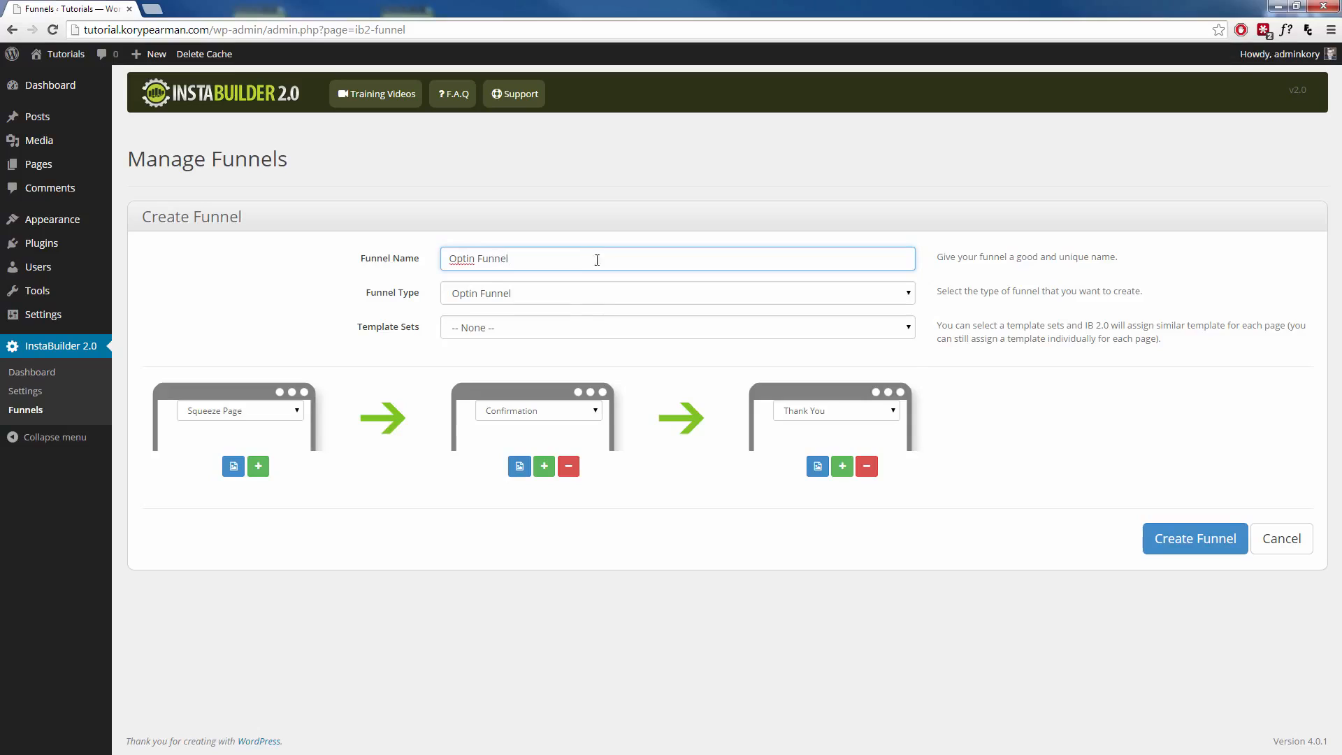
pyautogui.click(678, 294)
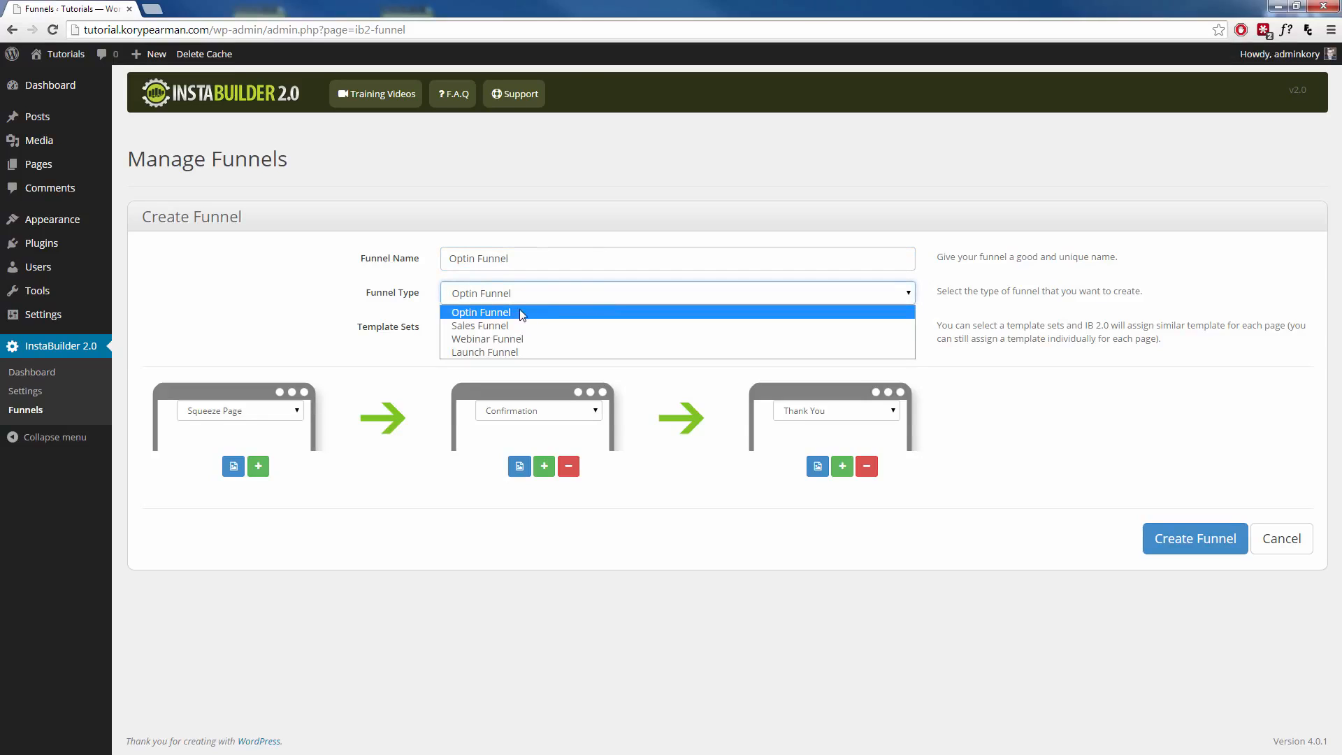
pyautogui.click(481, 313)
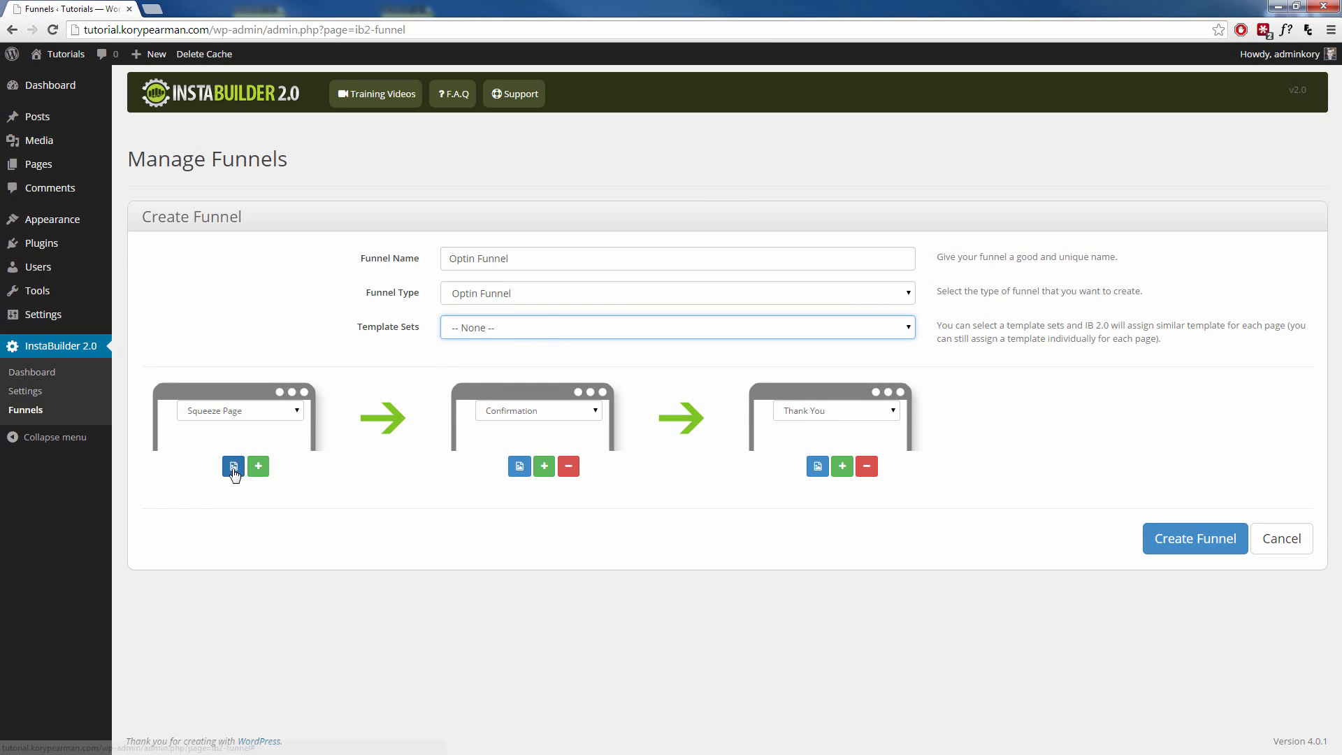
pyautogui.moveTo(545, 376)
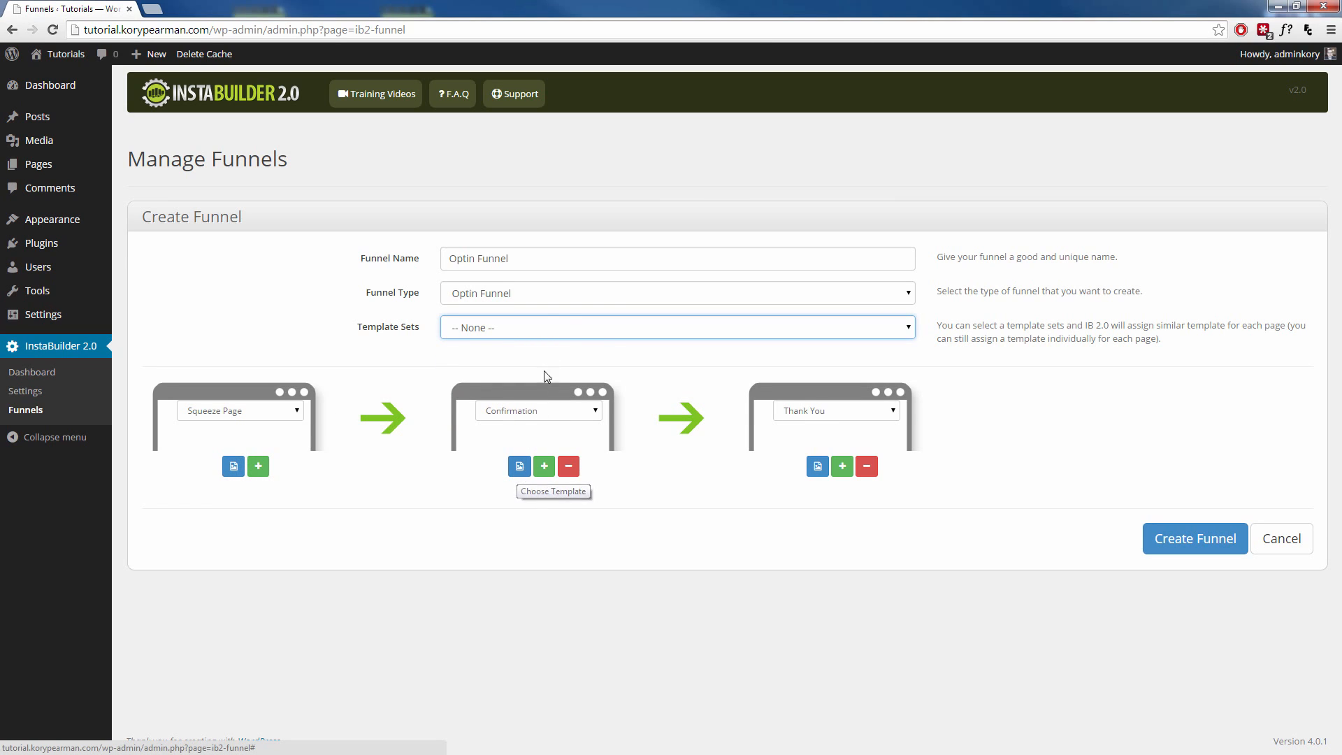
# Apply the Classic Hybrid template set to the new funnel
pyautogui.click(678, 327)
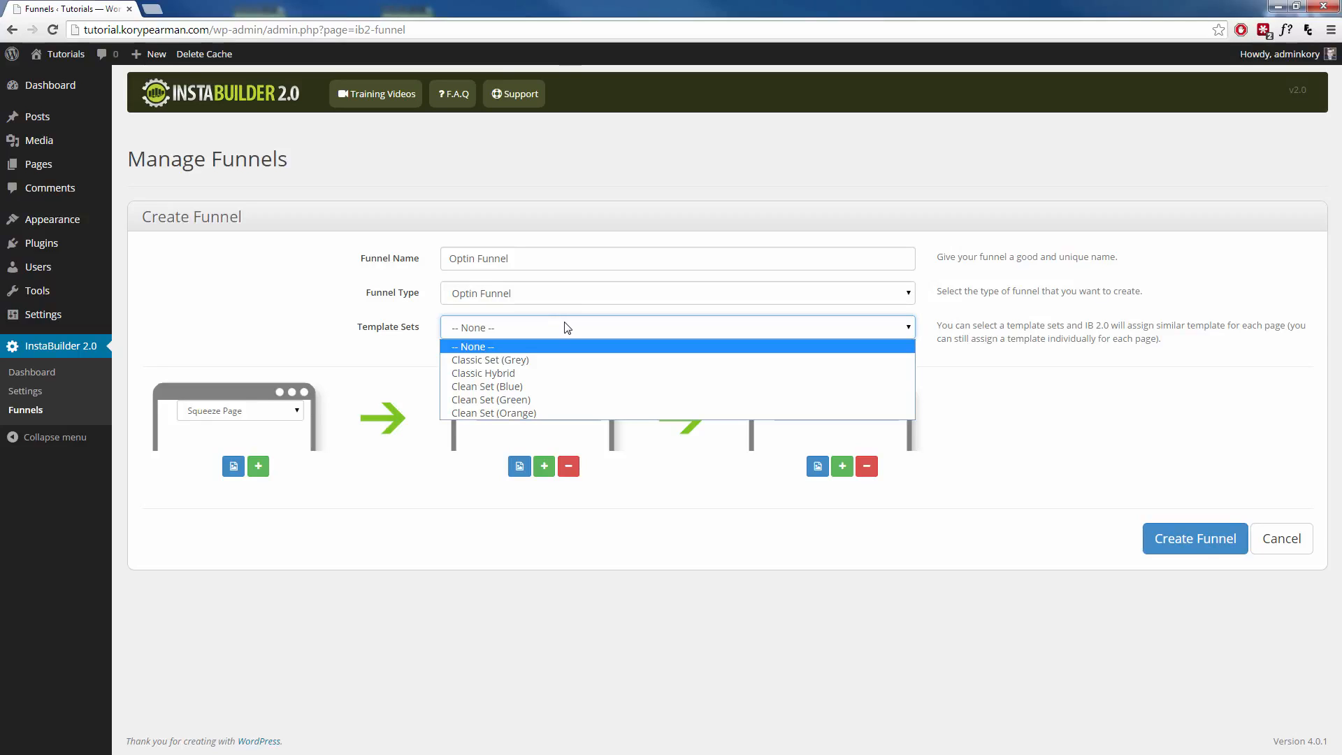
pyautogui.moveTo(580, 361)
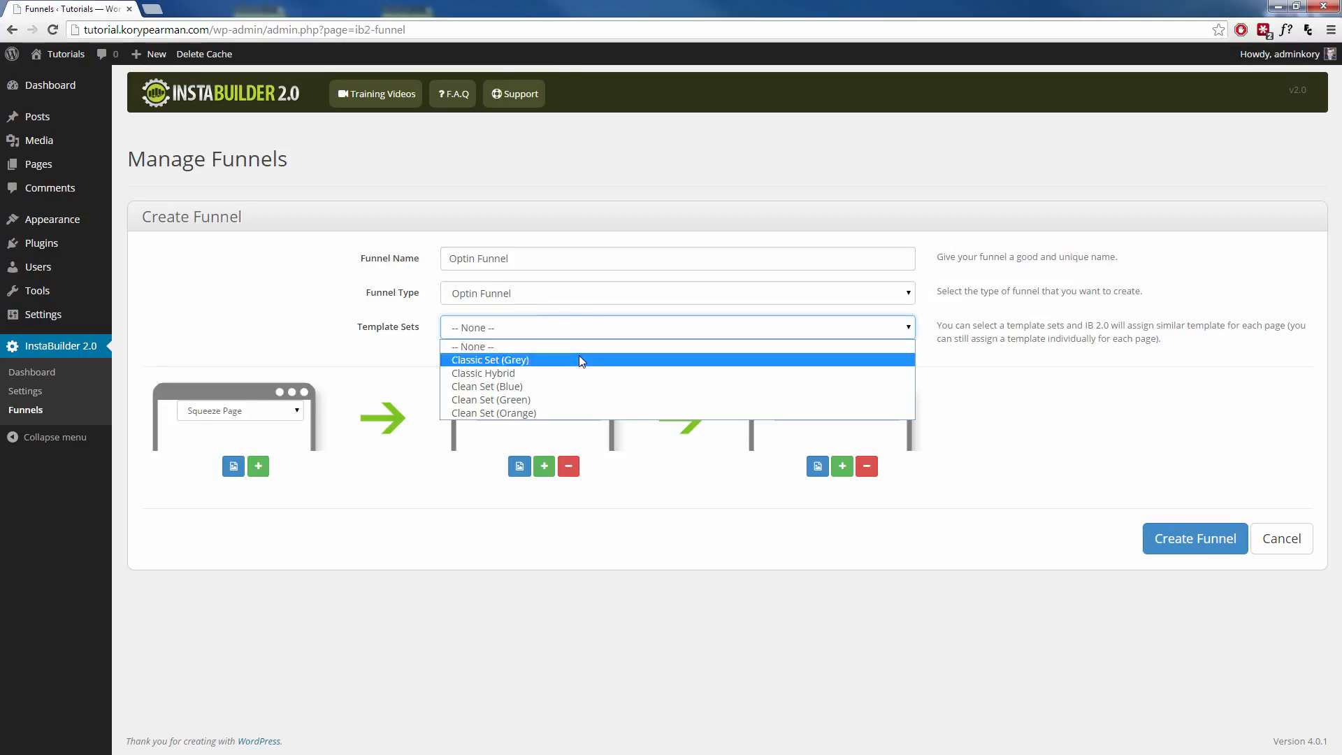
pyautogui.click(484, 372)
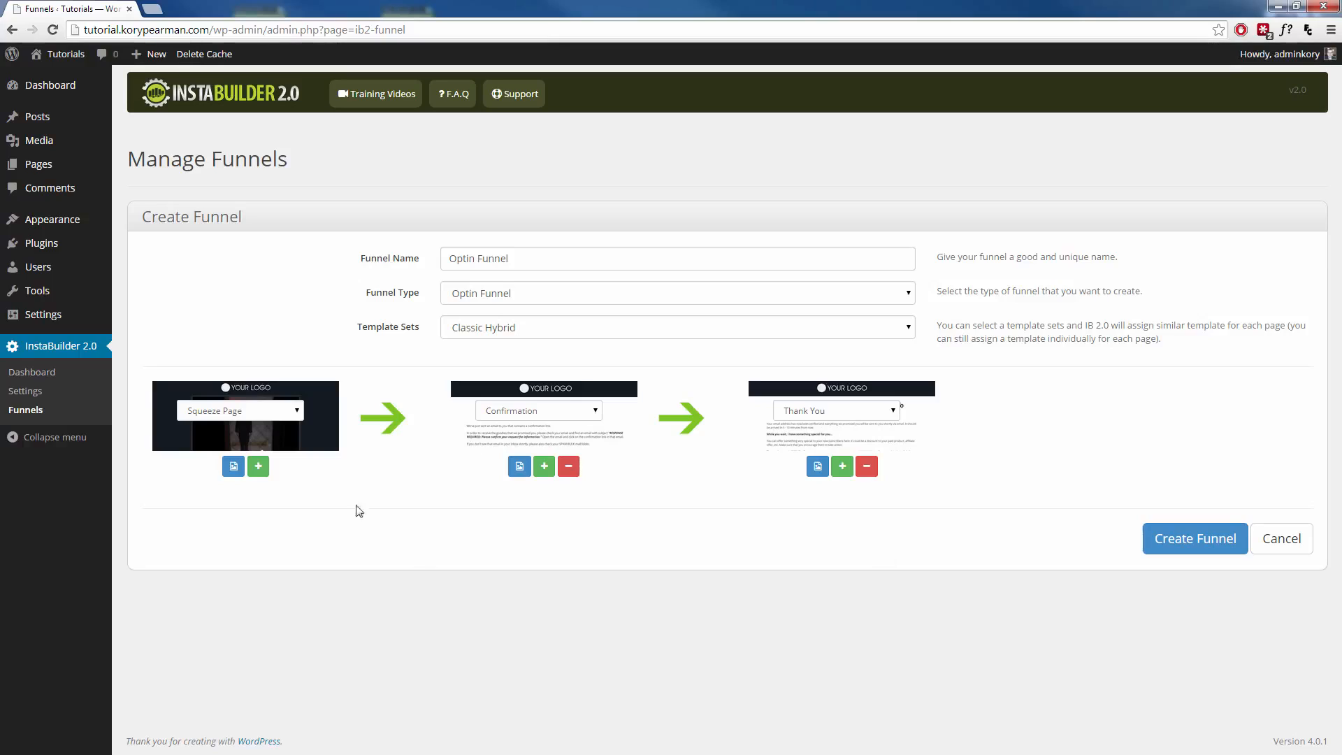
pyautogui.moveTo(576, 491)
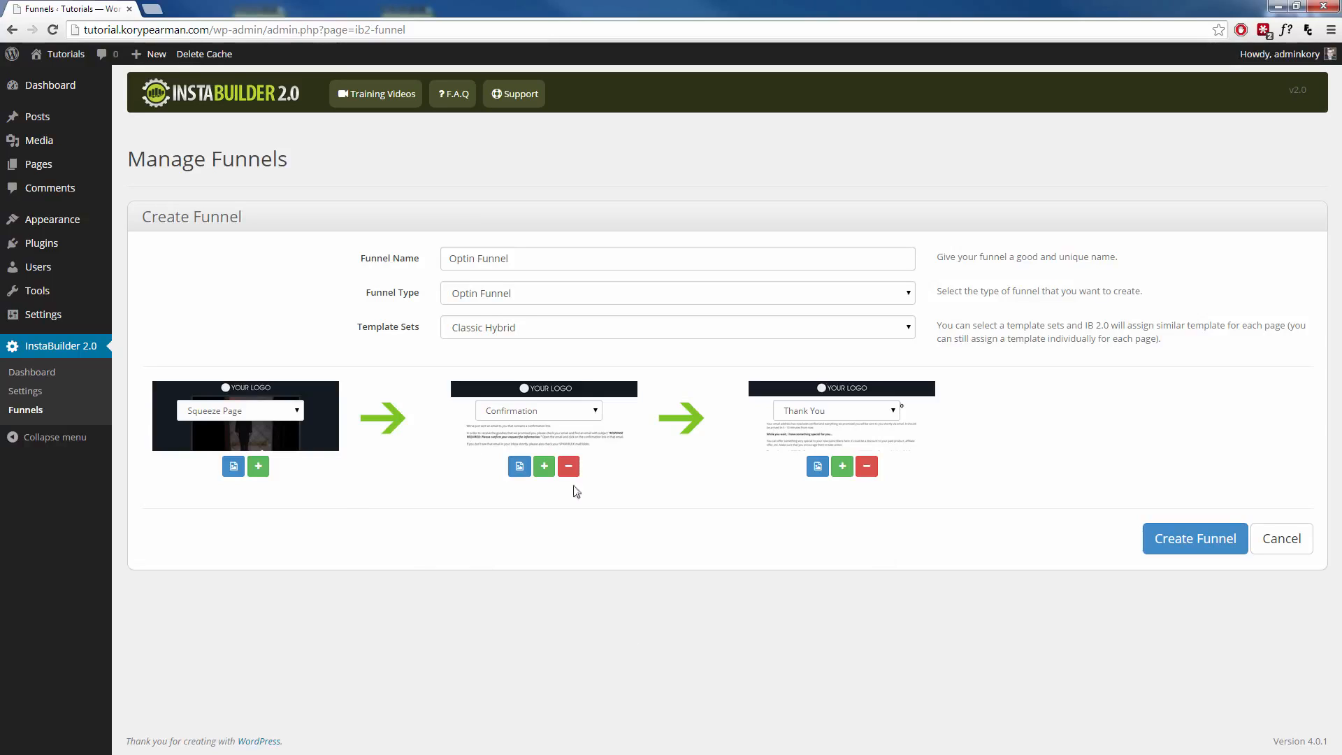
pyautogui.moveTo(554, 442)
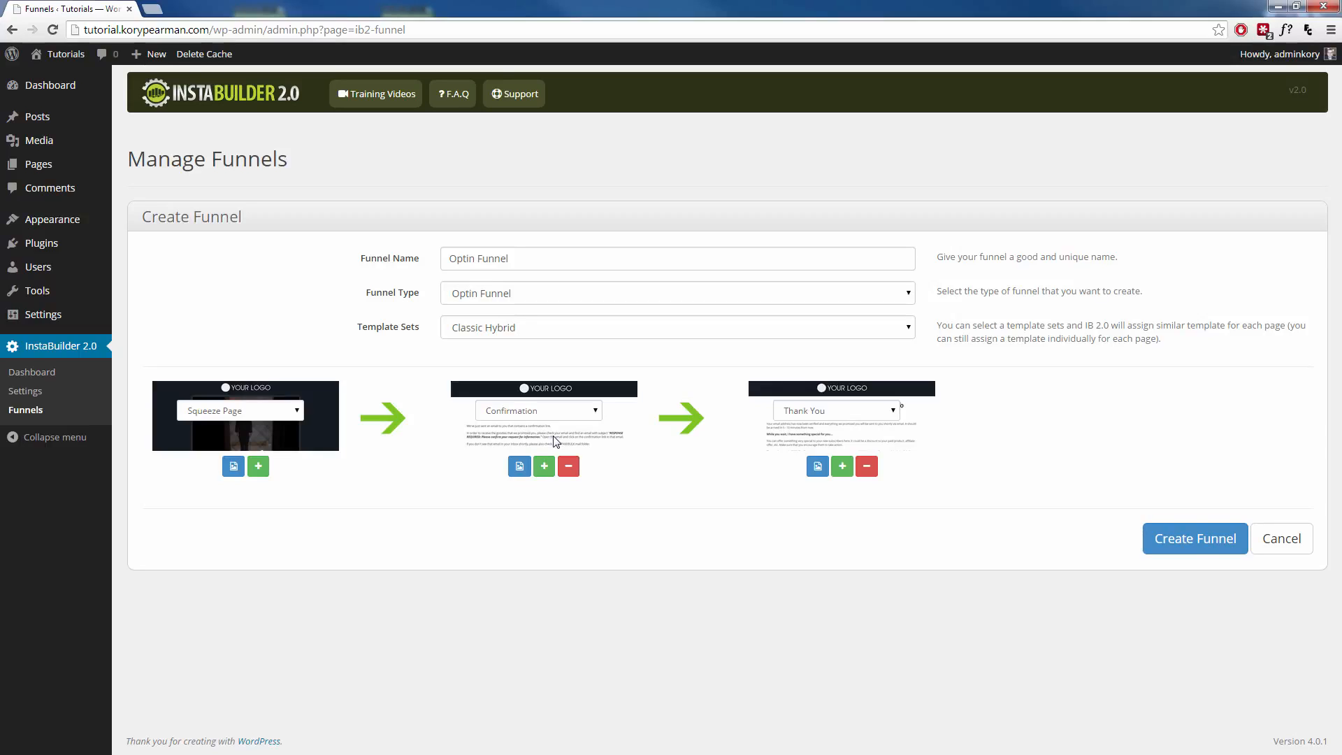
pyautogui.moveTo(601, 431)
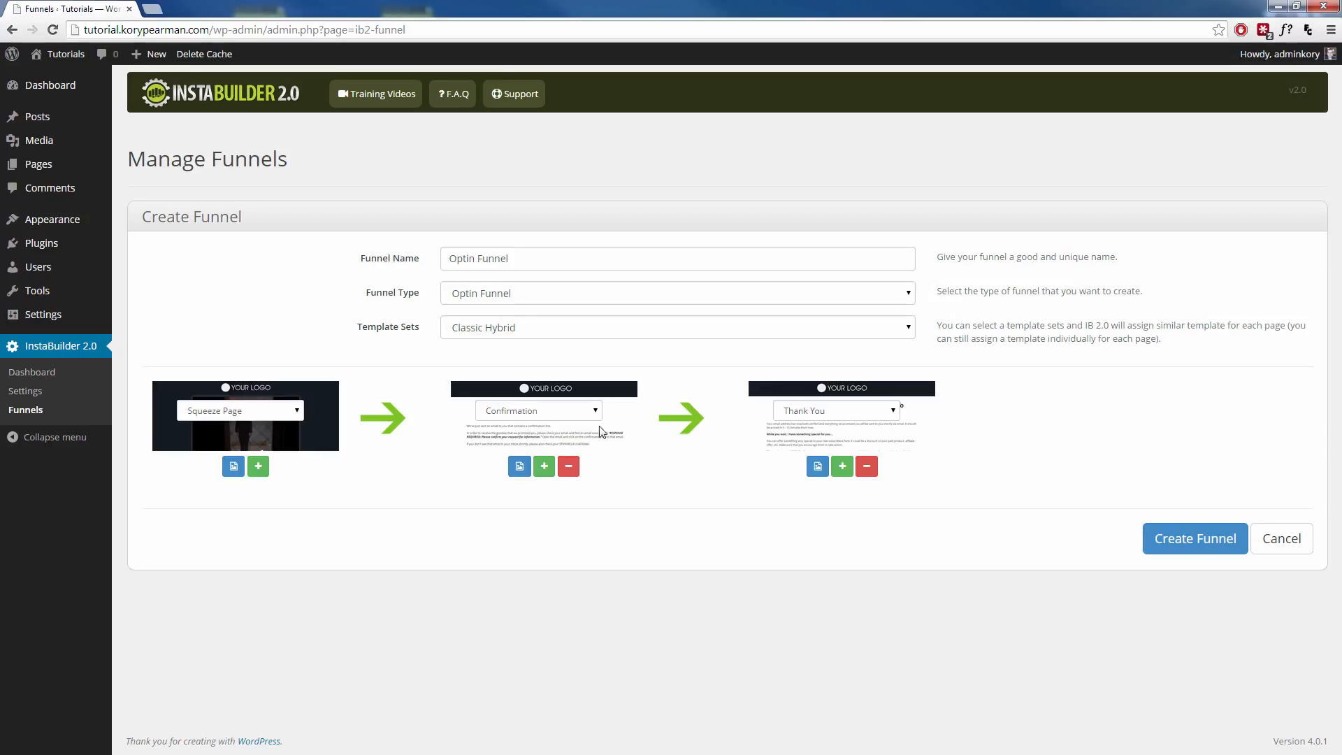
pyautogui.moveTo(829, 435)
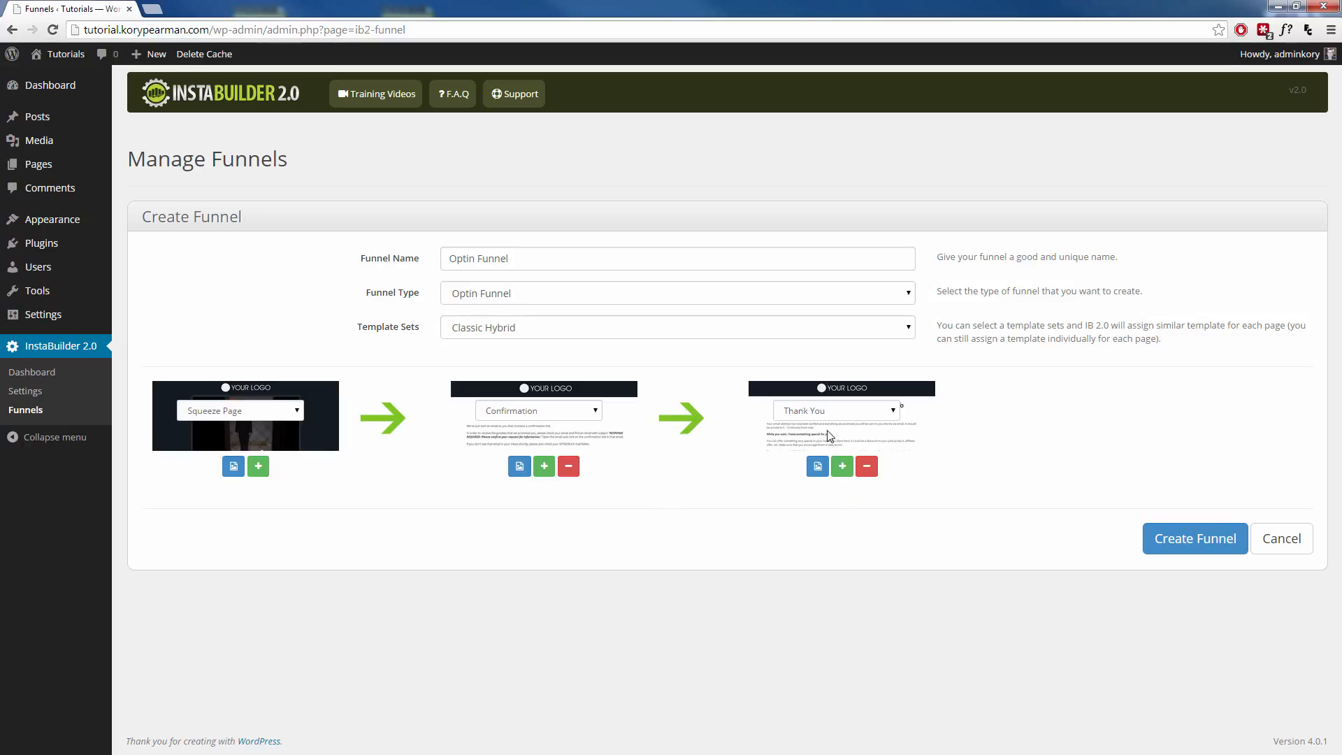
pyautogui.moveTo(451, 523)
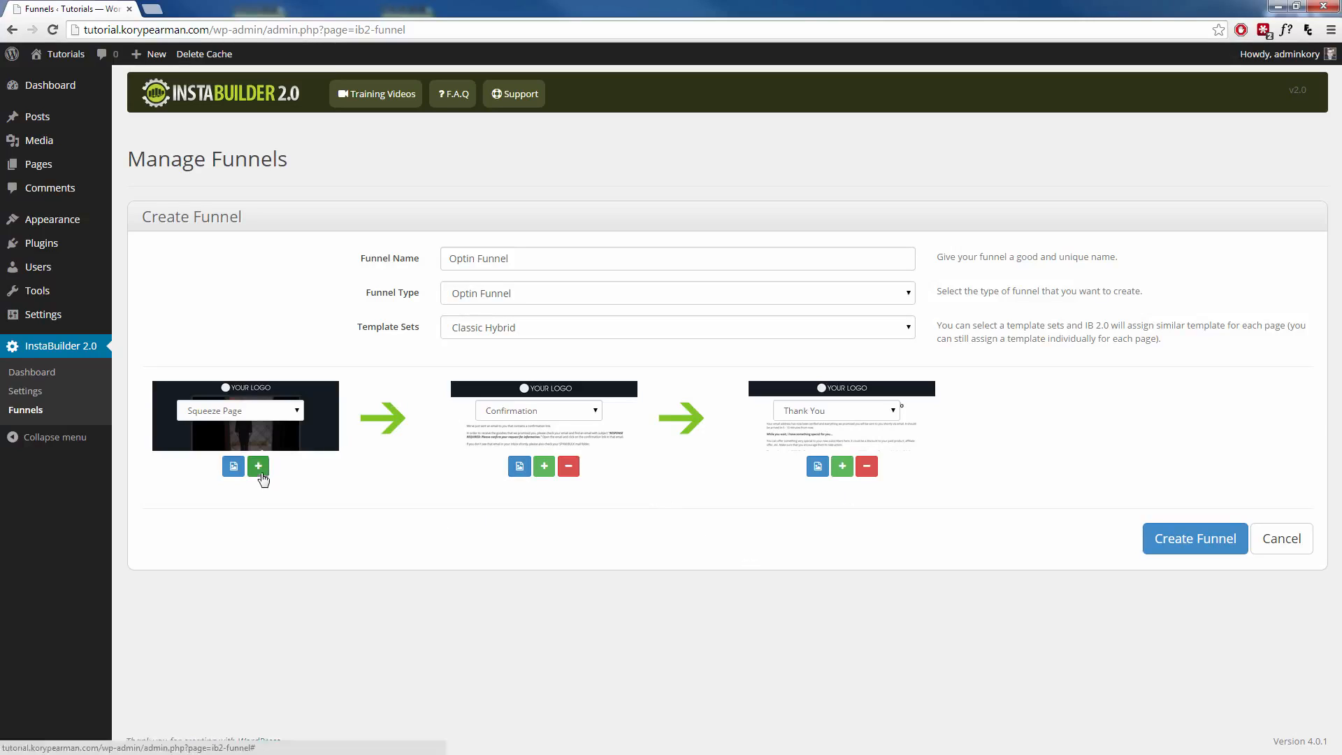
# Switch the second step to an Upsell Page and remove the Confirmation step
pyautogui.click(257, 466)
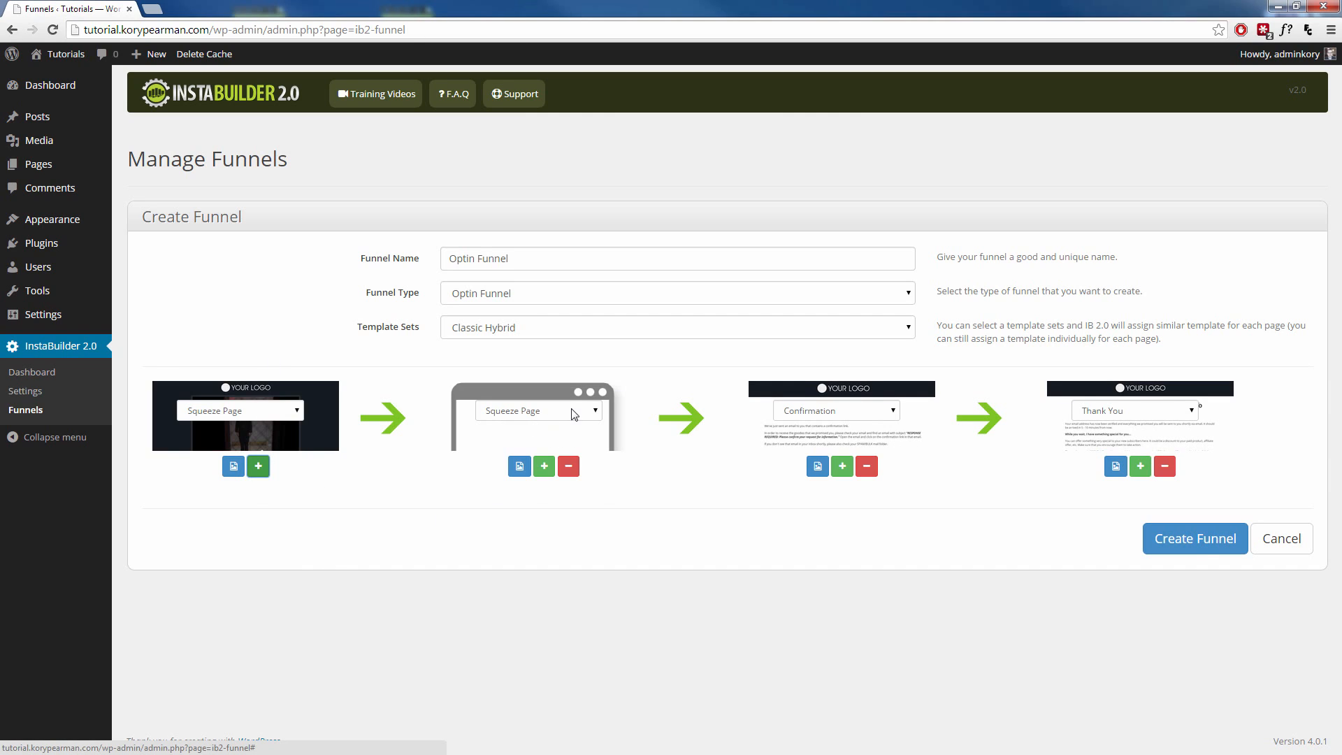
pyautogui.click(538, 411)
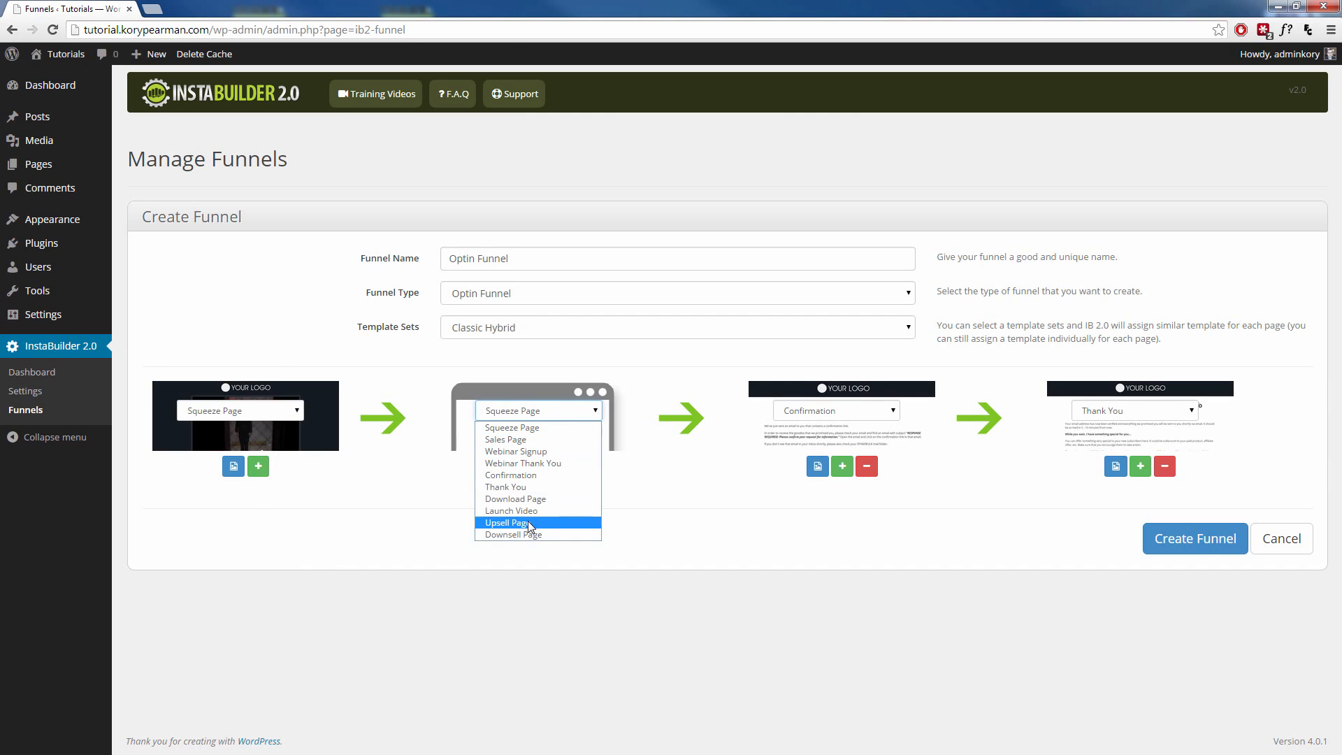
pyautogui.click(506, 522)
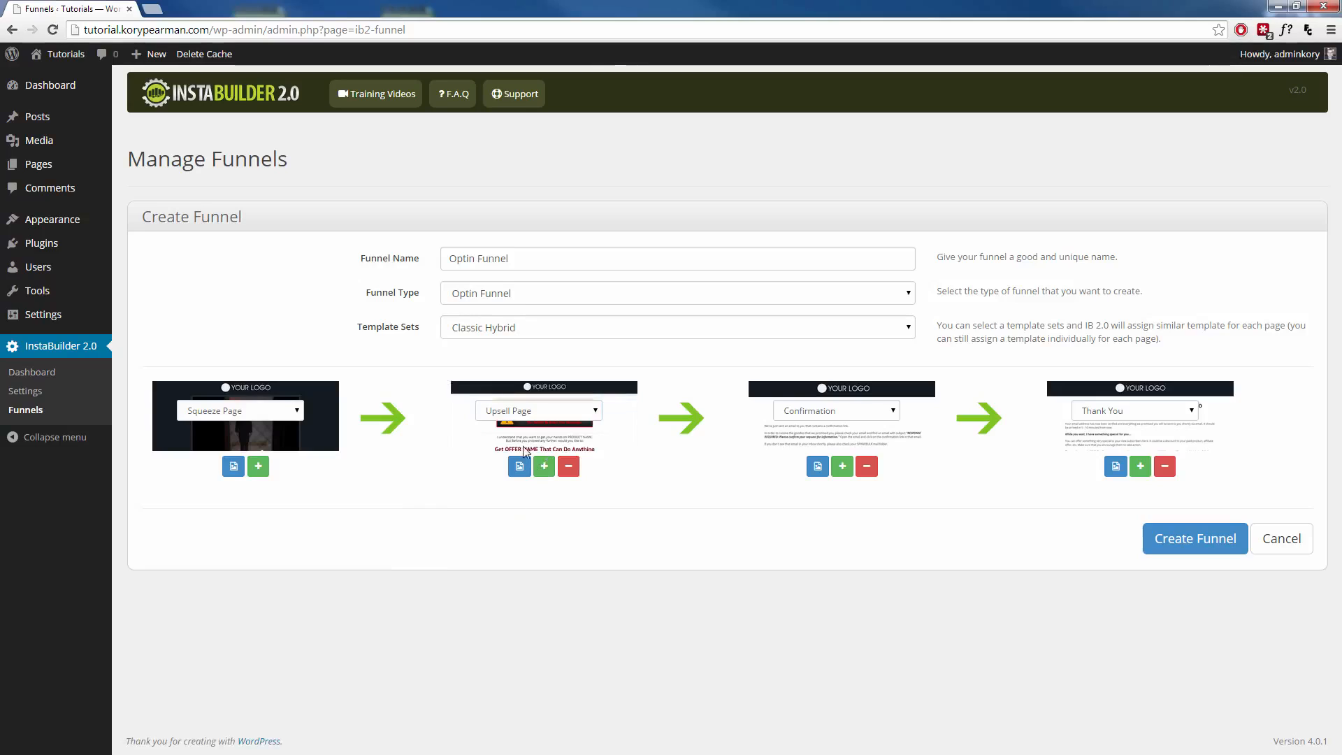
pyautogui.moveTo(579, 430)
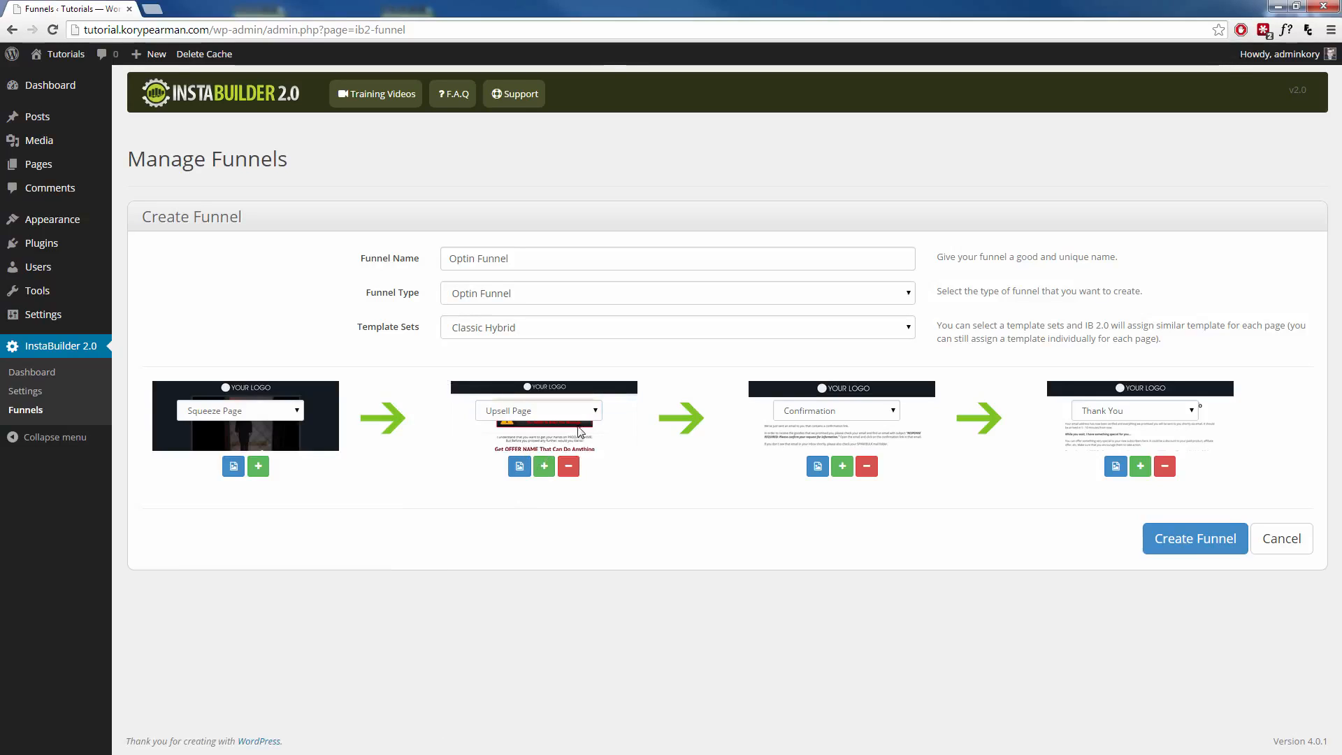
pyautogui.moveTo(559, 425)
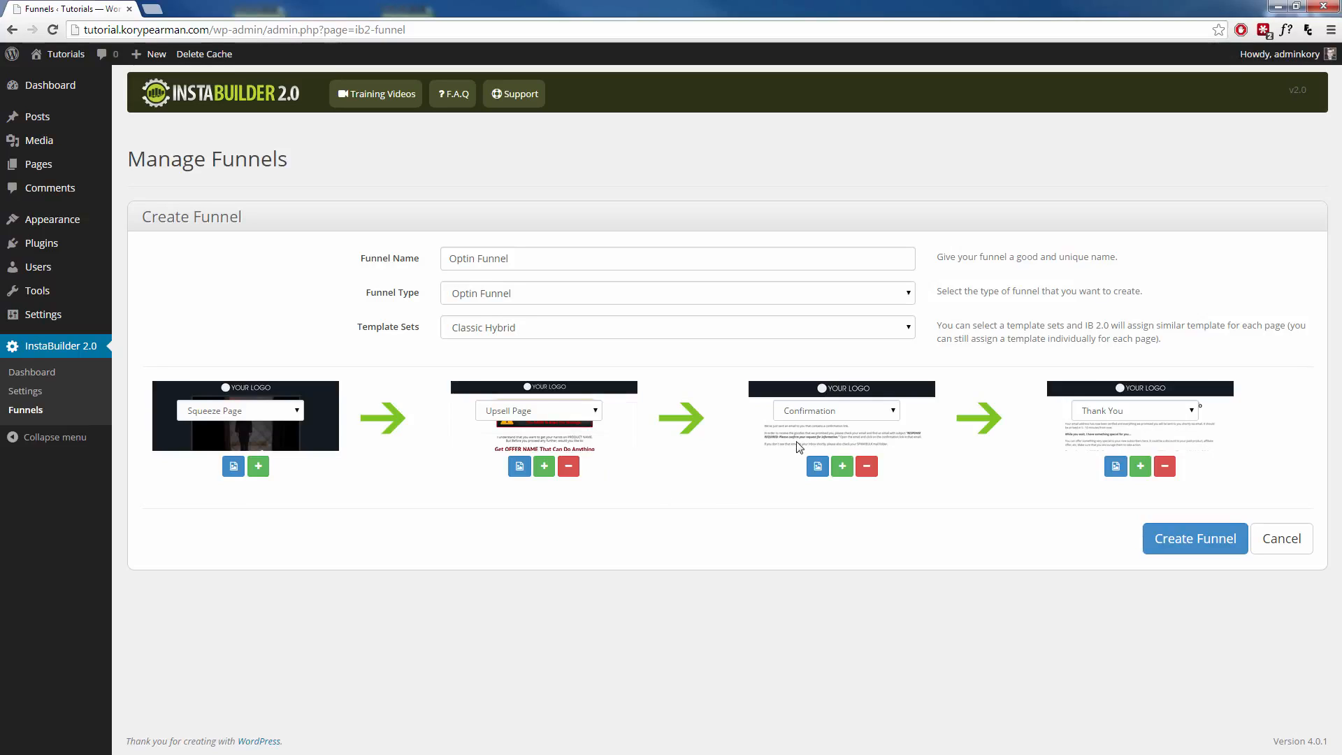
pyautogui.moveTo(1125, 437)
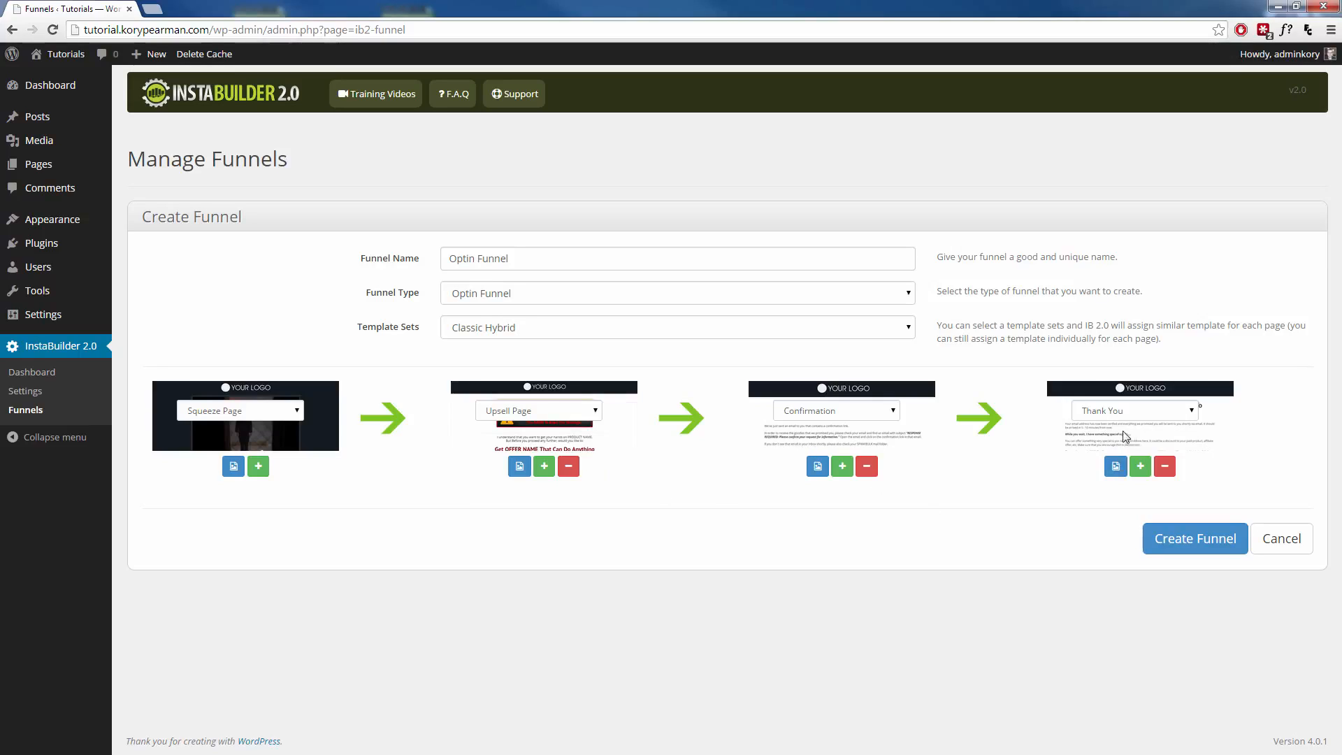
pyautogui.moveTo(885, 515)
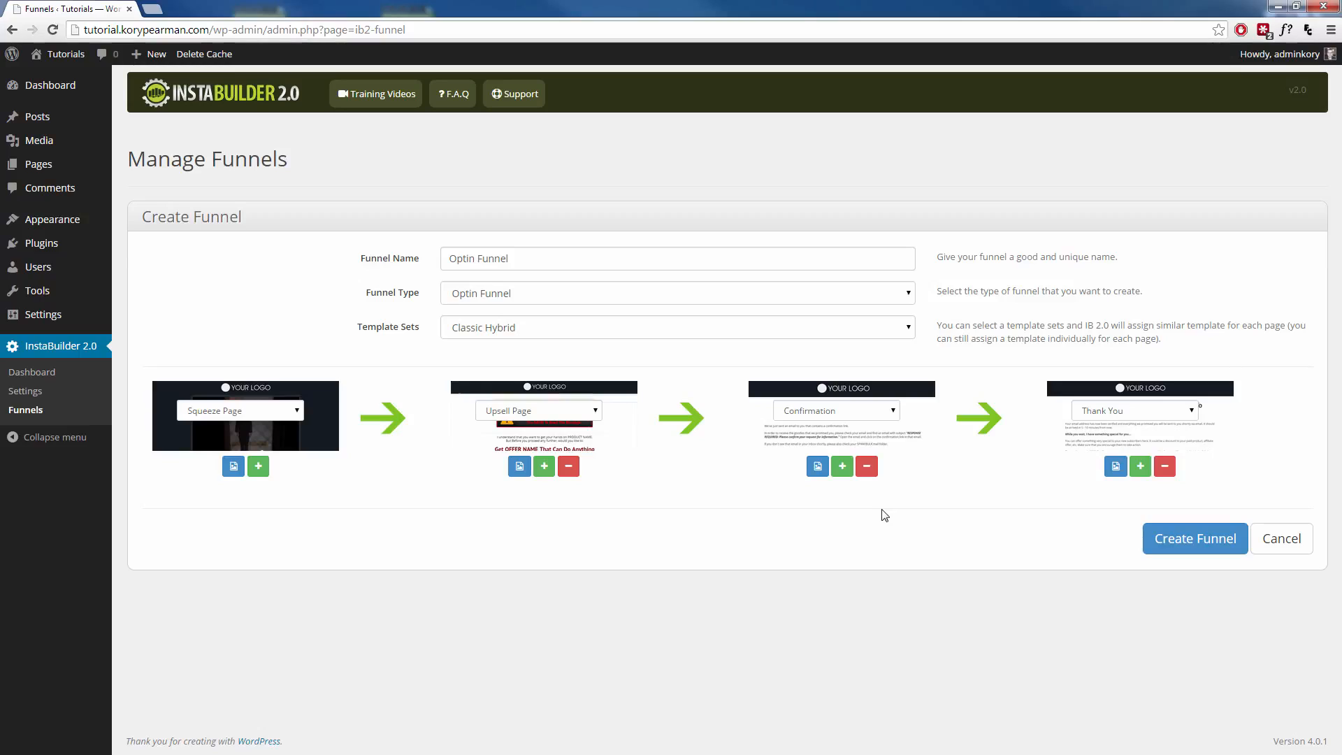
pyautogui.moveTo(881, 499)
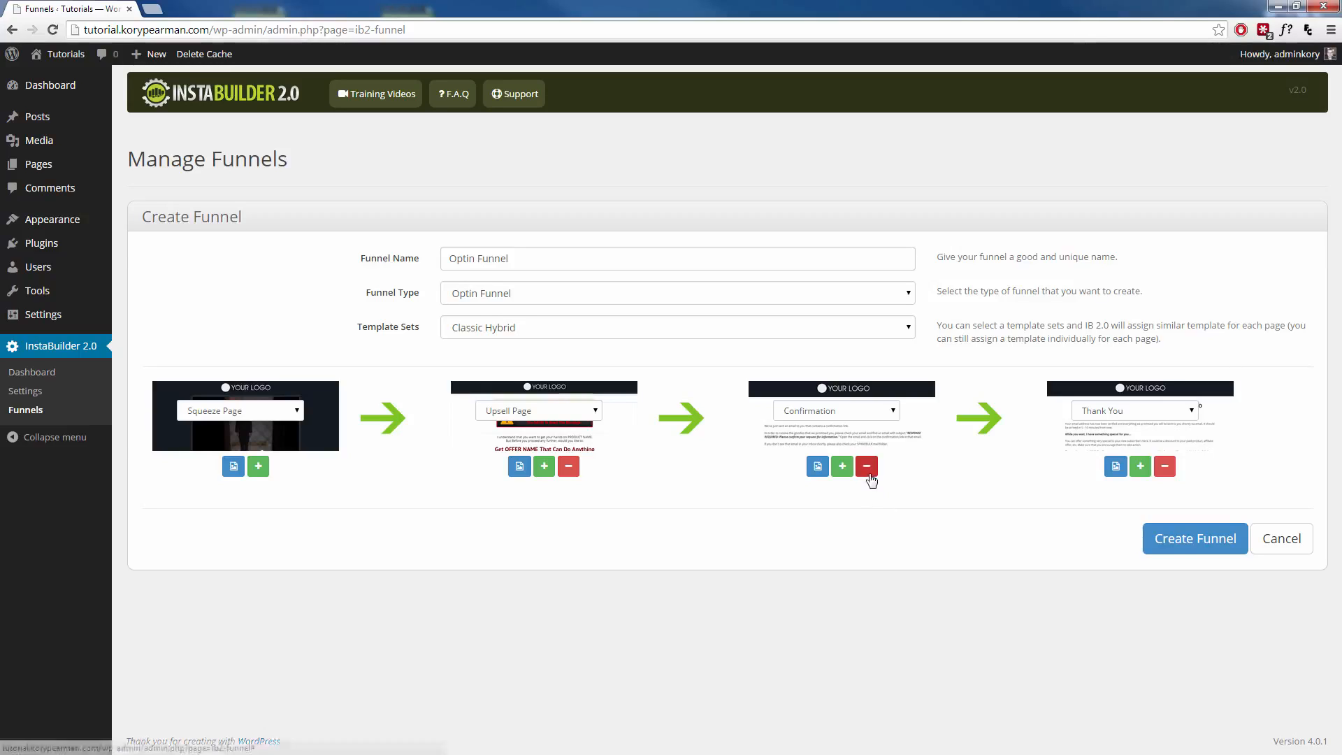
pyautogui.click(867, 467)
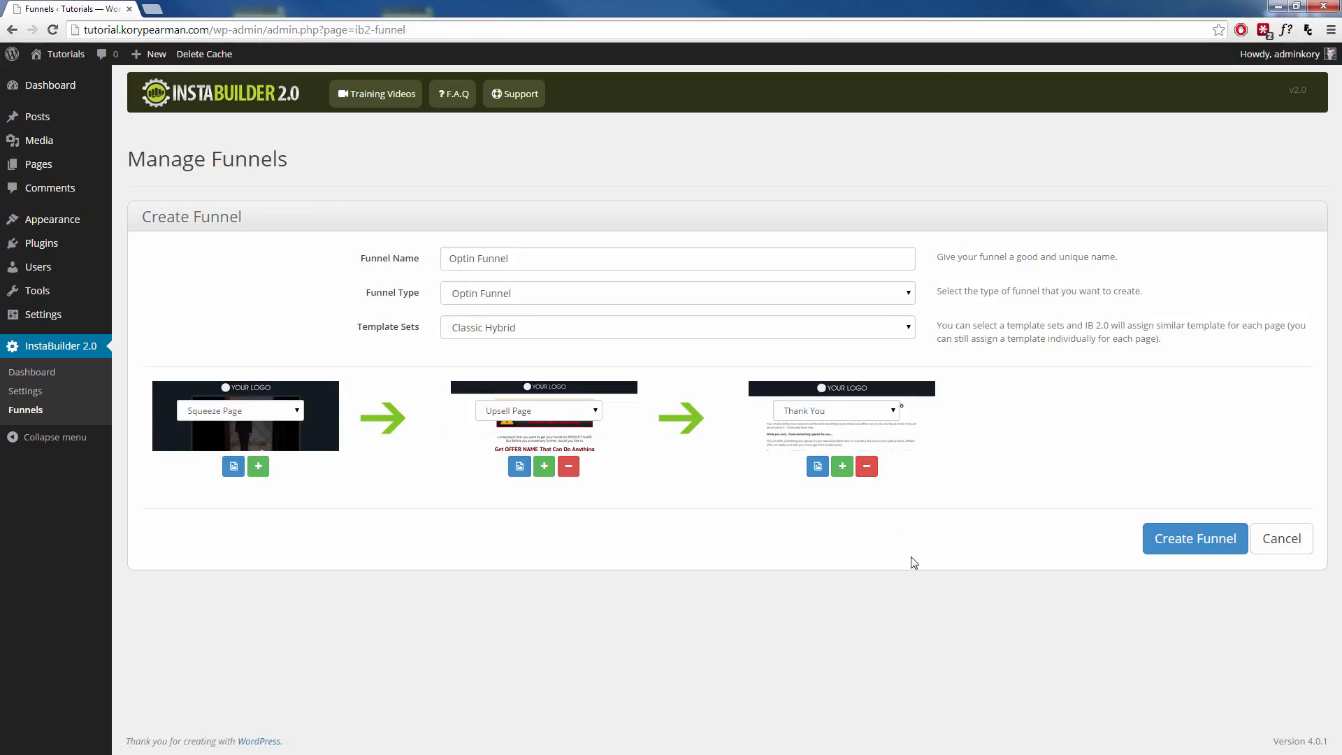
# Create the Optin Funnel, listing its Optin, Upsell and Thank You draft pages
pyautogui.click(1196, 538)
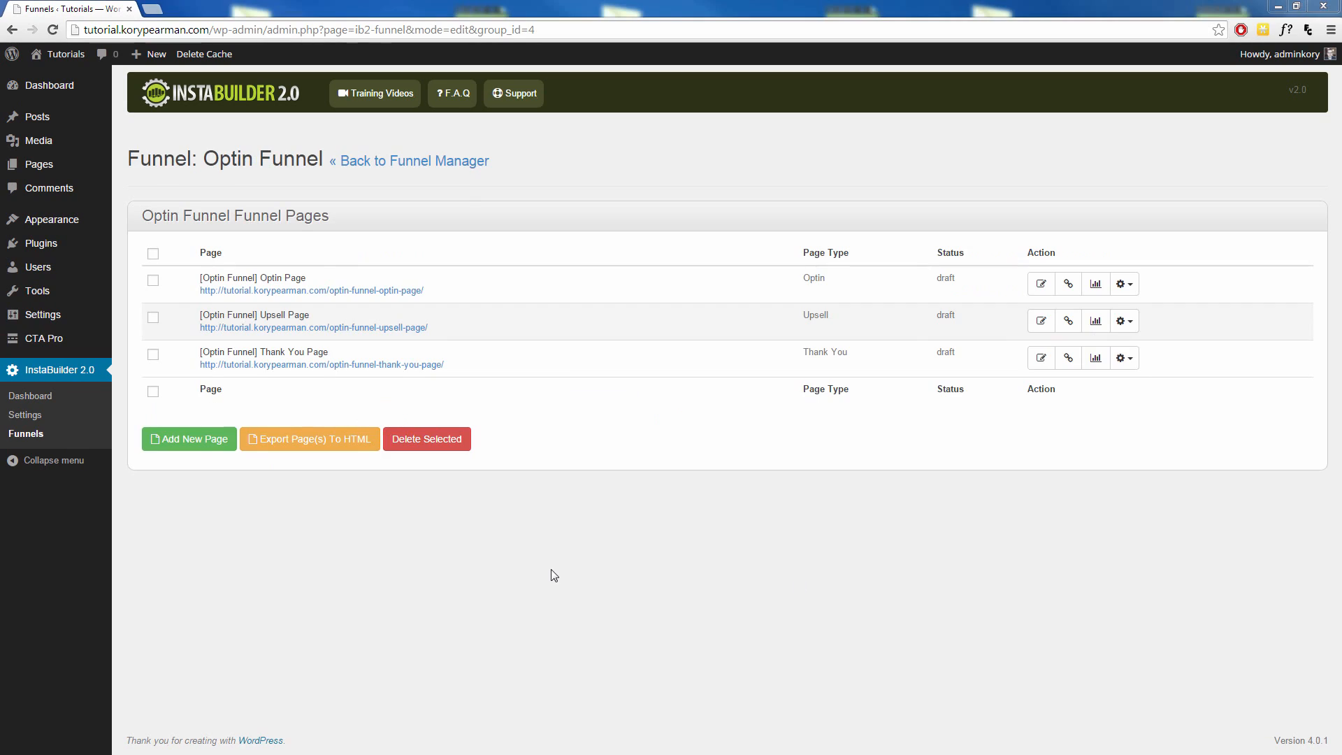
pyautogui.moveTo(451, 493)
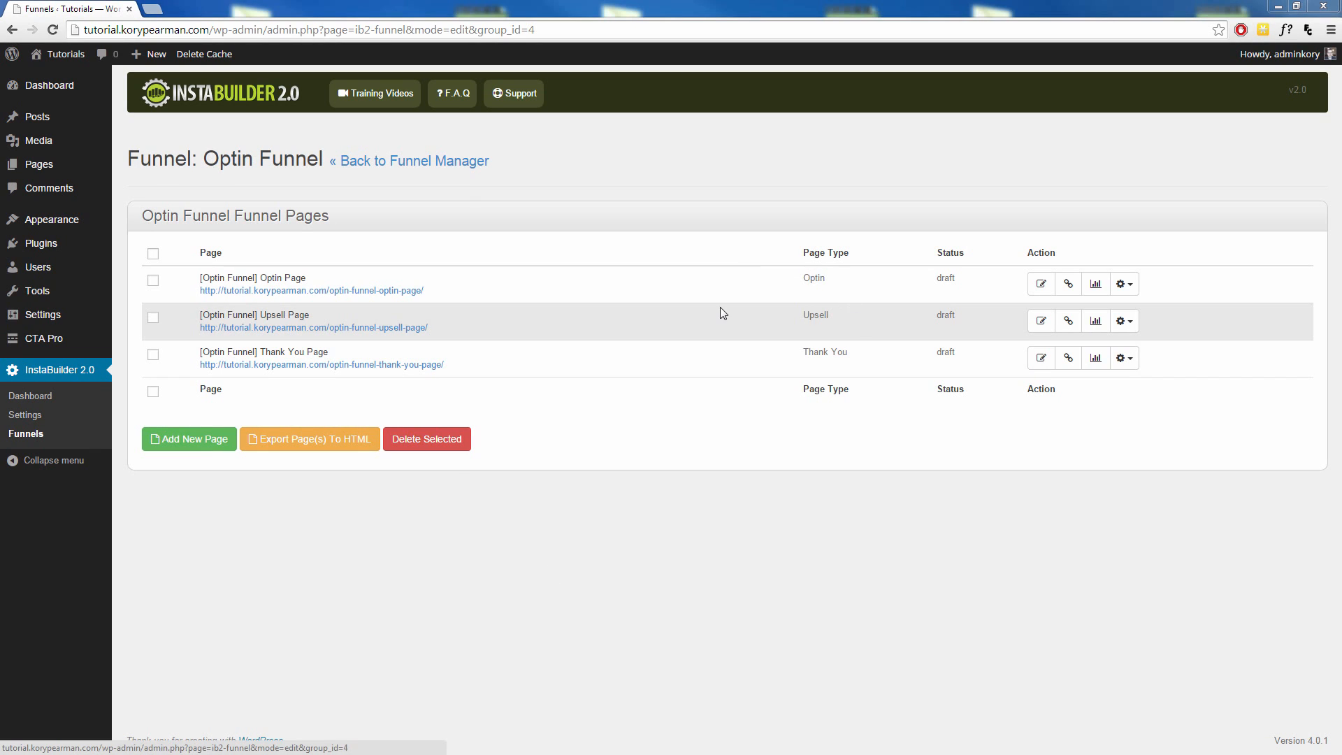
pyautogui.moveTo(1041, 284)
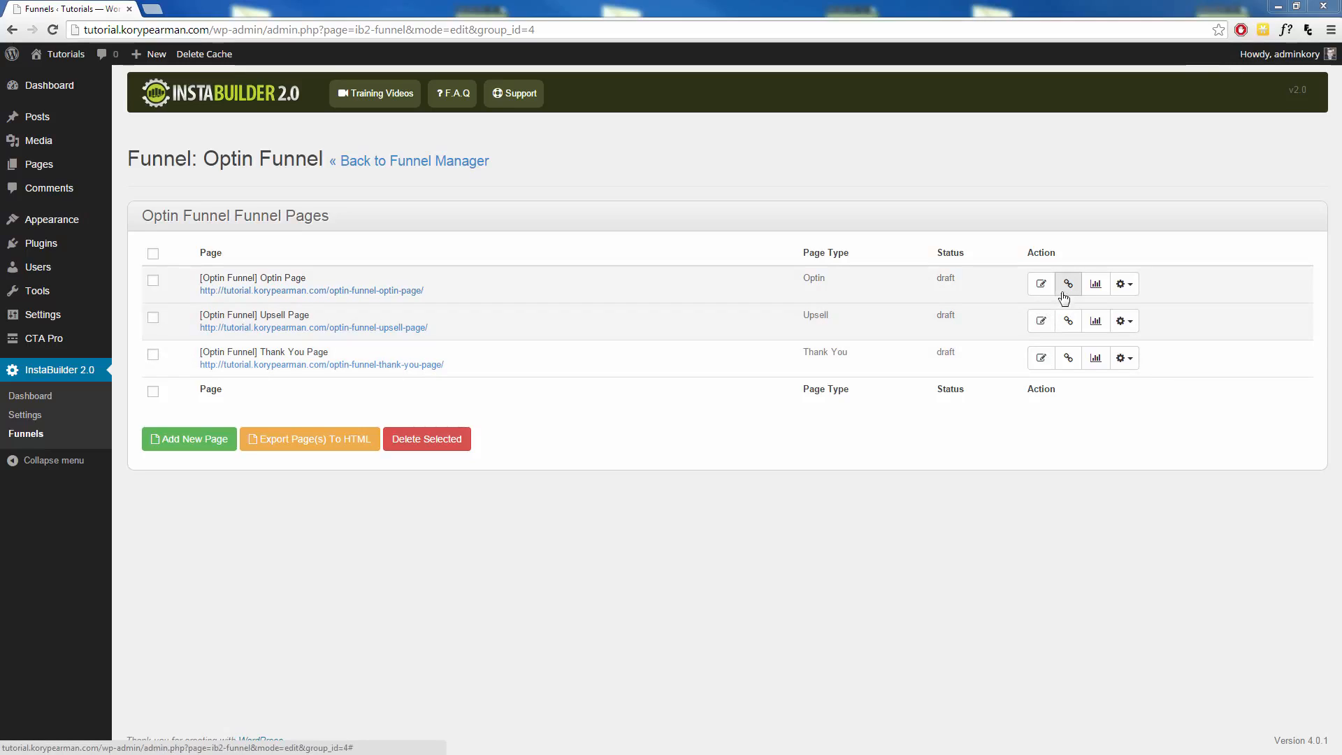
pyautogui.moveTo(1068, 283)
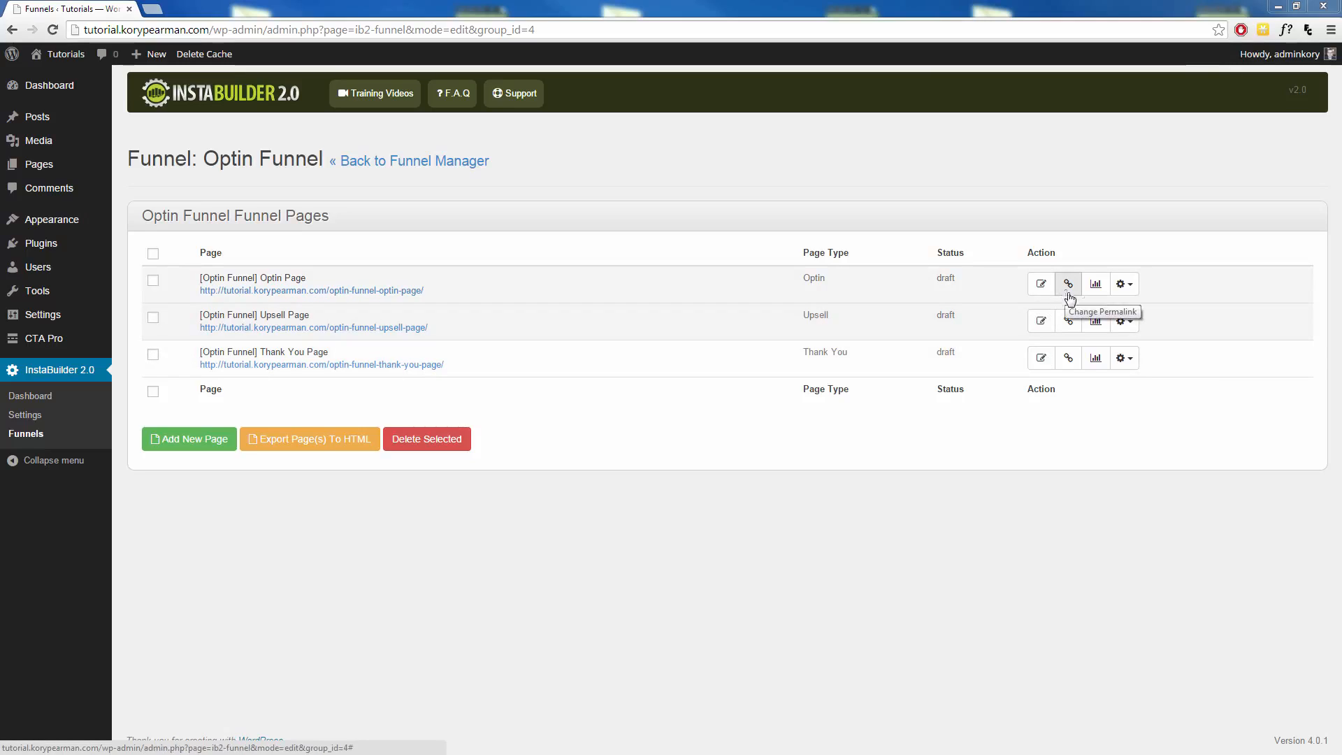
pyautogui.moveTo(1070, 358)
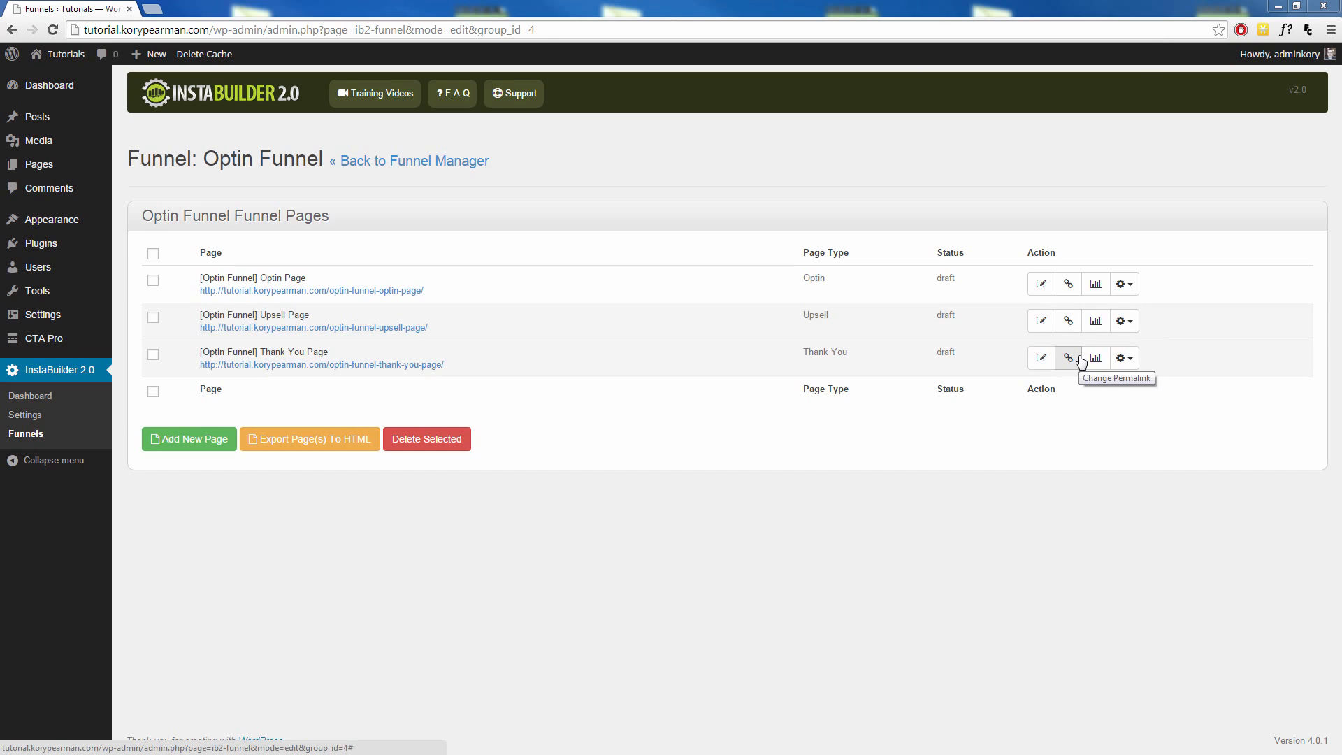
pyautogui.moveTo(347, 364)
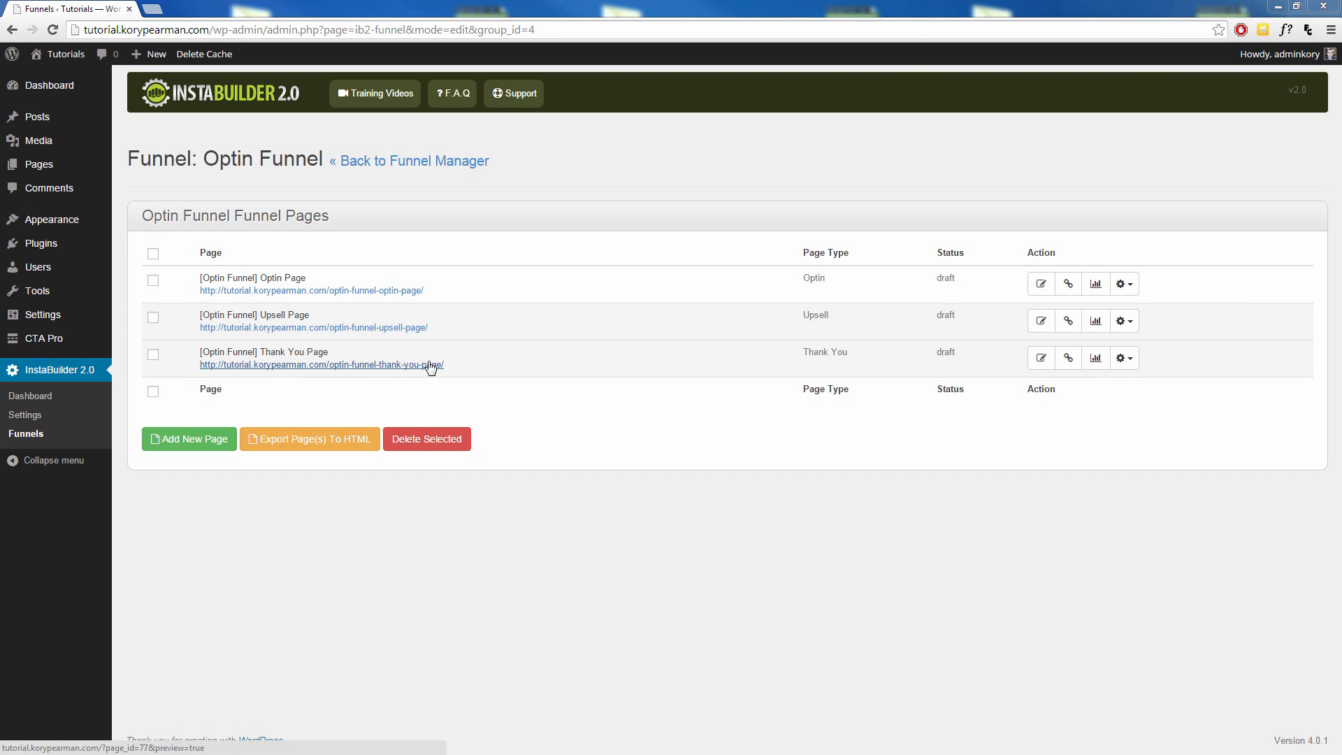
pyautogui.click(1068, 358)
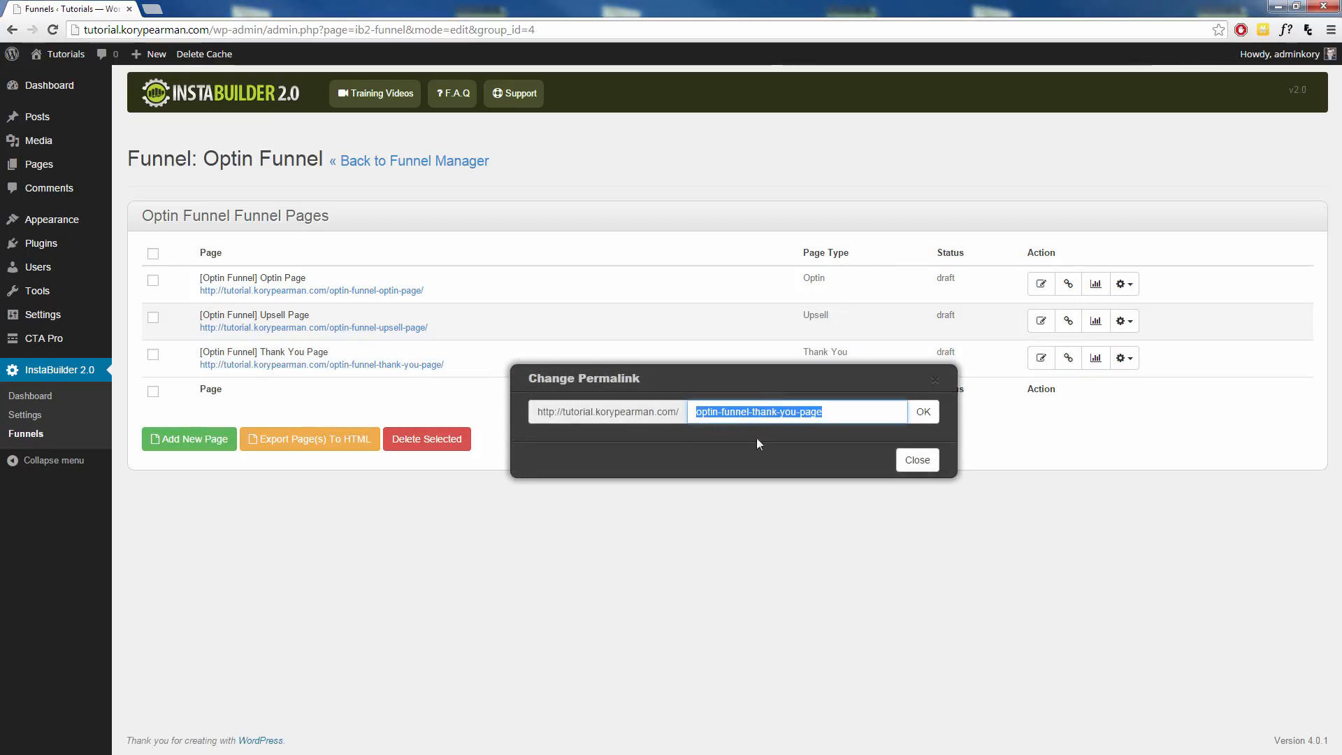
pyautogui.click(917, 460)
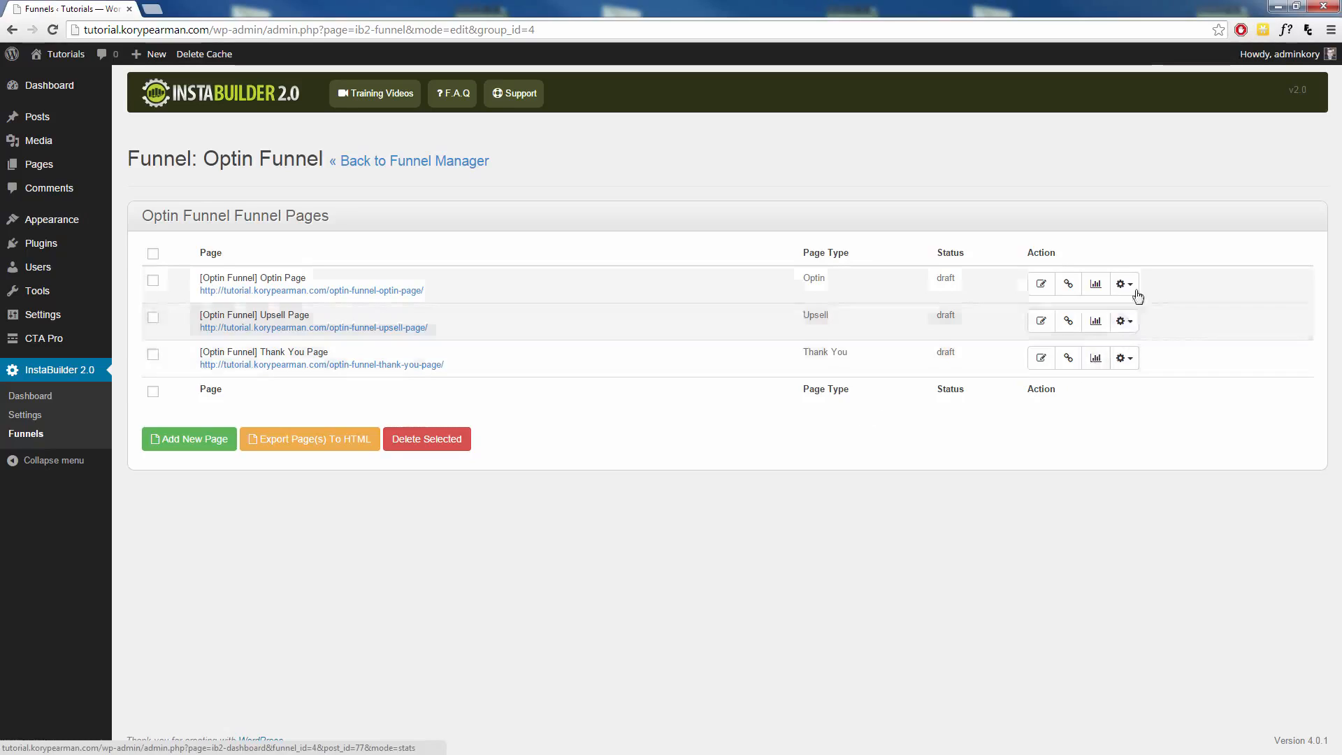
# Show the Optin Page's extra actions: Duplicate, Split Test, Save as HTML, Remove, Publish, Delete
pyautogui.click(1130, 284)
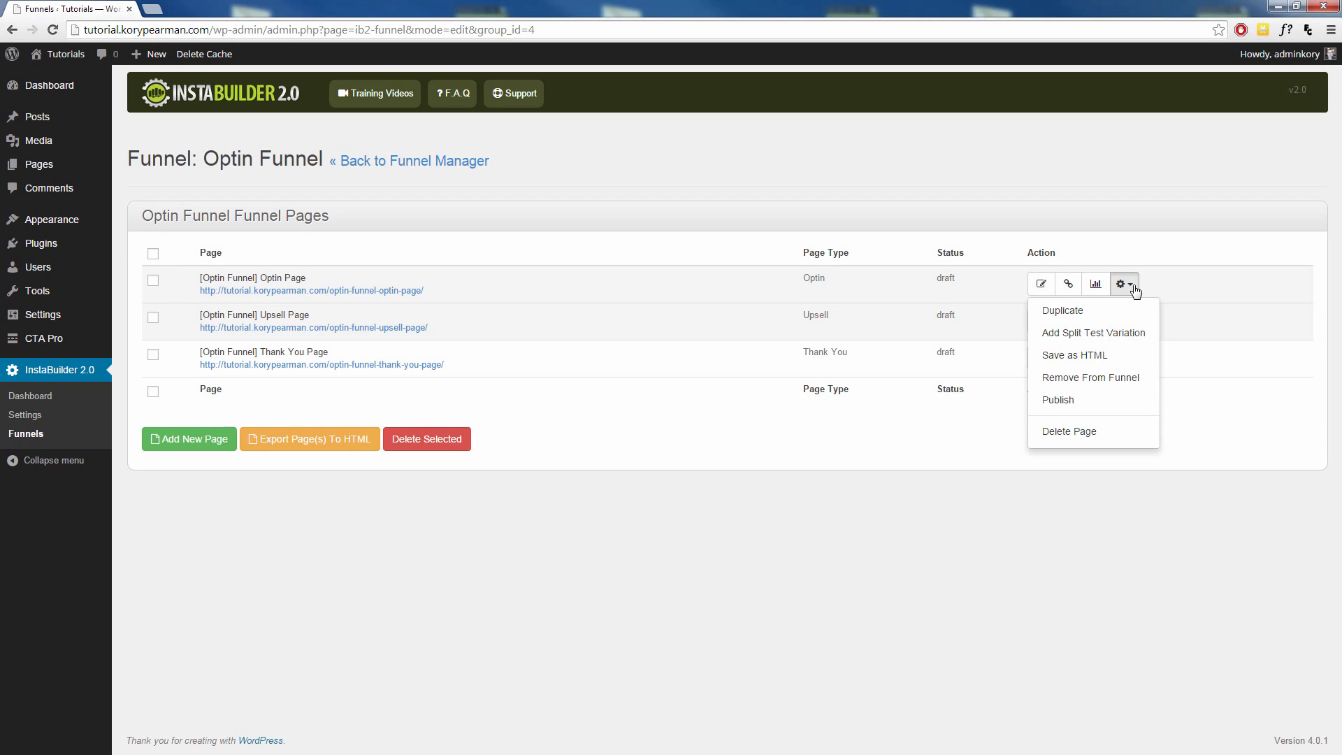
pyautogui.moveTo(1113, 332)
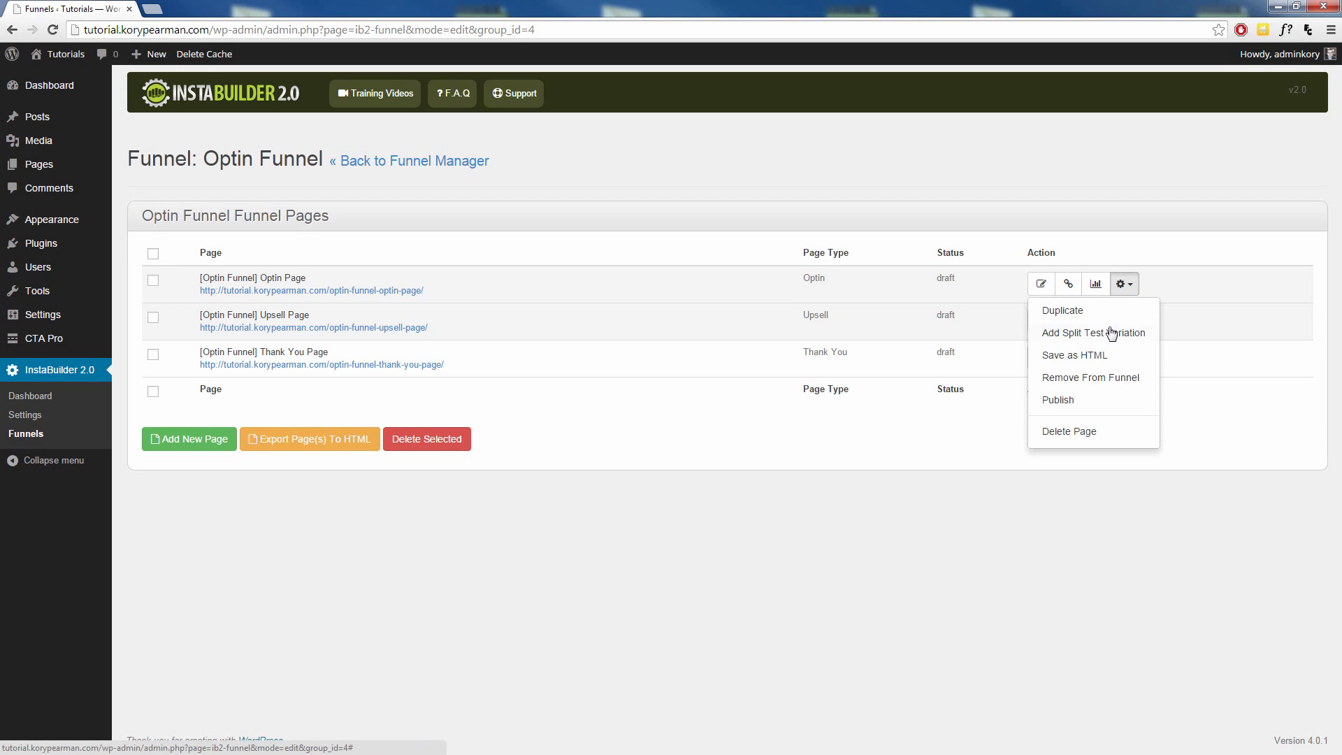
pyautogui.moveTo(1110, 327)
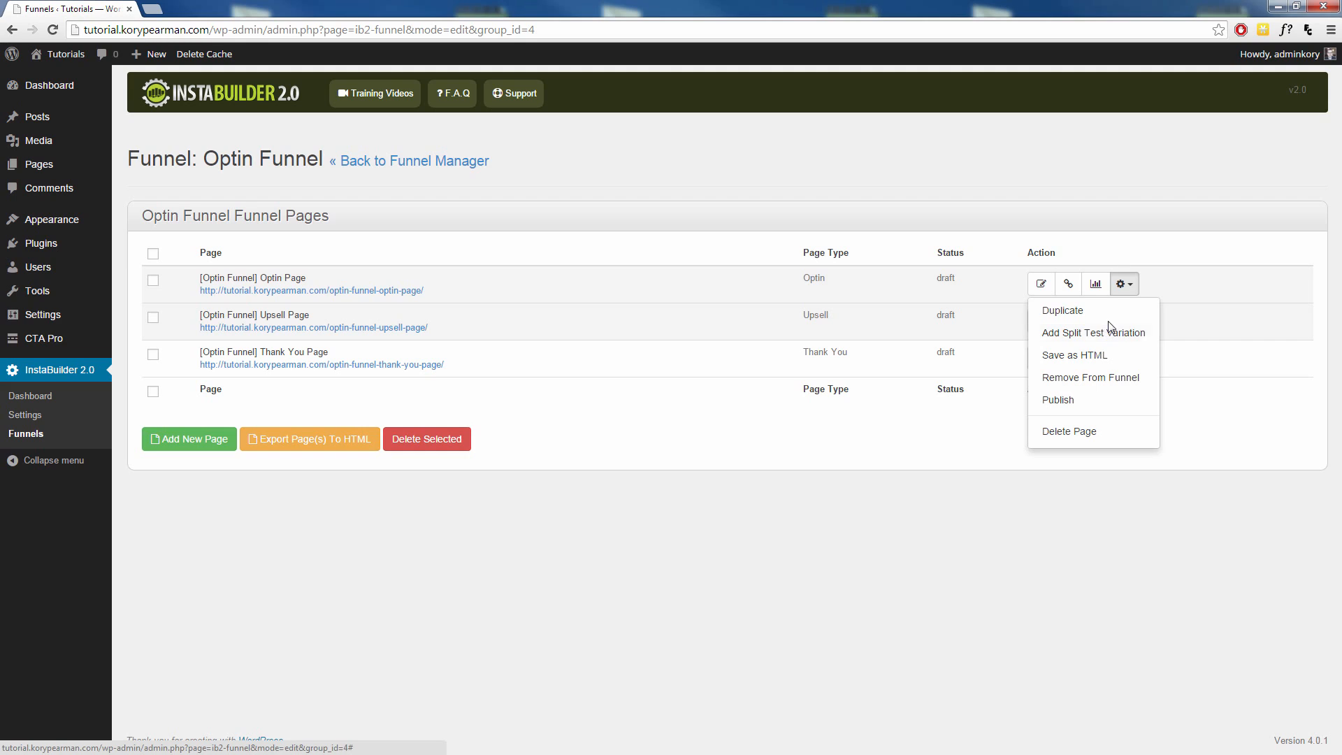
pyautogui.moveTo(1110, 359)
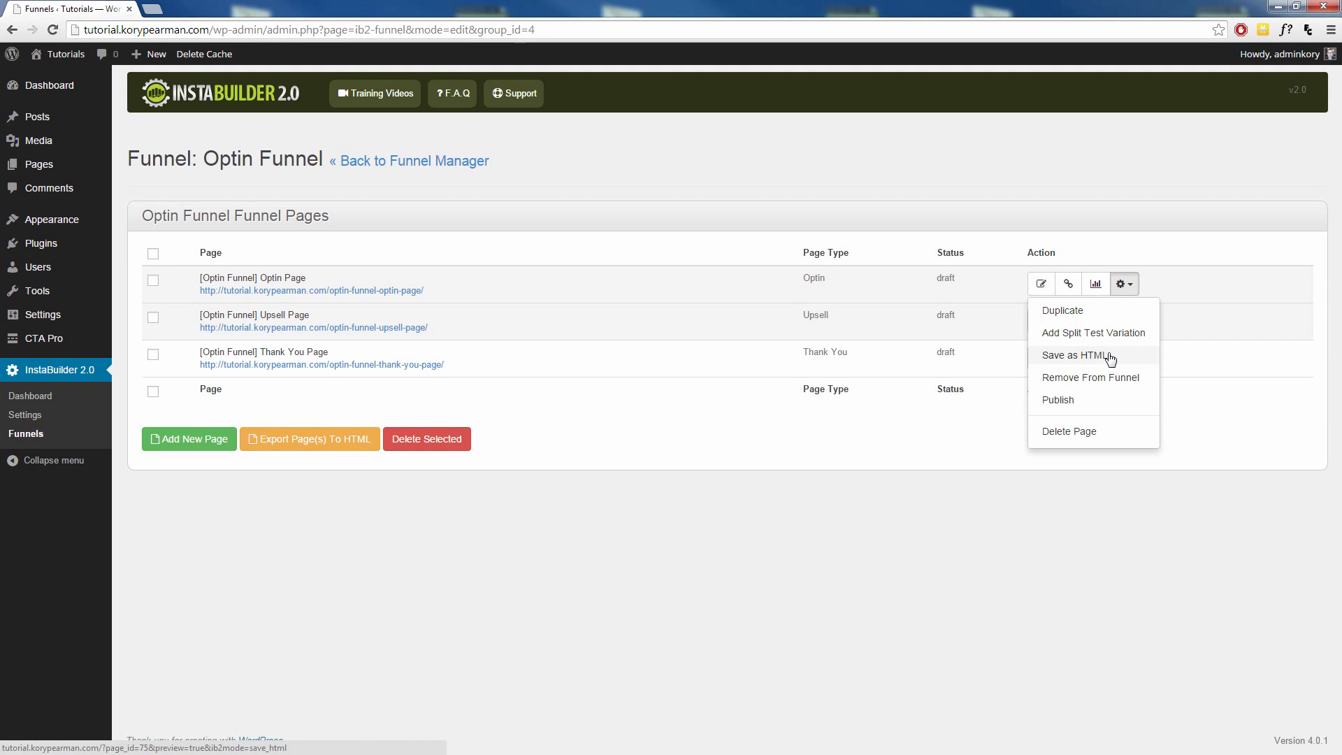
pyautogui.moveTo(1110, 381)
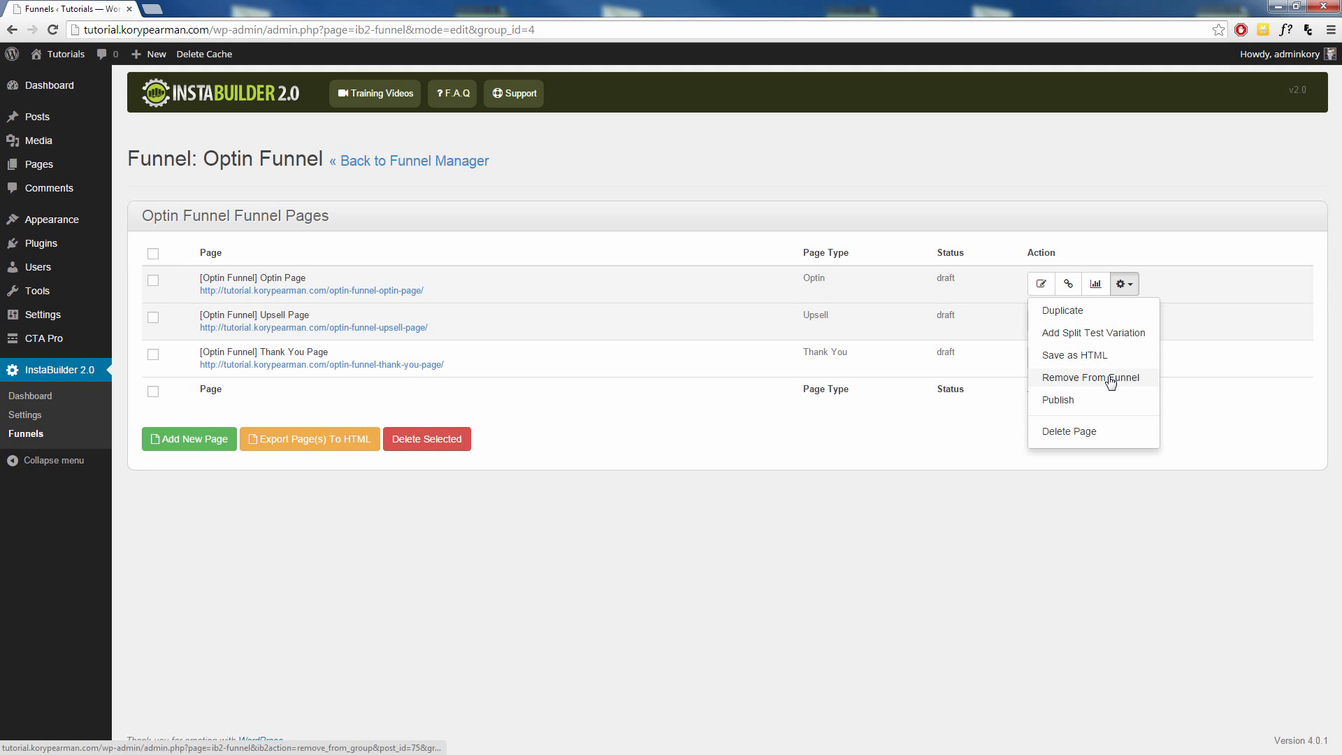
pyautogui.moveTo(1087, 400)
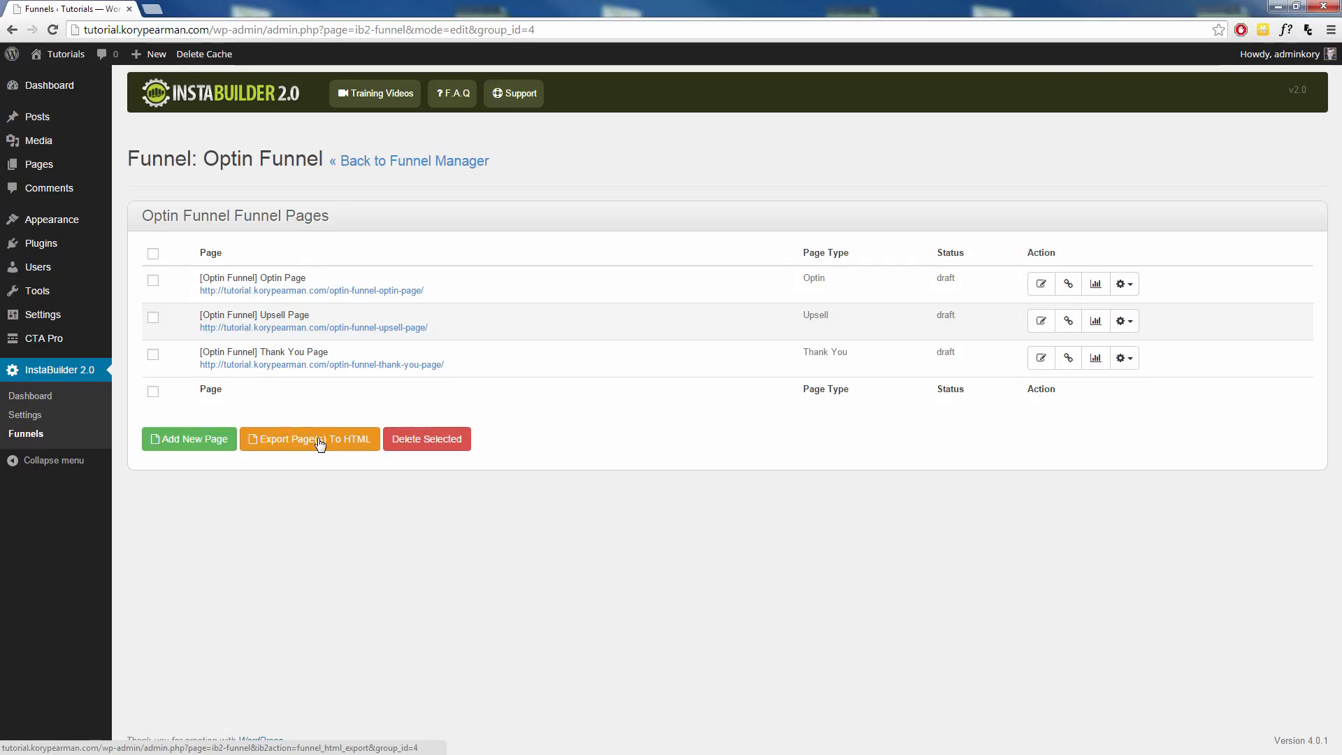
pyautogui.moveTo(325, 462)
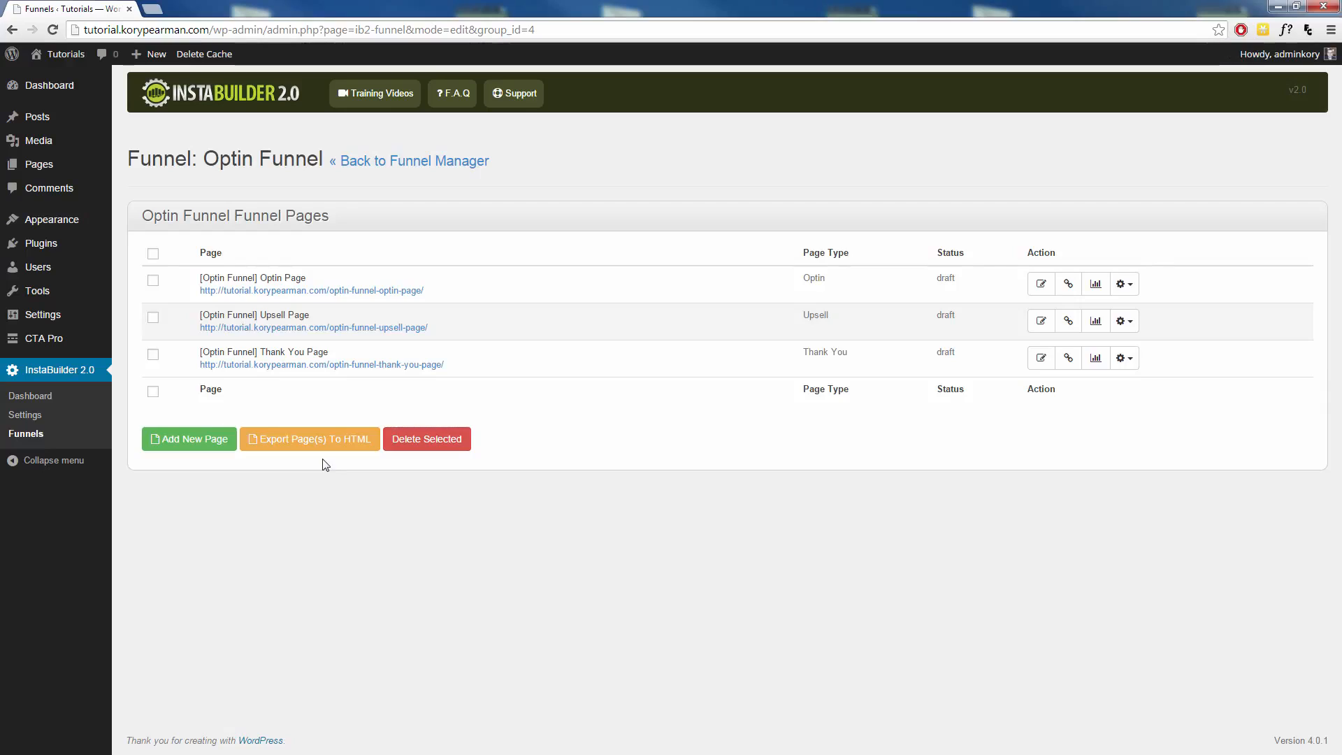
pyautogui.moveTo(330, 467)
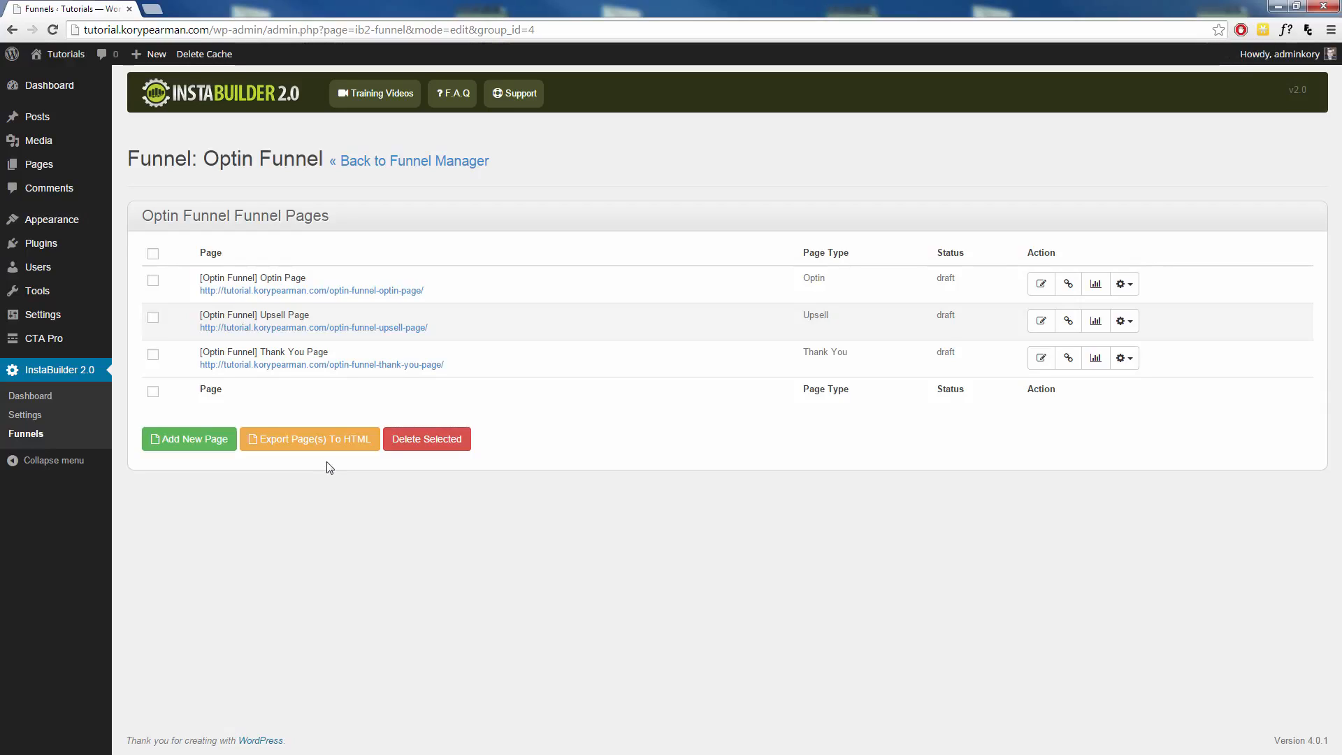